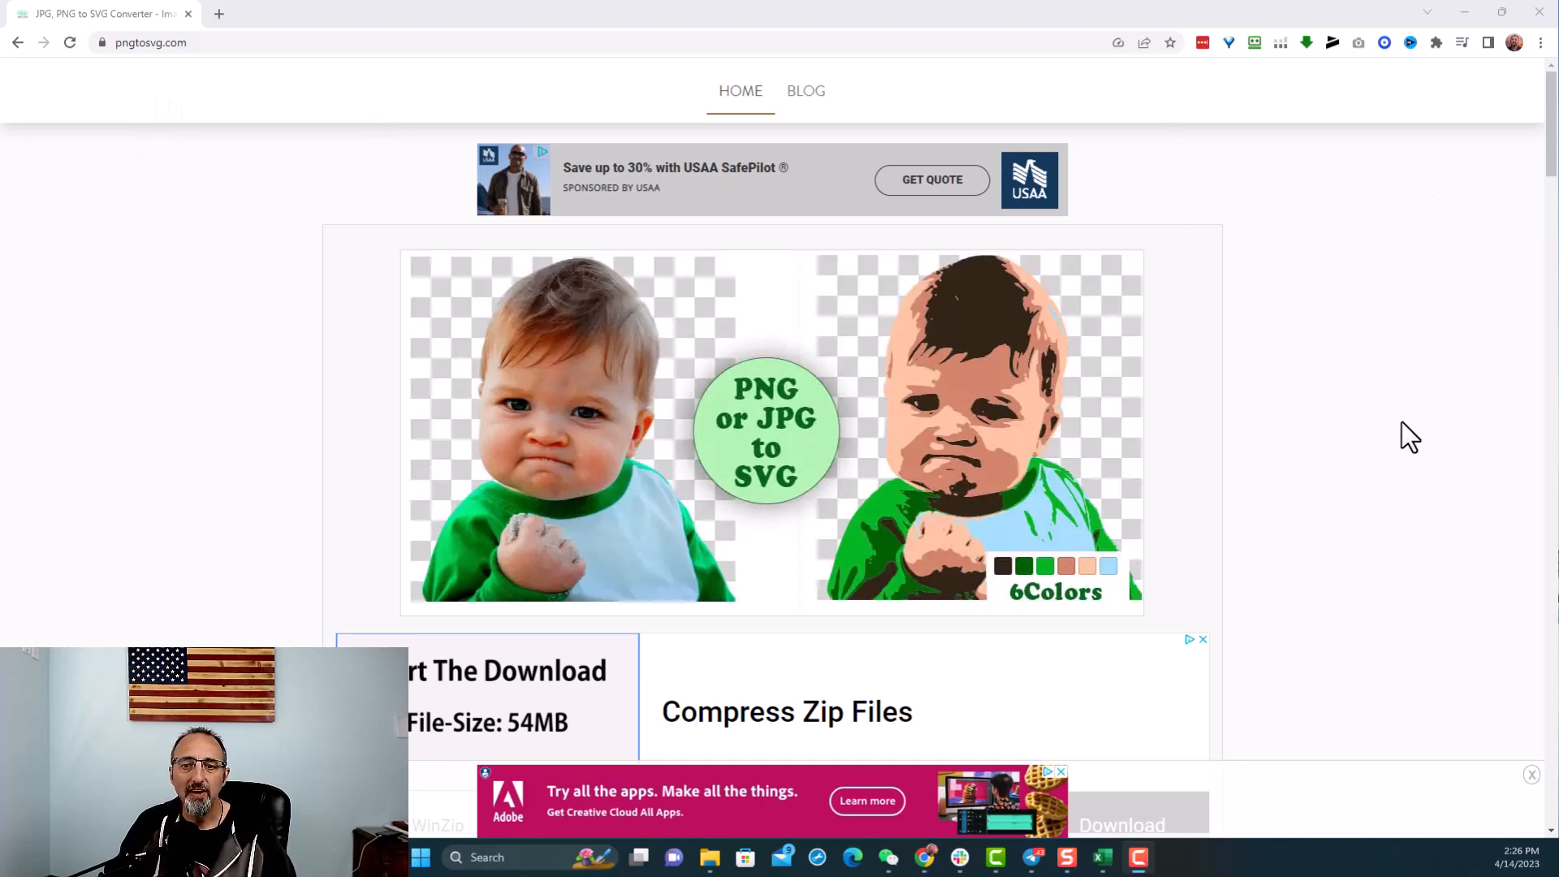
{"action": "mouse_move", "coordinate": [1341, 458]}
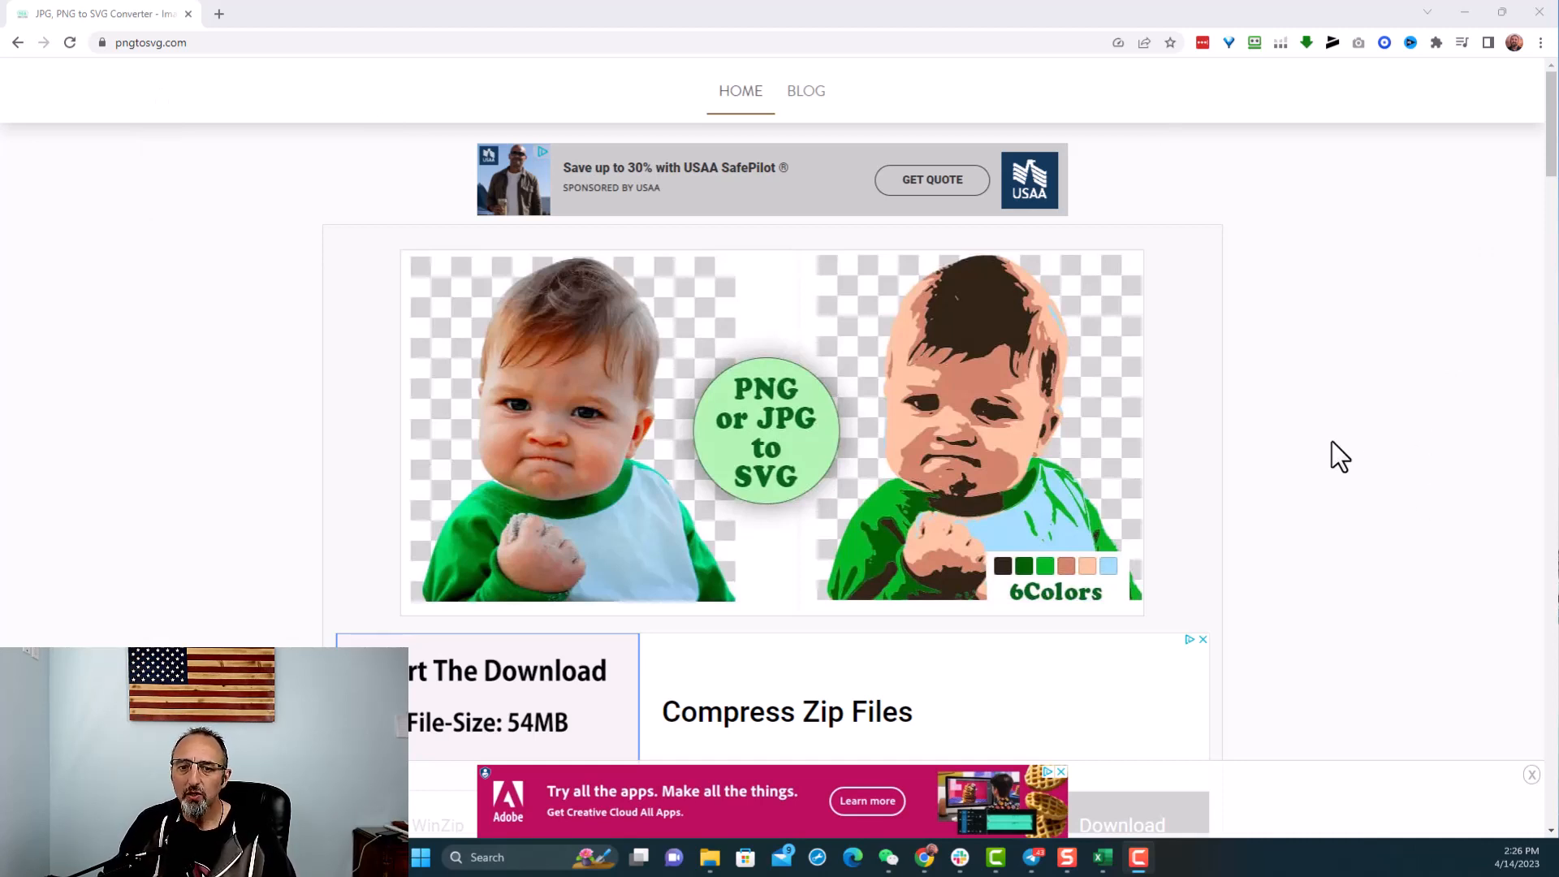
{"action": "mouse_move", "coordinate": [605, 497]}
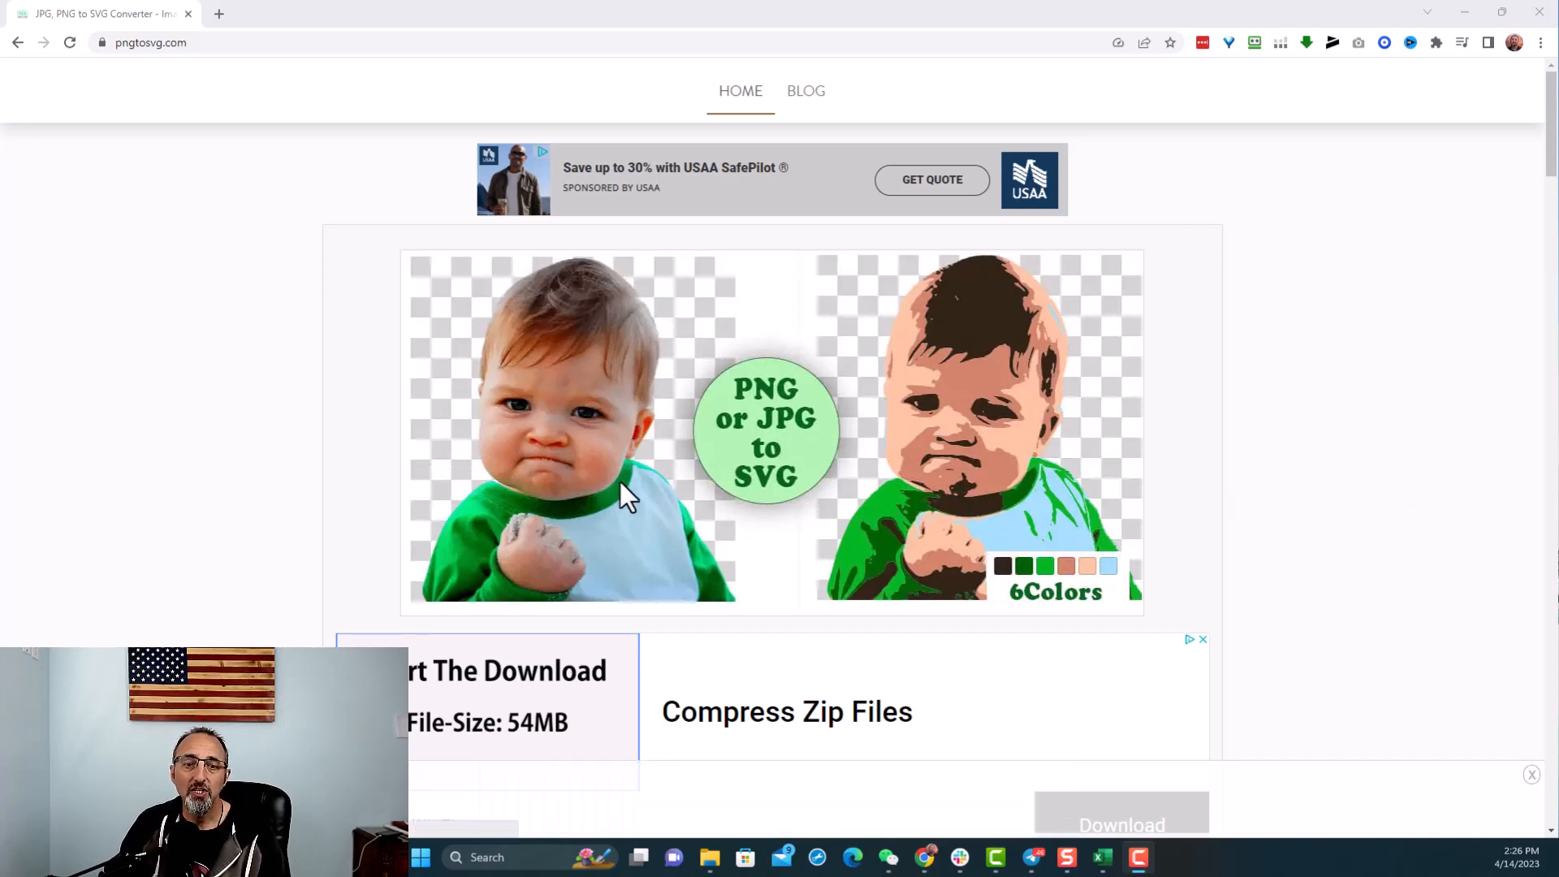
{"action": "mouse_move", "coordinate": [662, 351]}
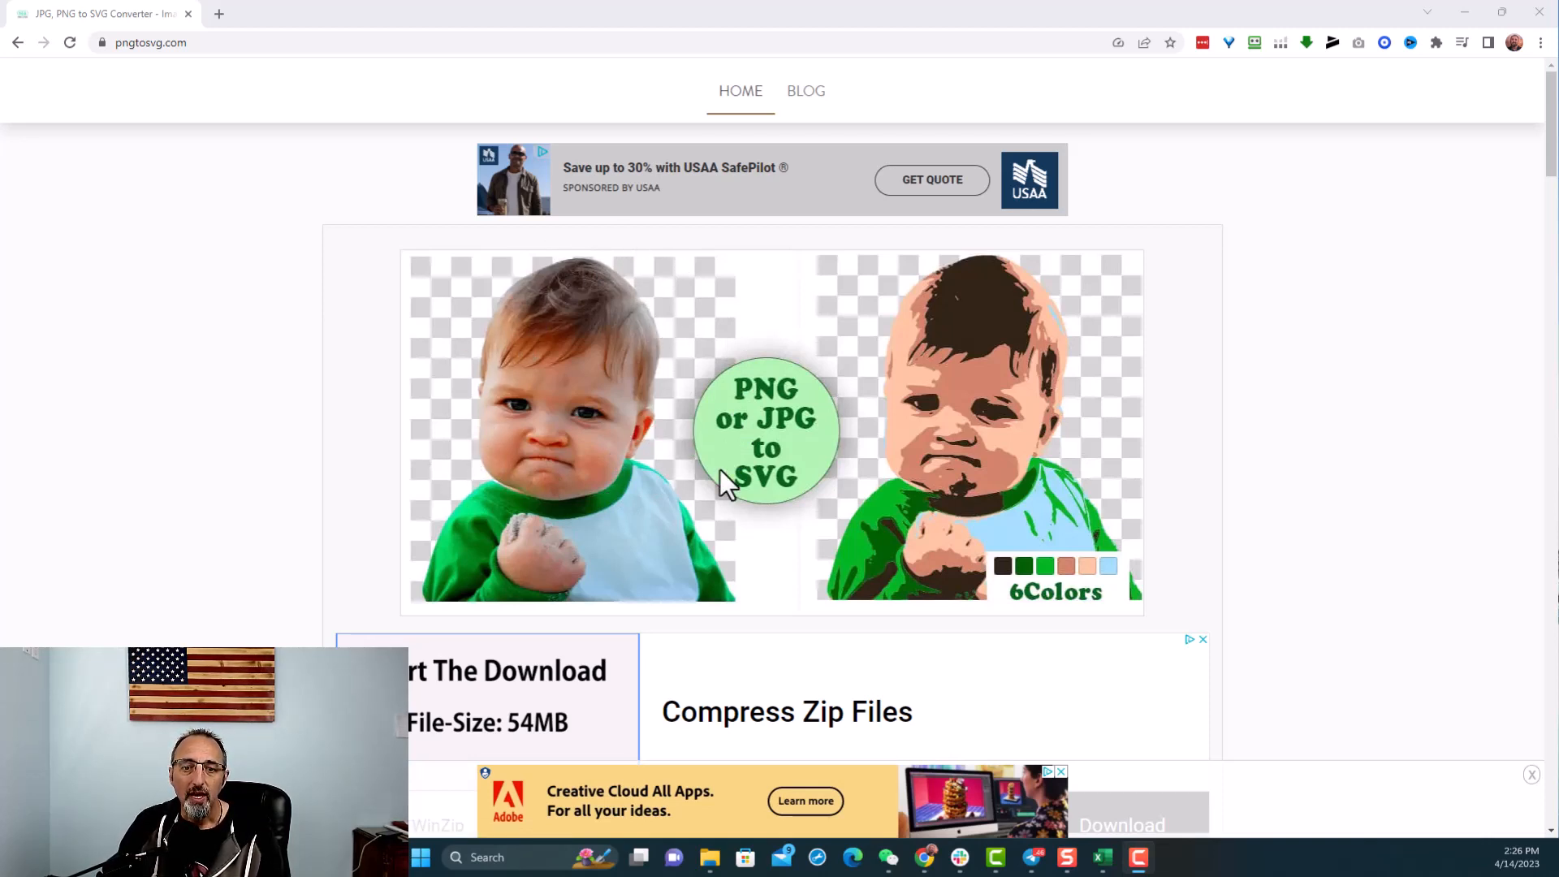
{"action": "mouse_move", "coordinate": [1054, 343]}
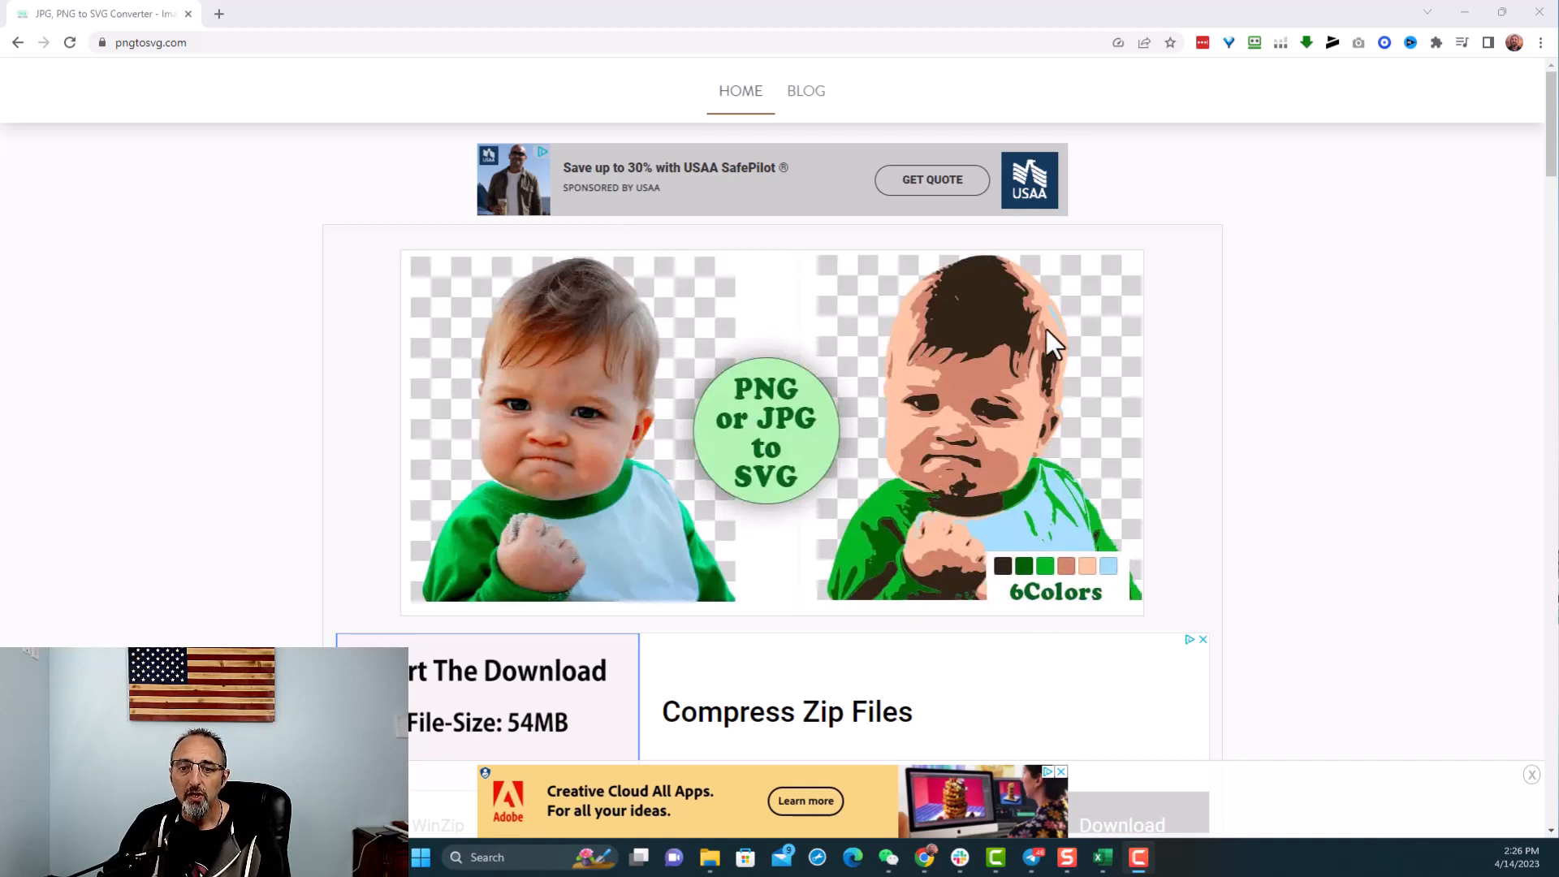
{"action": "mouse_move", "coordinate": [924, 543]}
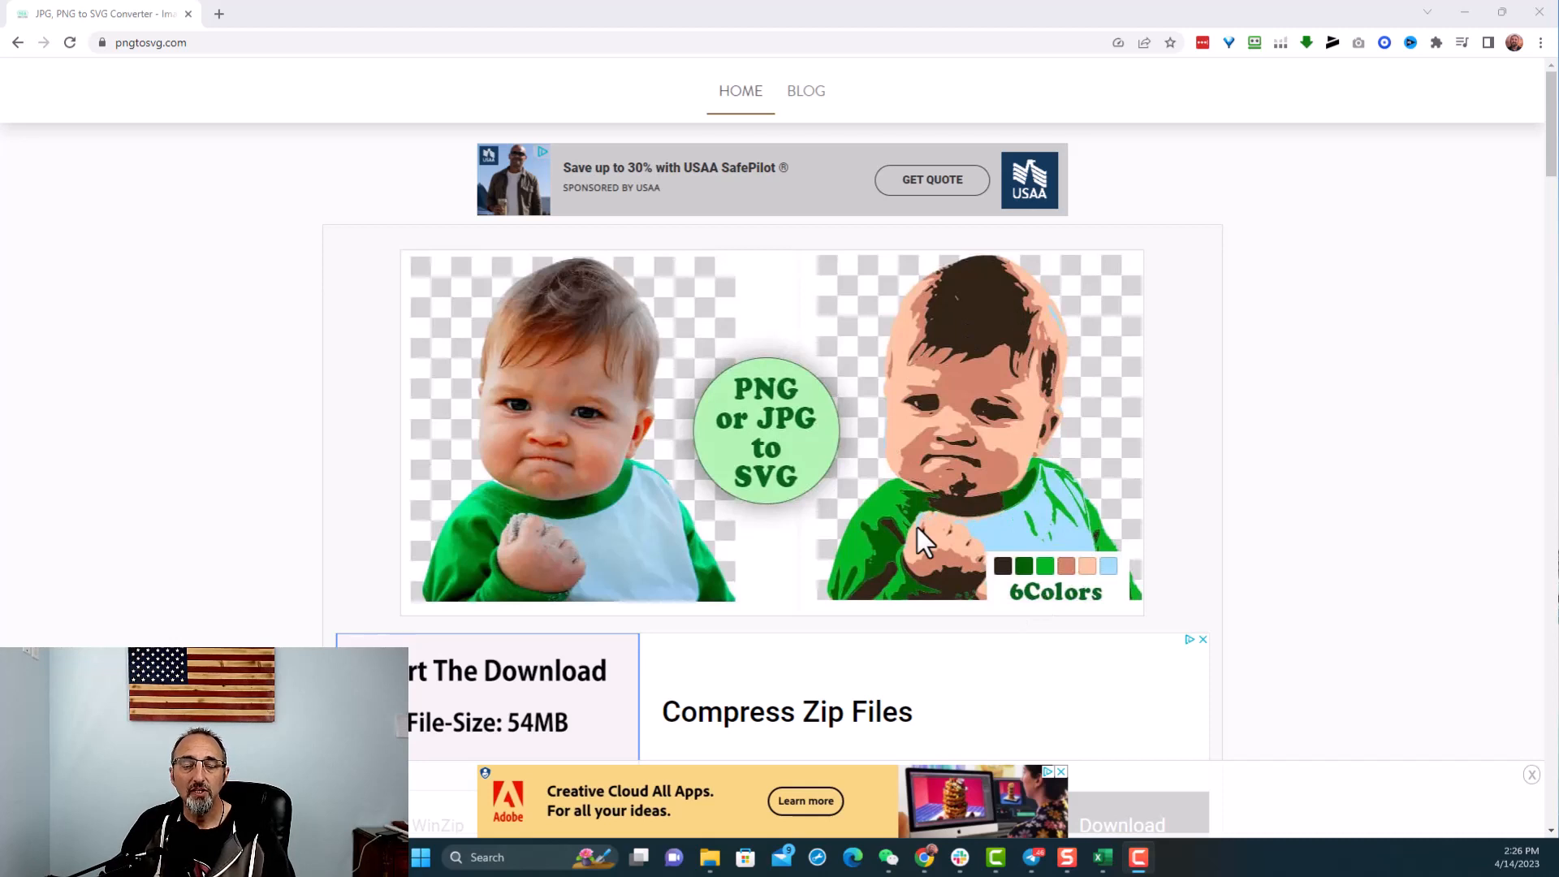
{"action": "mouse_move", "coordinate": [1045, 324]}
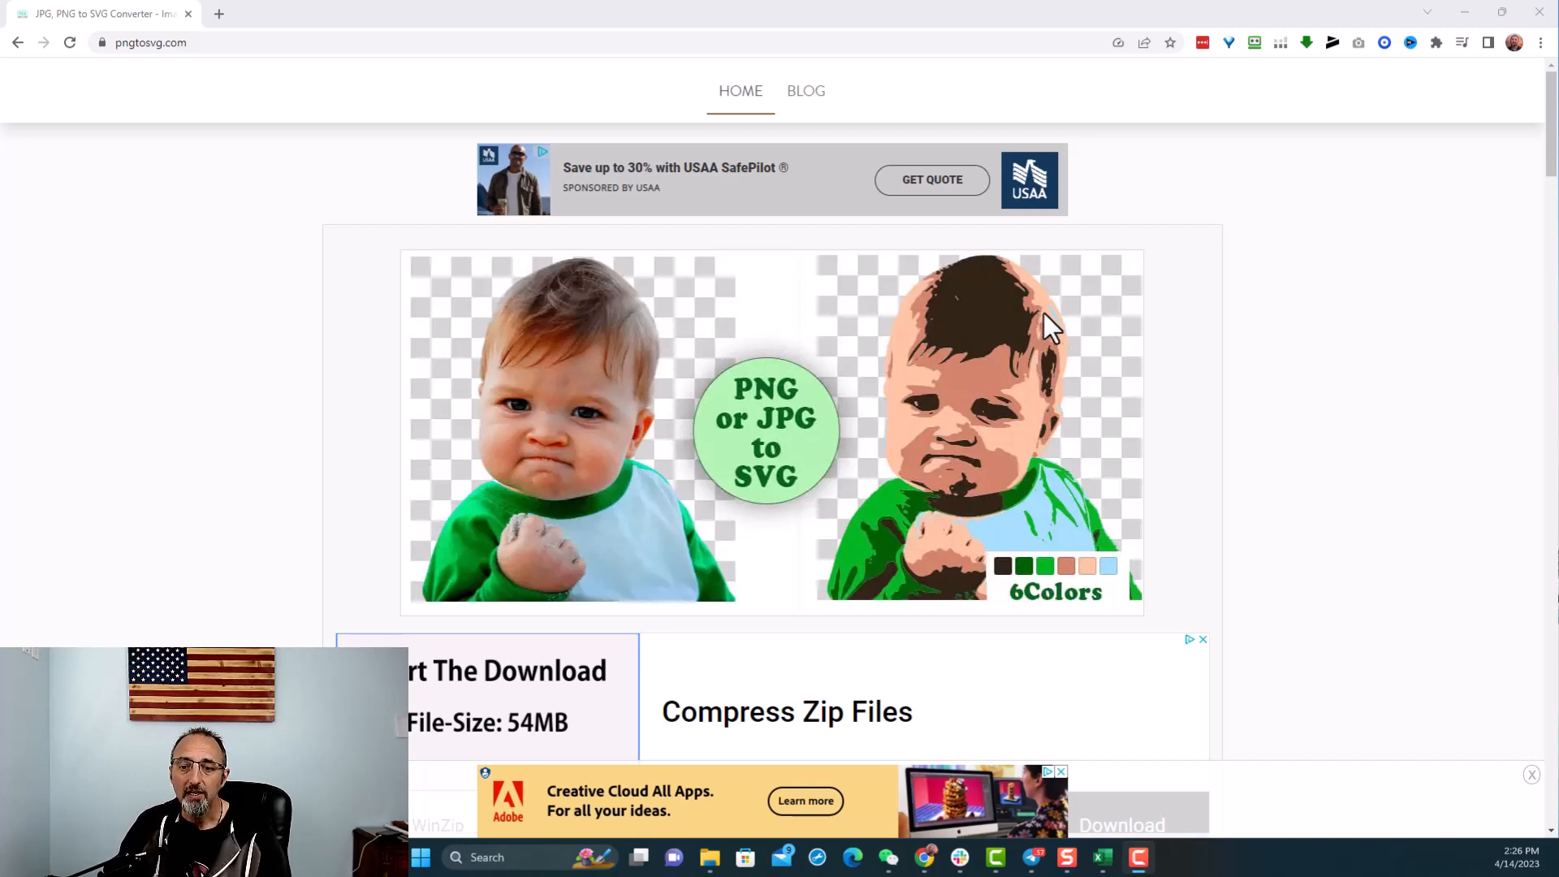
- Choose the Class of 2023 PNG so its preview and five-colour palette load in the converter
{"action": "scroll", "scroll_direction": "down", "scroll_amount": 3}
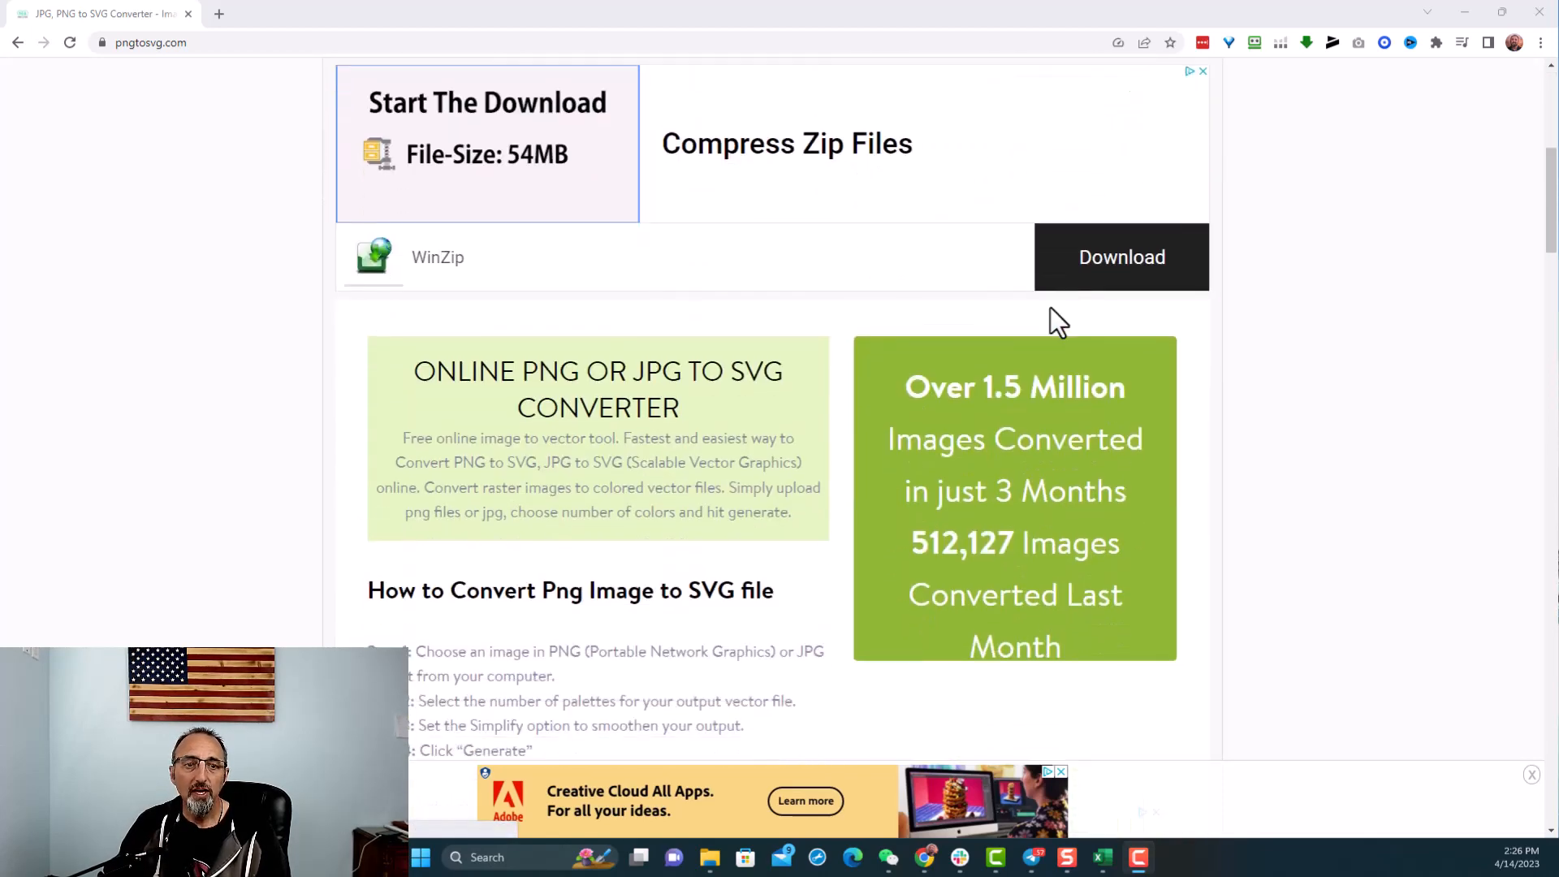
{"action": "scroll", "scroll_direction": "down", "scroll_amount": 3}
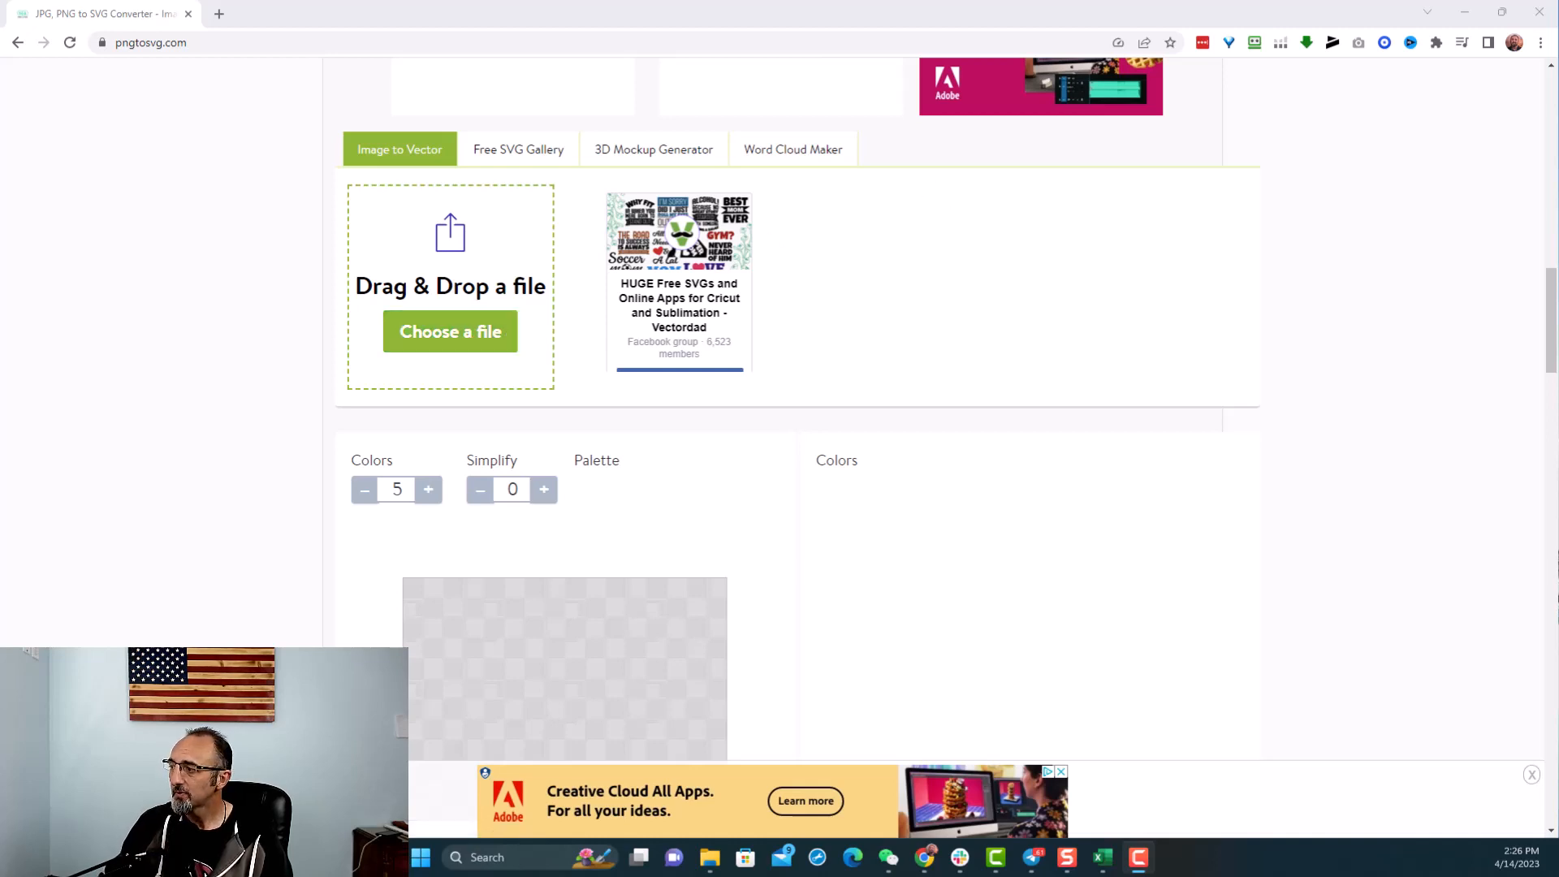
{"action": "left_click", "coordinate": [450, 331]}
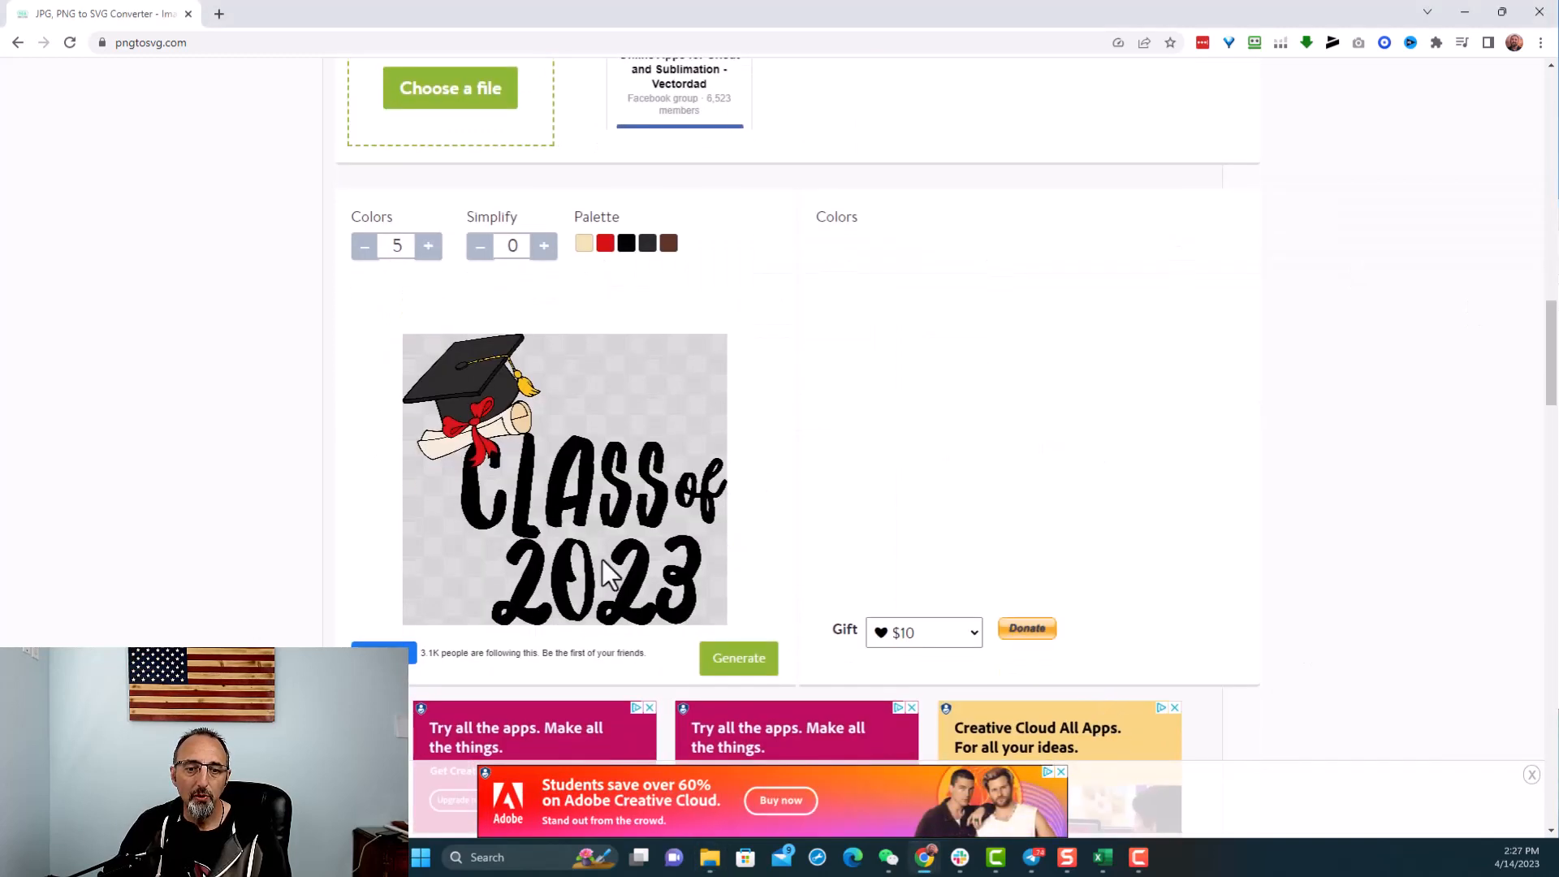
{"action": "mouse_move", "coordinate": [601, 622]}
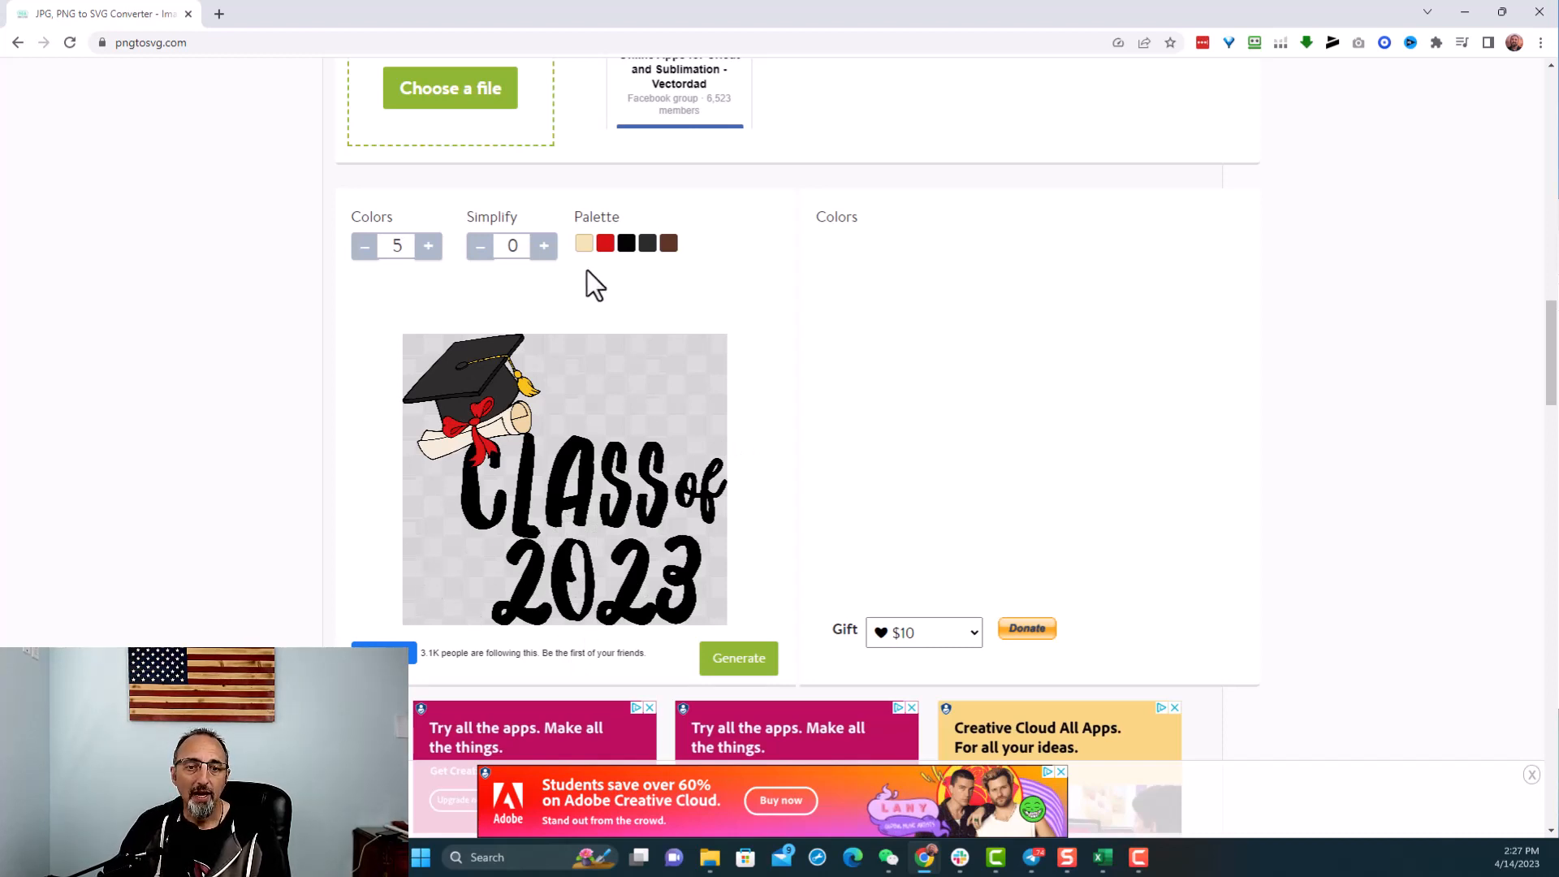
{"action": "mouse_move", "coordinate": [525, 578]}
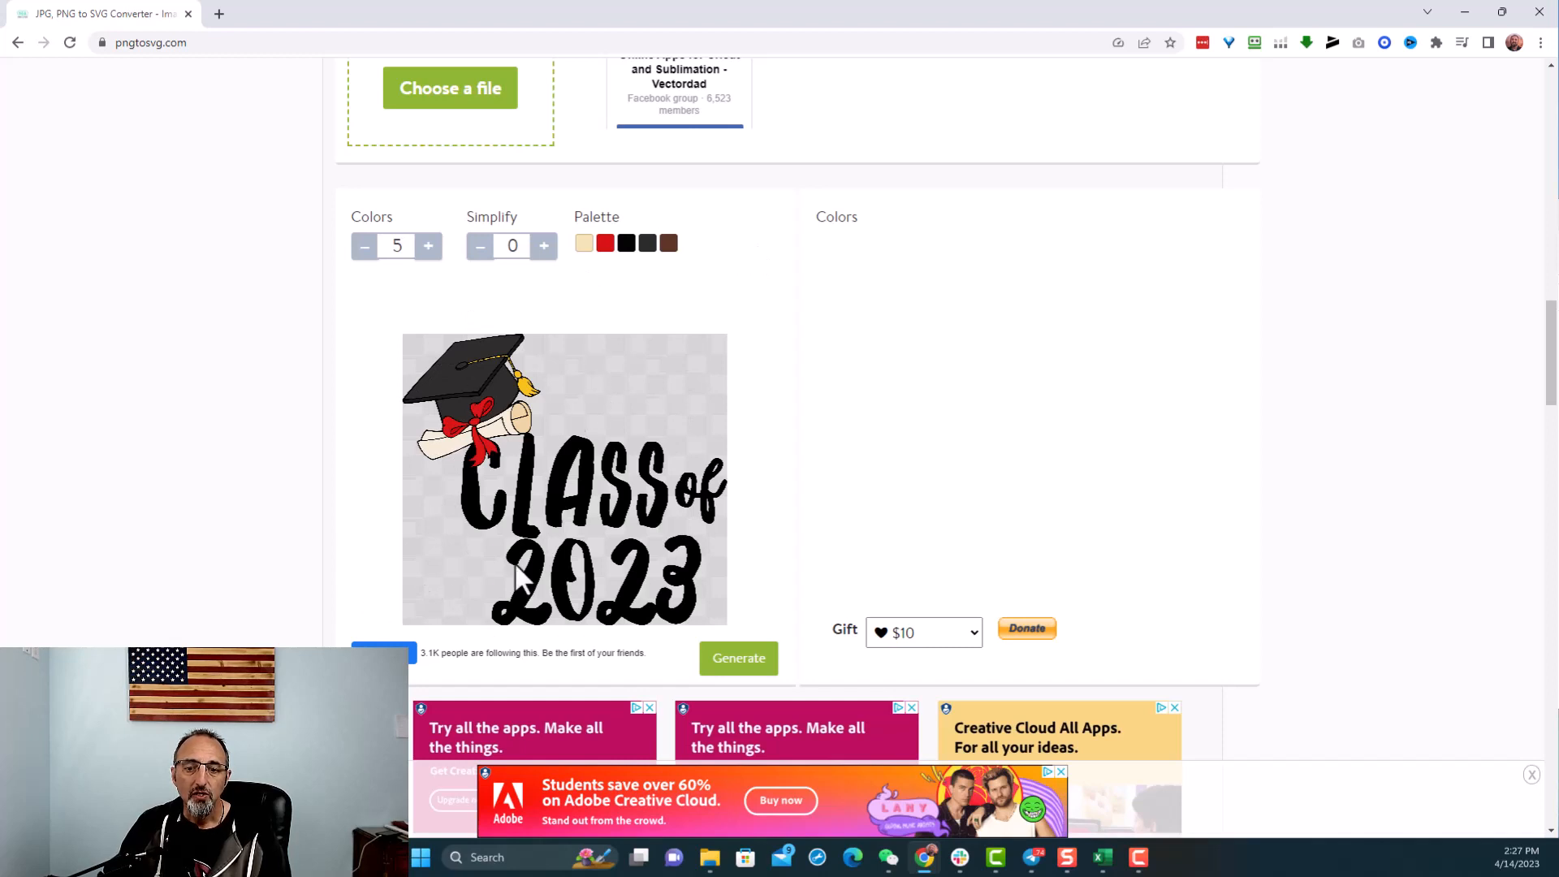
{"action": "mouse_move", "coordinate": [389, 294]}
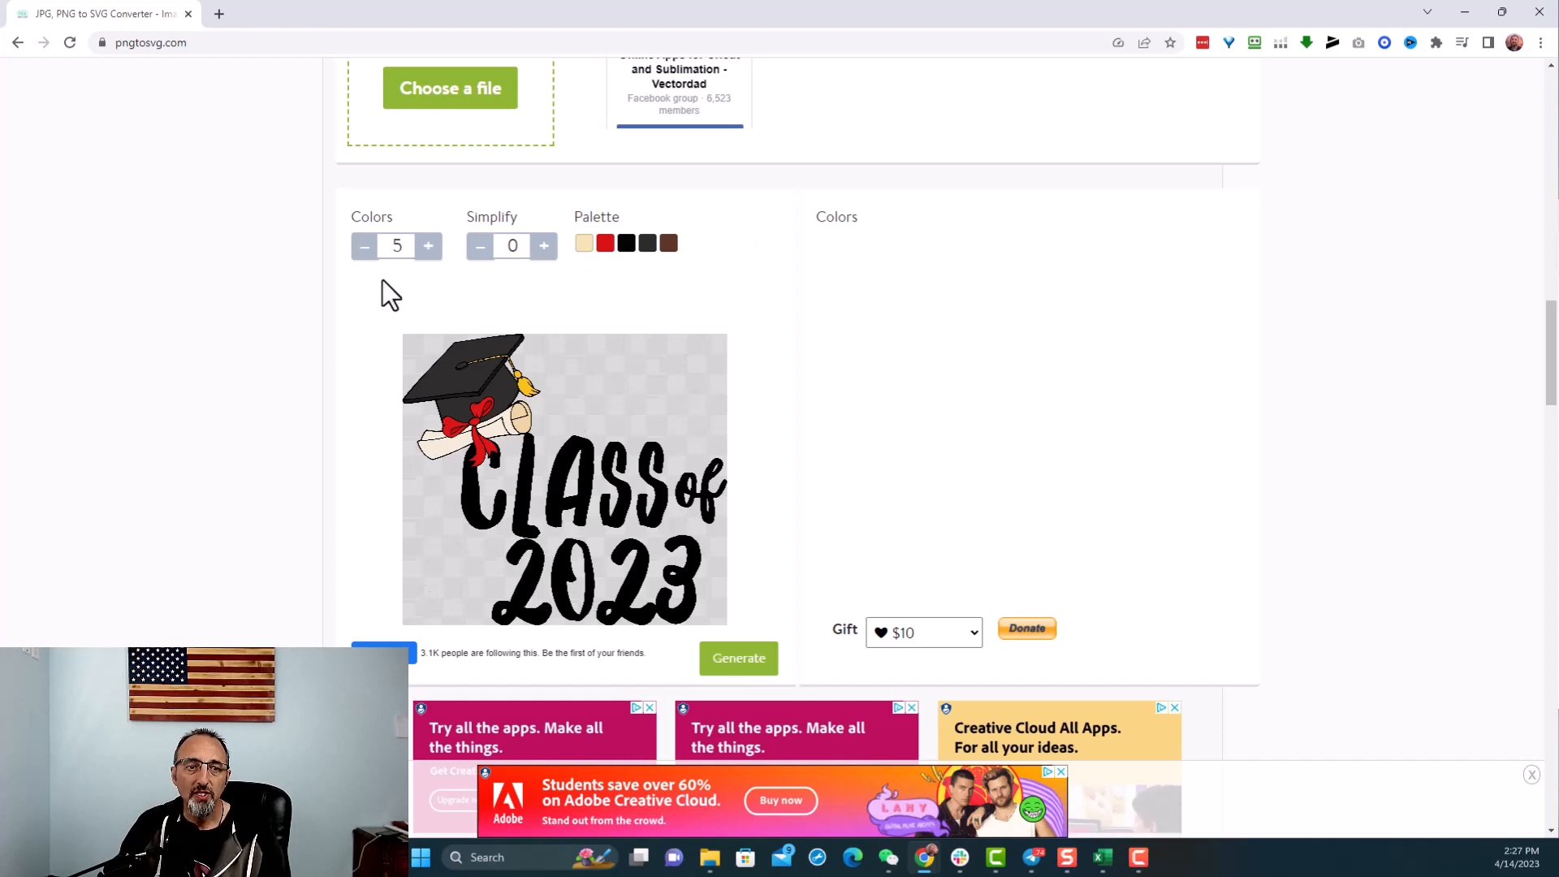
{"action": "mouse_move", "coordinate": [545, 378]}
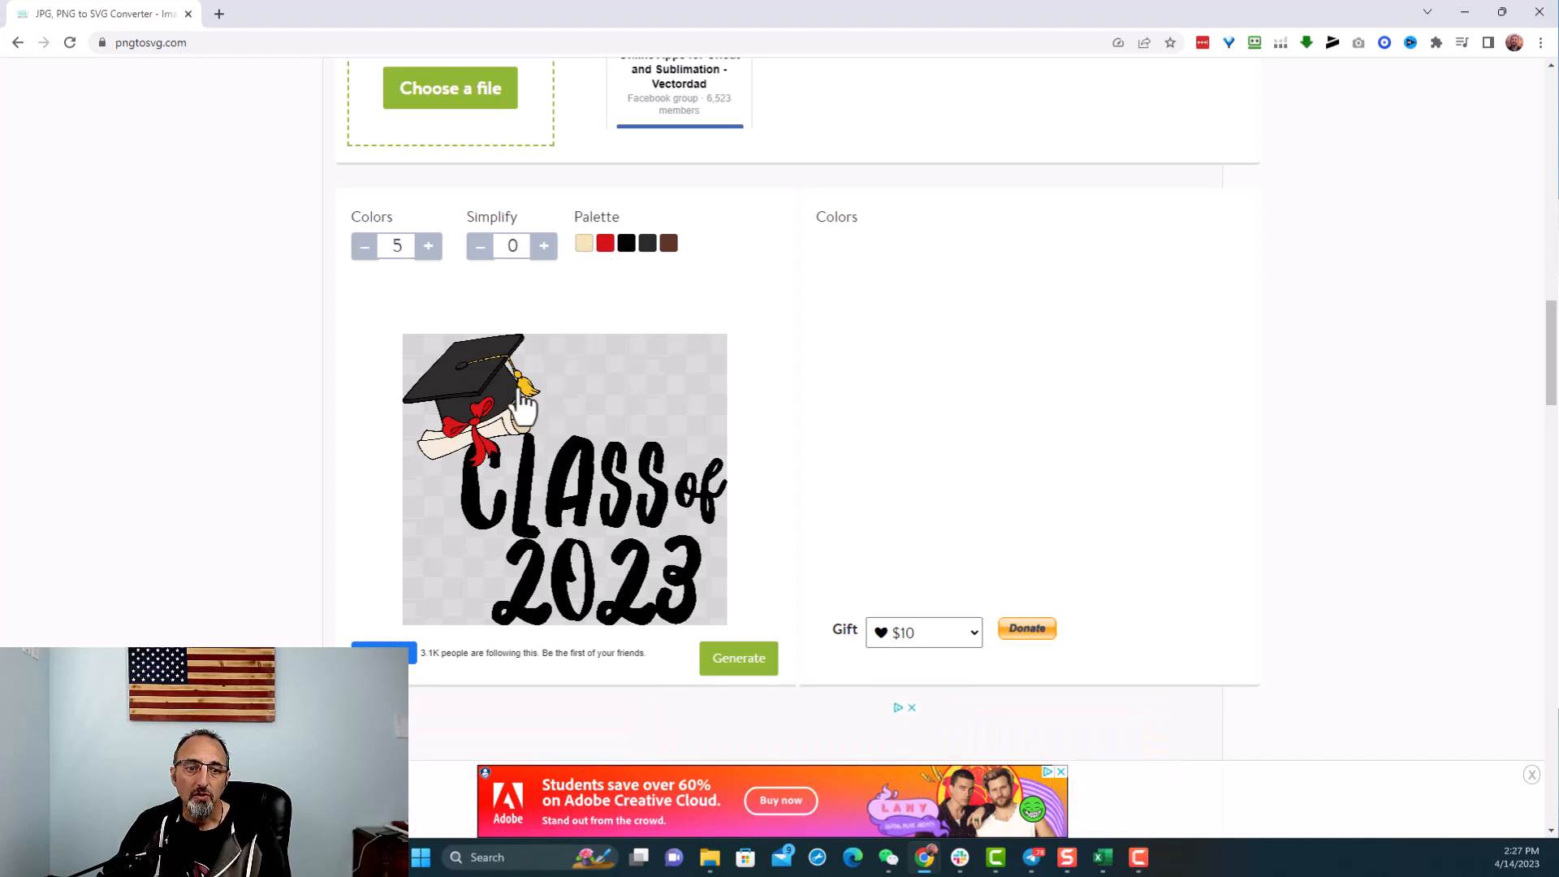
{"action": "mouse_move", "coordinate": [599, 318]}
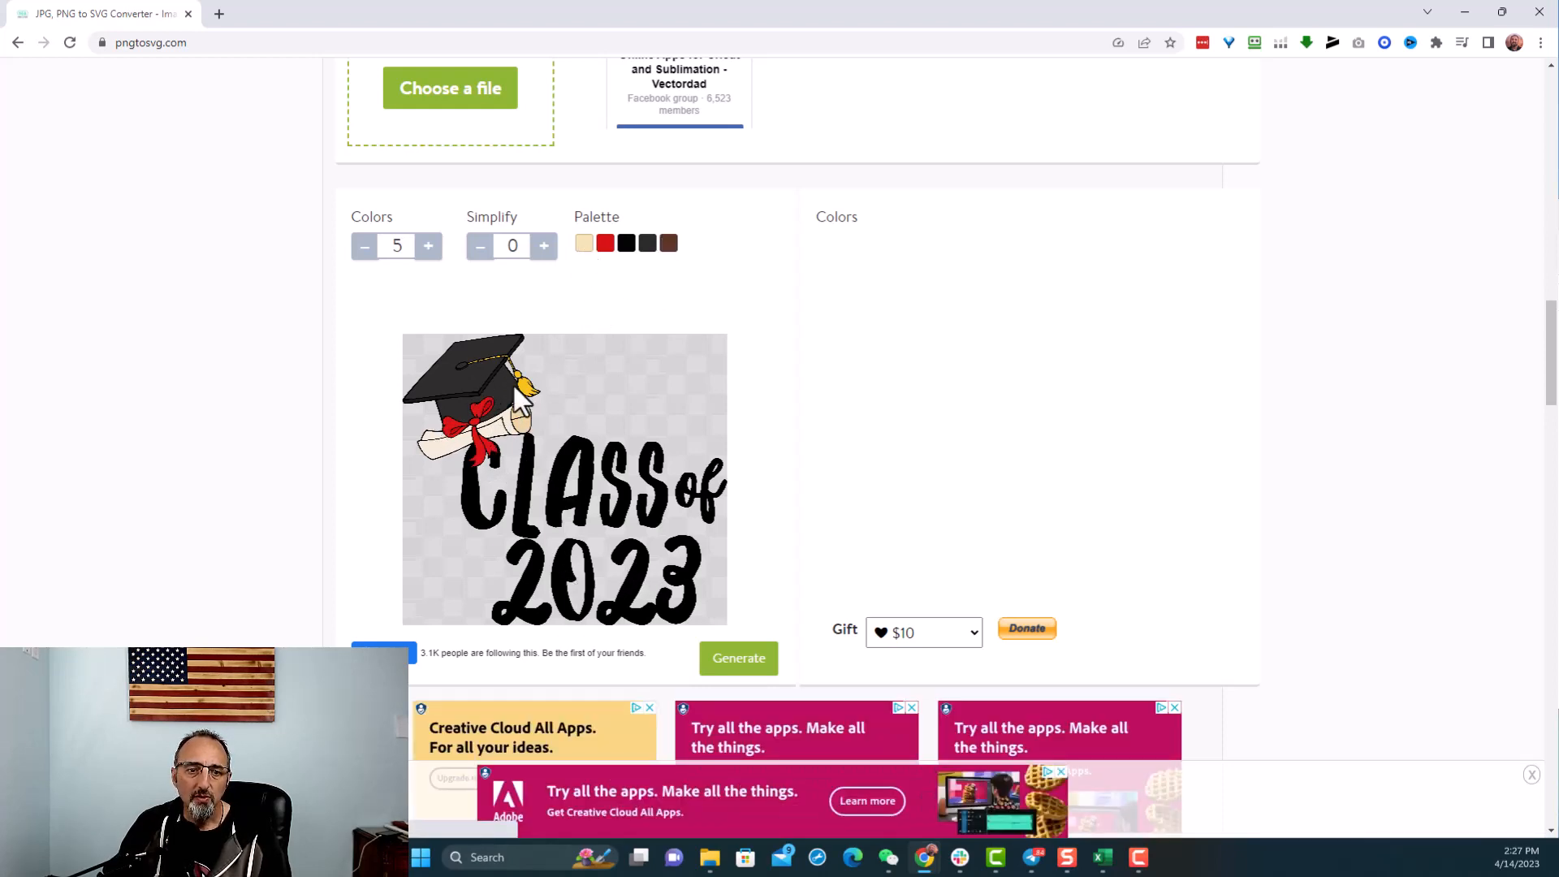
{"action": "mouse_move", "coordinate": [466, 313]}
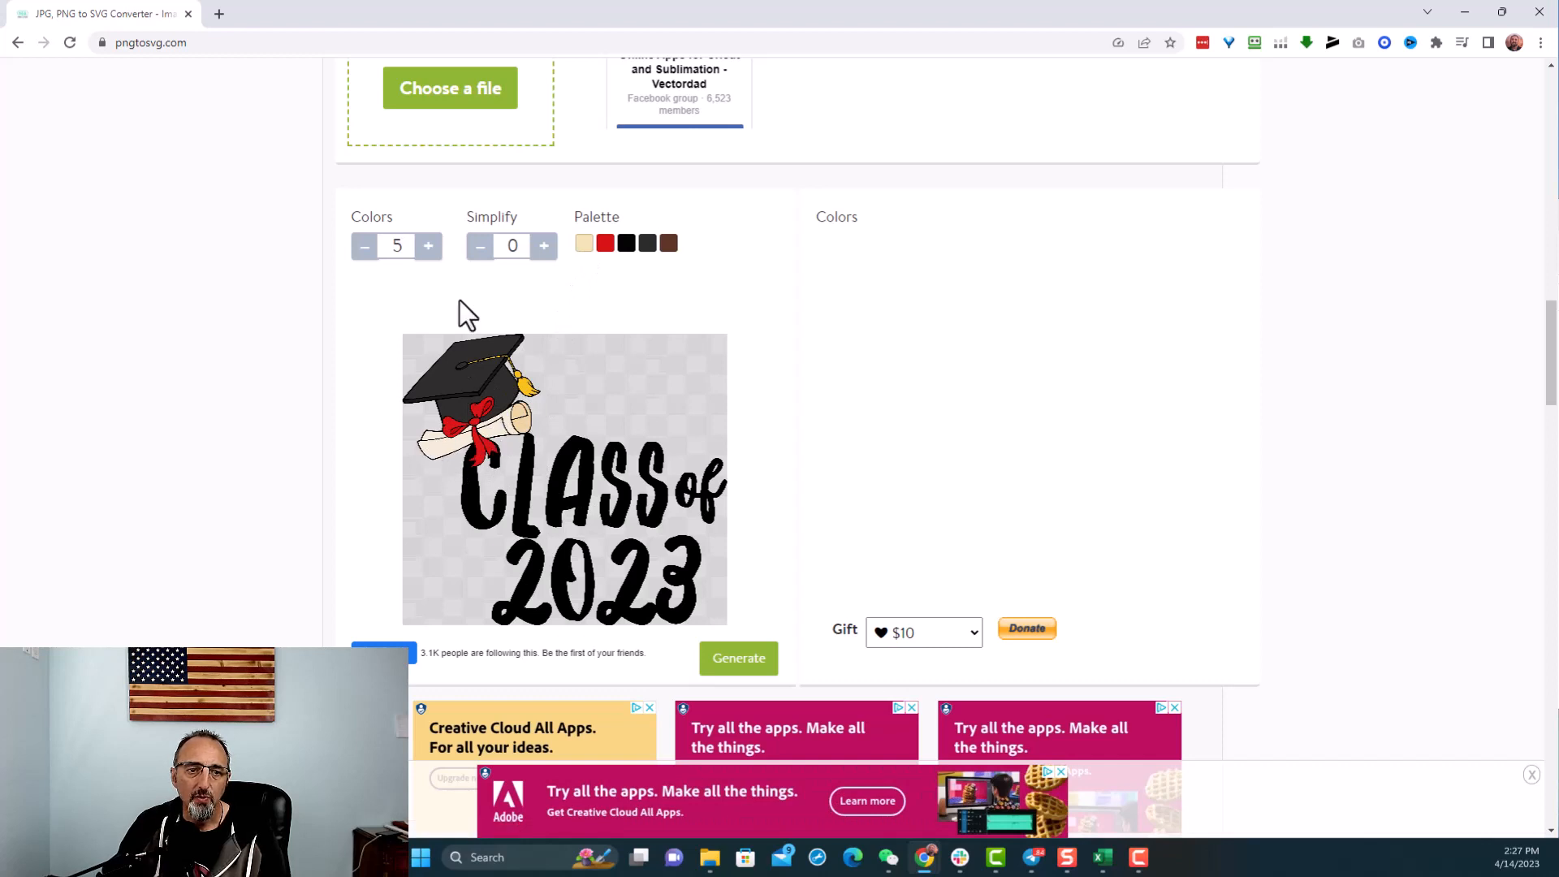
- Raise the Colors count from 5 to 6, adding a sixth shade to the palette
{"action": "left_click", "coordinate": [427, 246]}
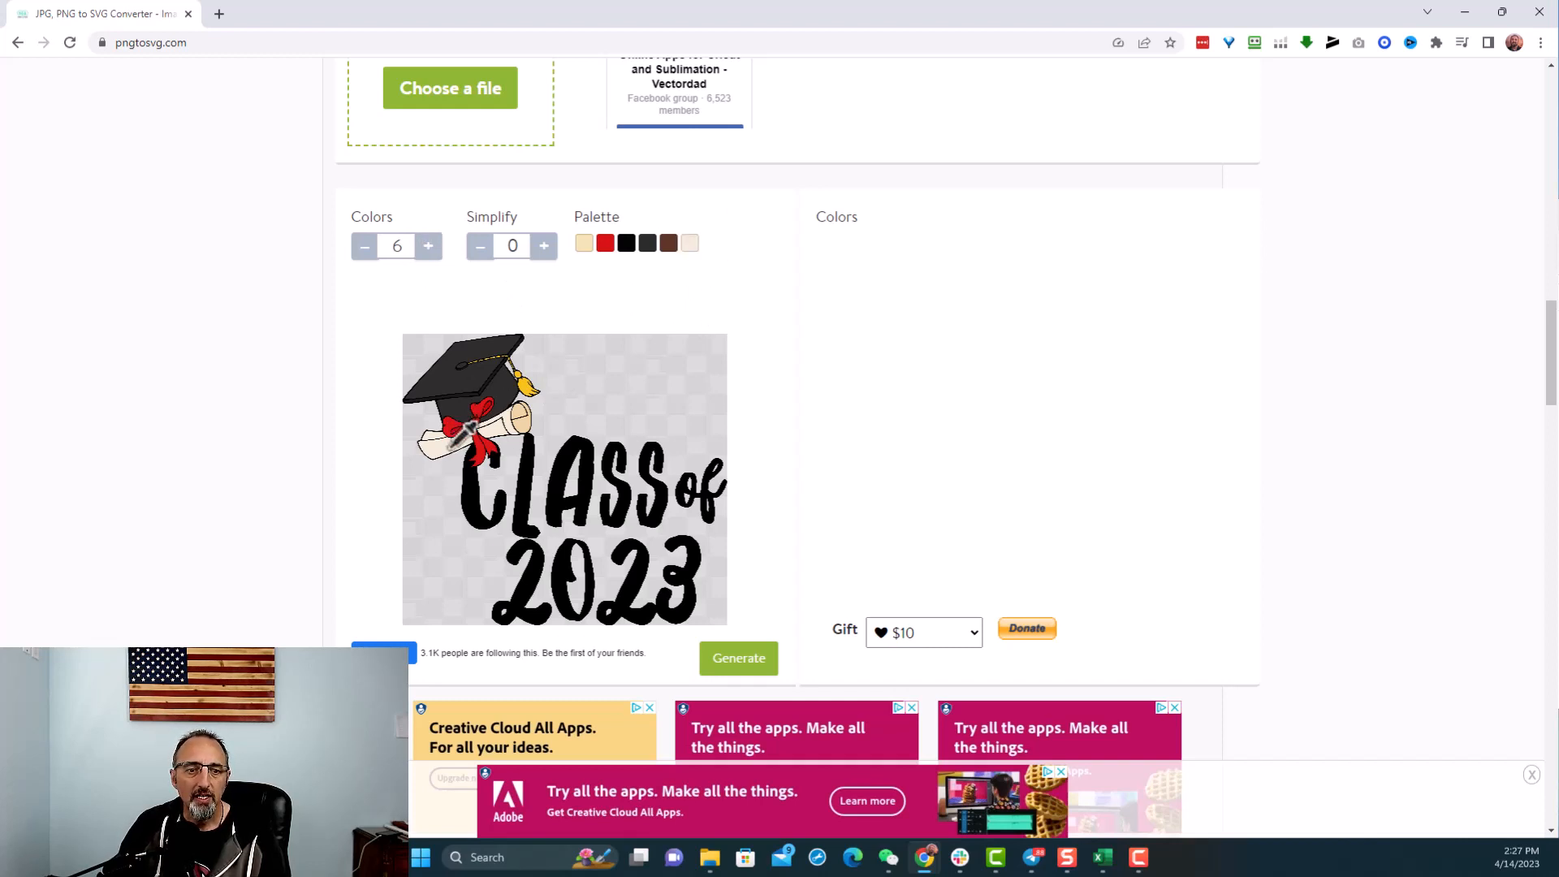
{"action": "mouse_move", "coordinate": [688, 344]}
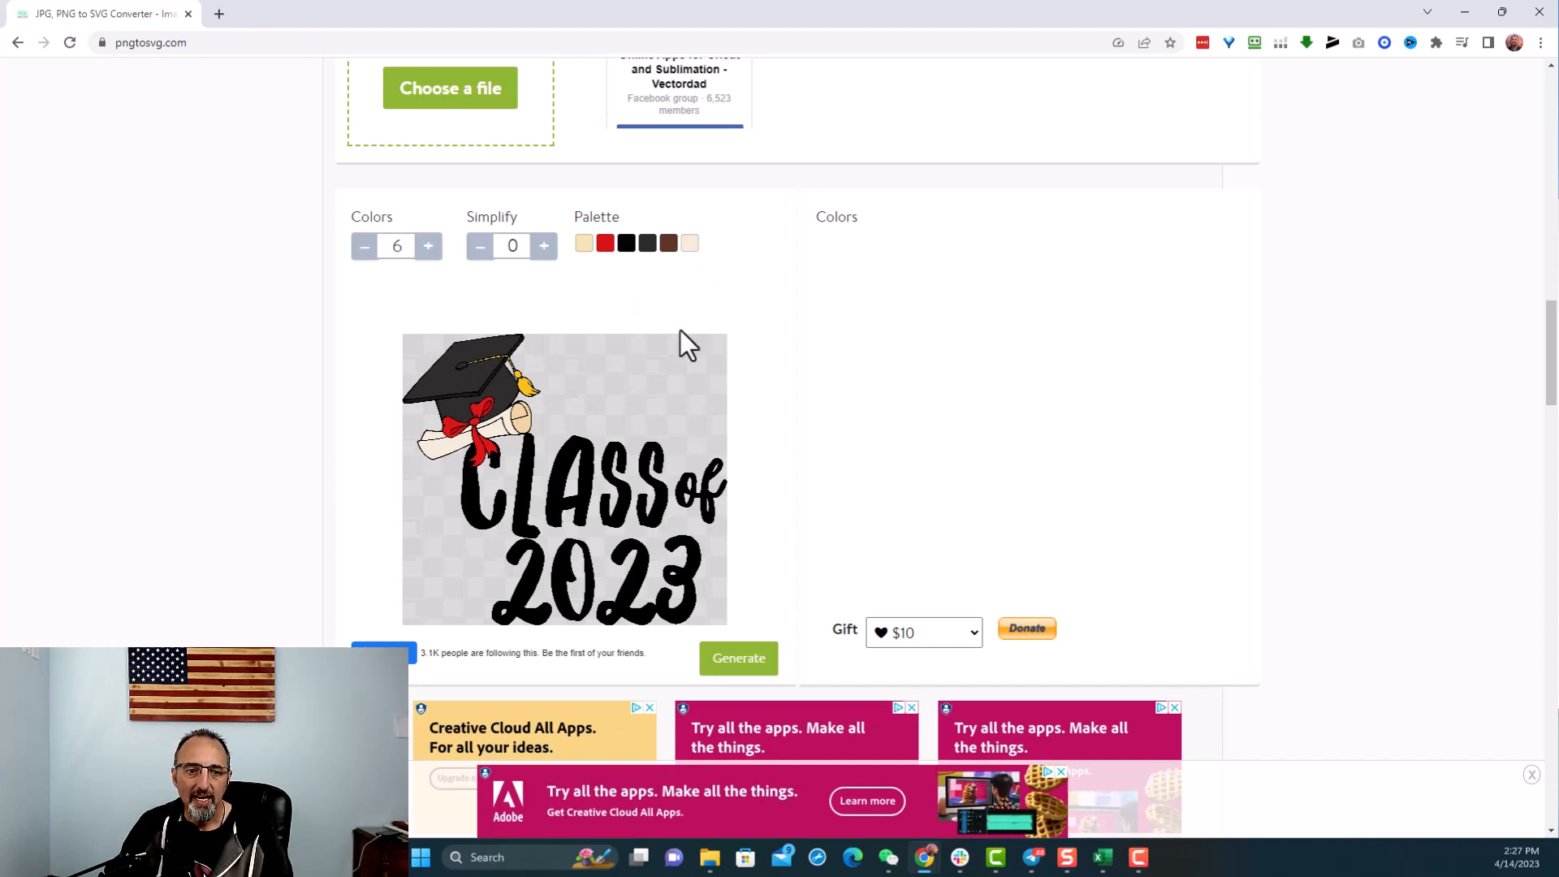
{"action": "mouse_move", "coordinate": [596, 283]}
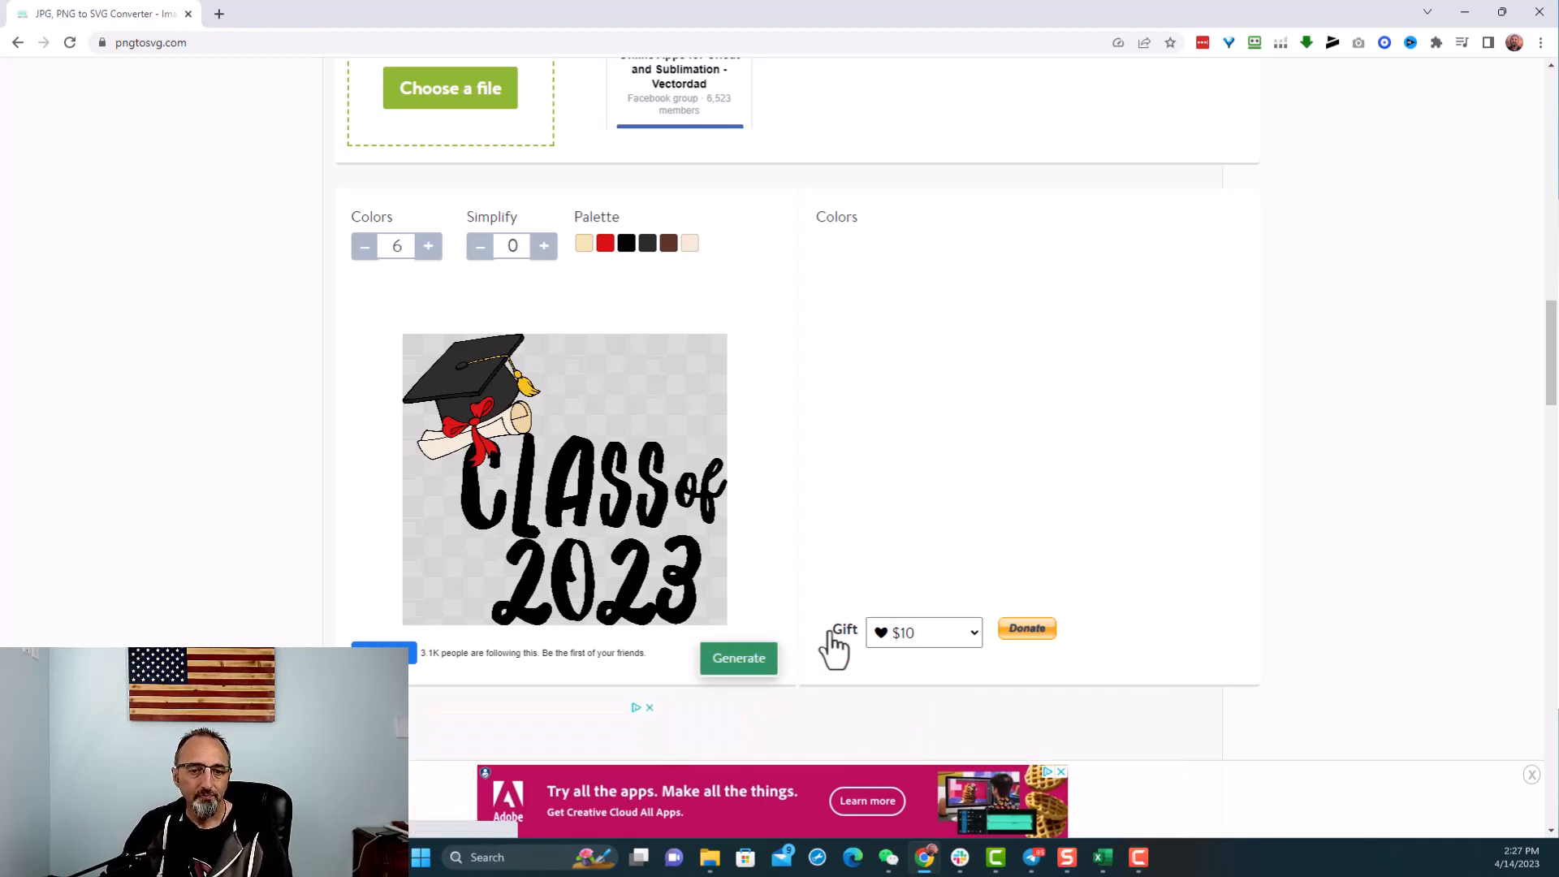
{"action": "mouse_move", "coordinate": [840, 546]}
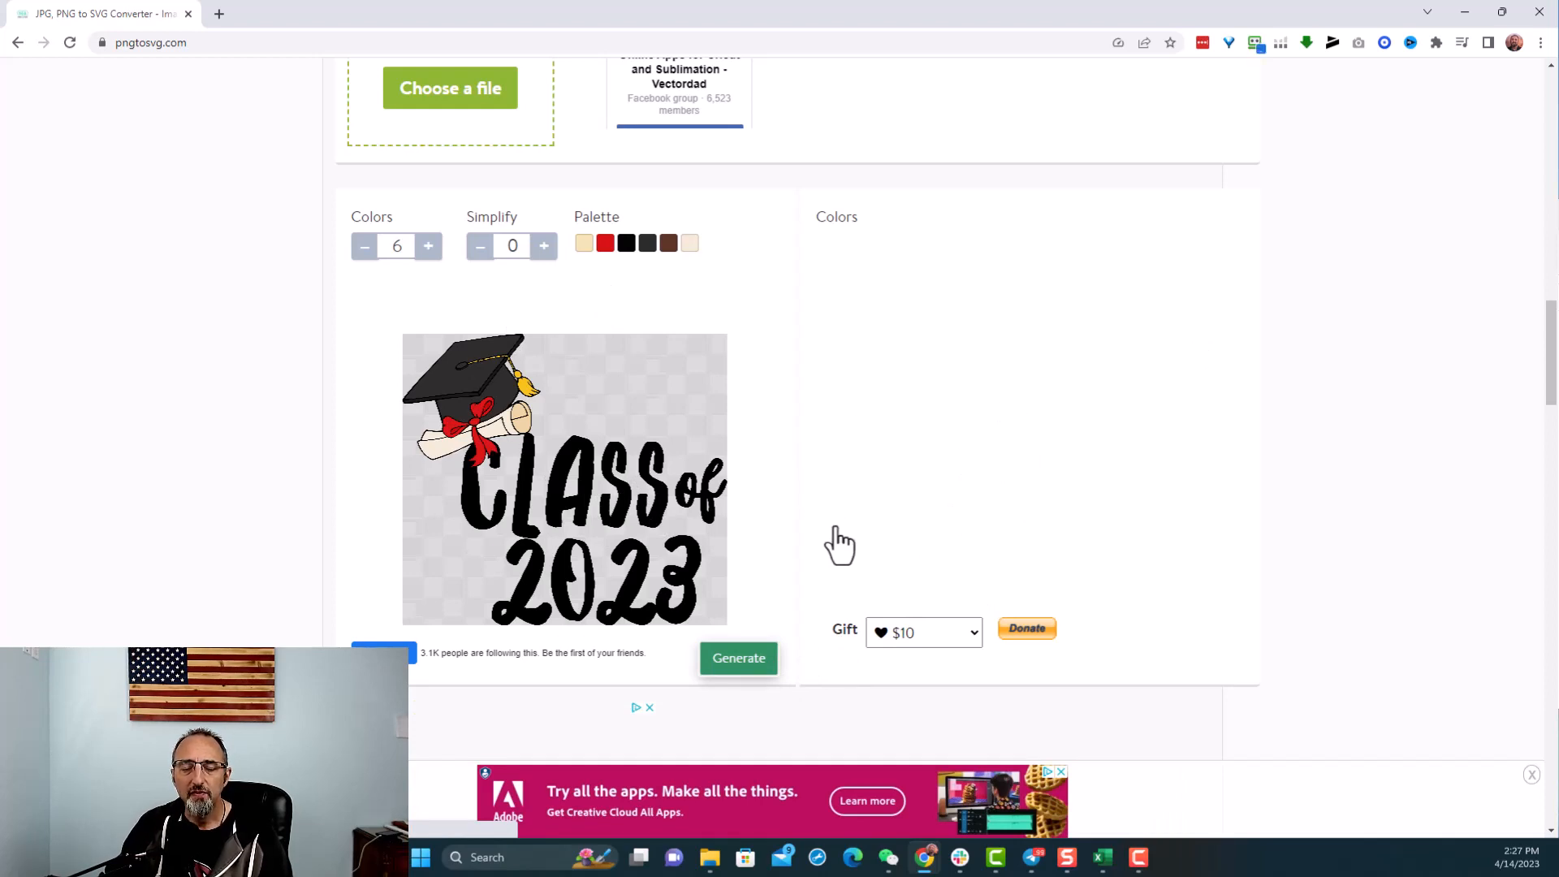
{"action": "mouse_move", "coordinate": [1119, 418]}
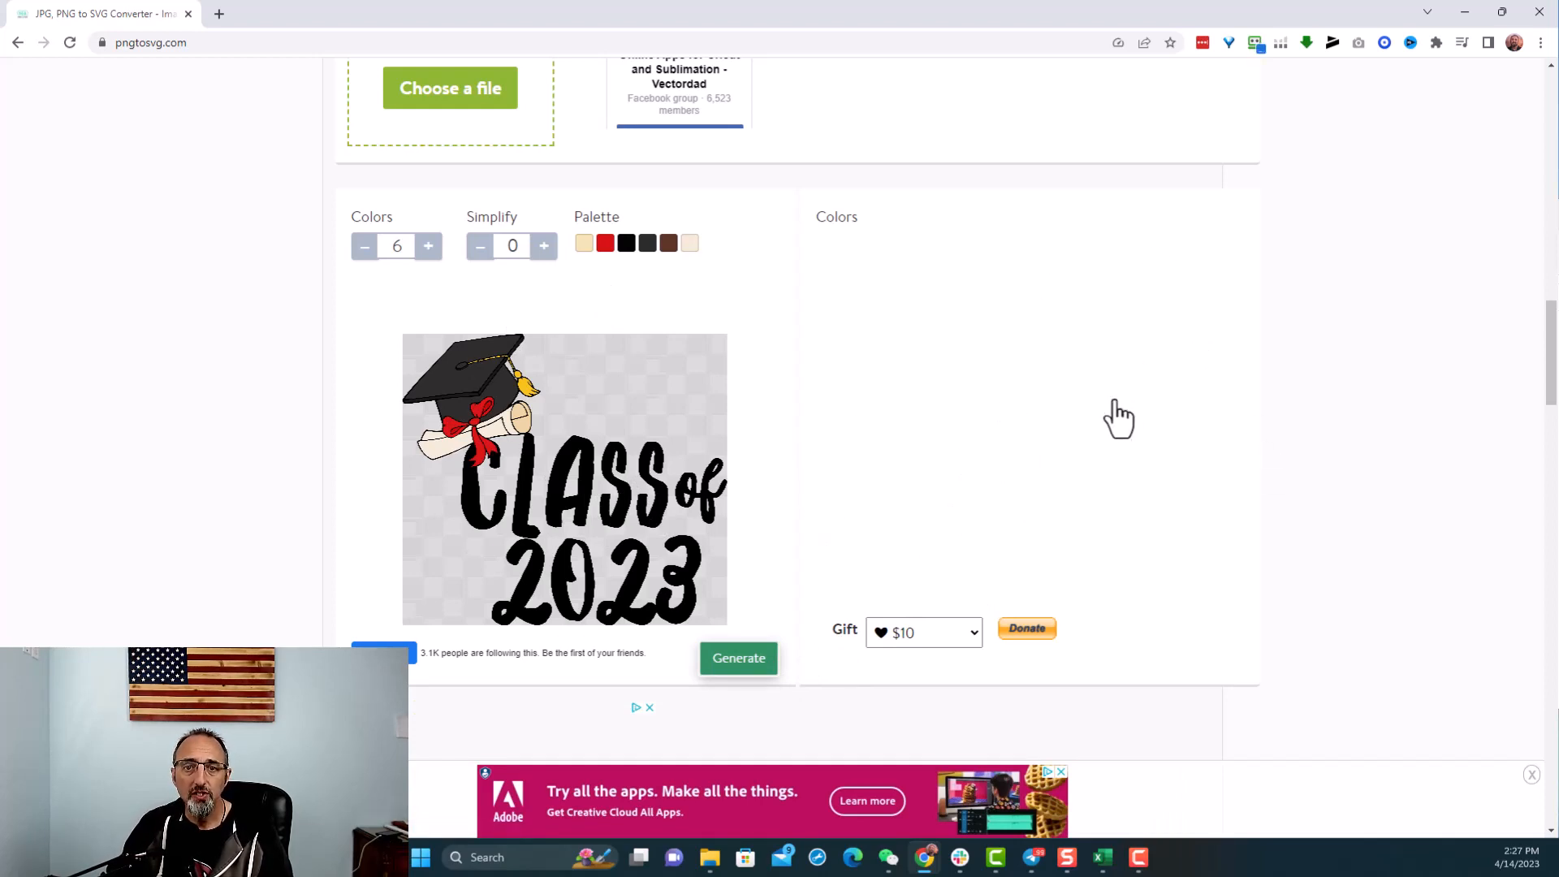
- Generate the six-colour SVG of Class of 2023 so its vector preview is ready to download
{"action": "left_click", "coordinate": [739, 658]}
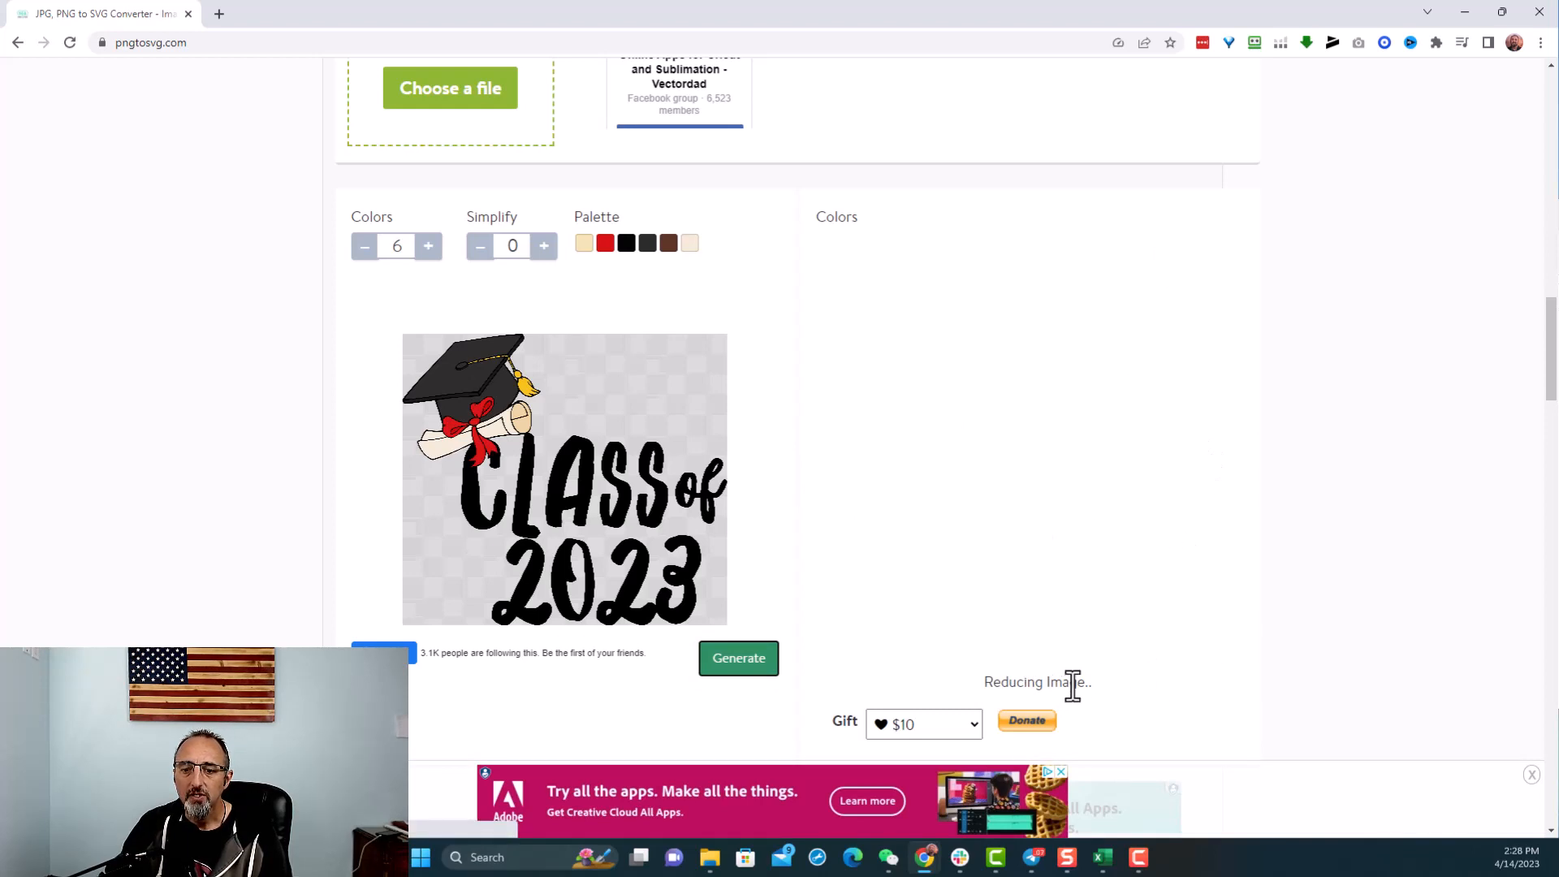
{"action": "left_click", "coordinate": [737, 657]}
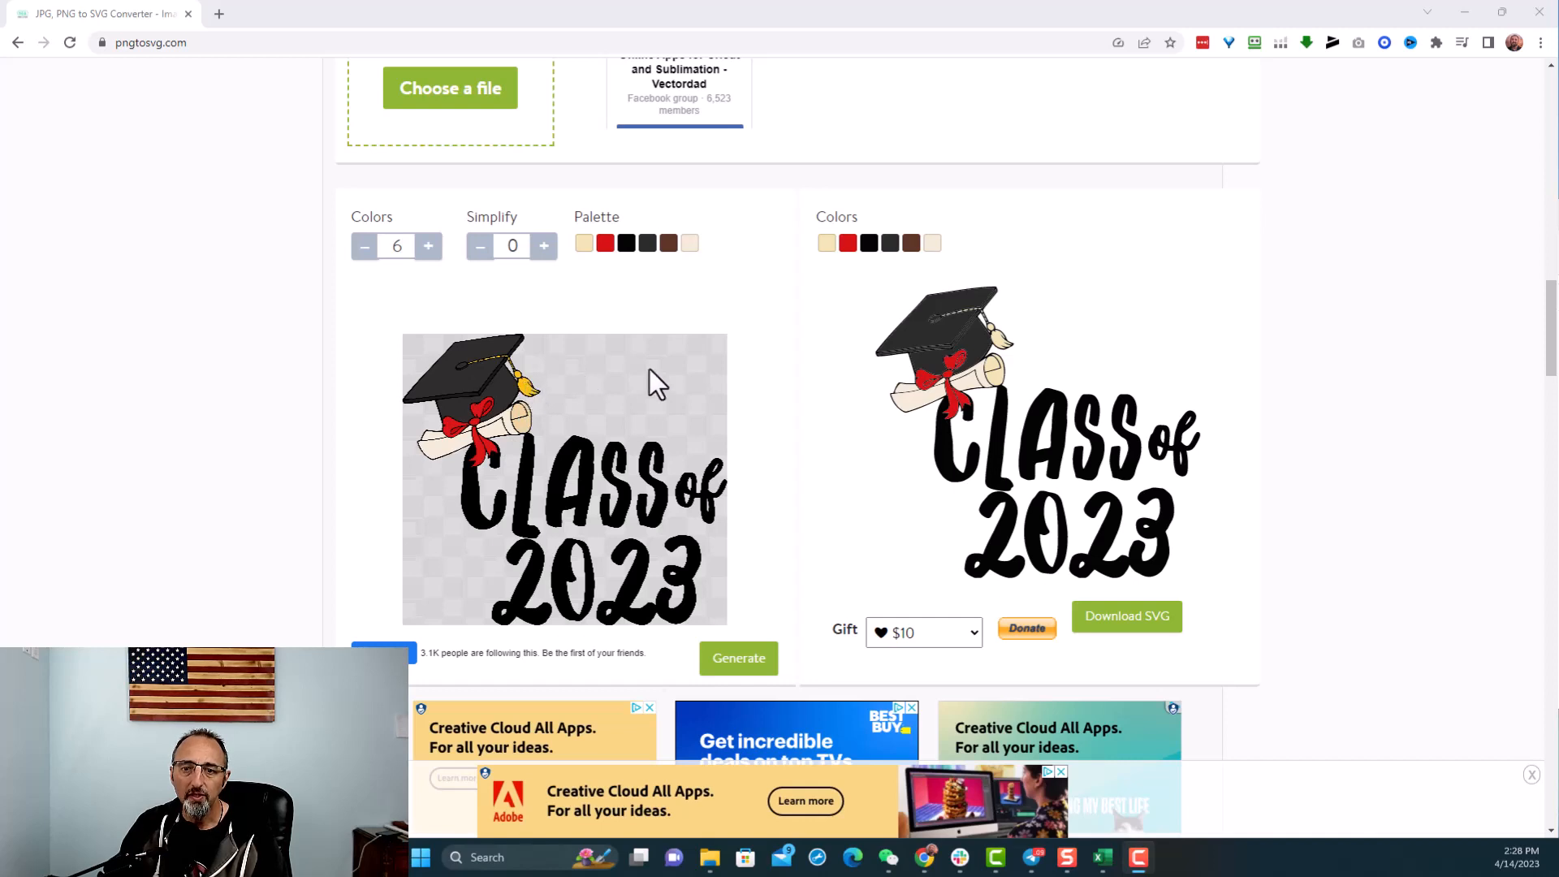
{"action": "mouse_move", "coordinate": [612, 398]}
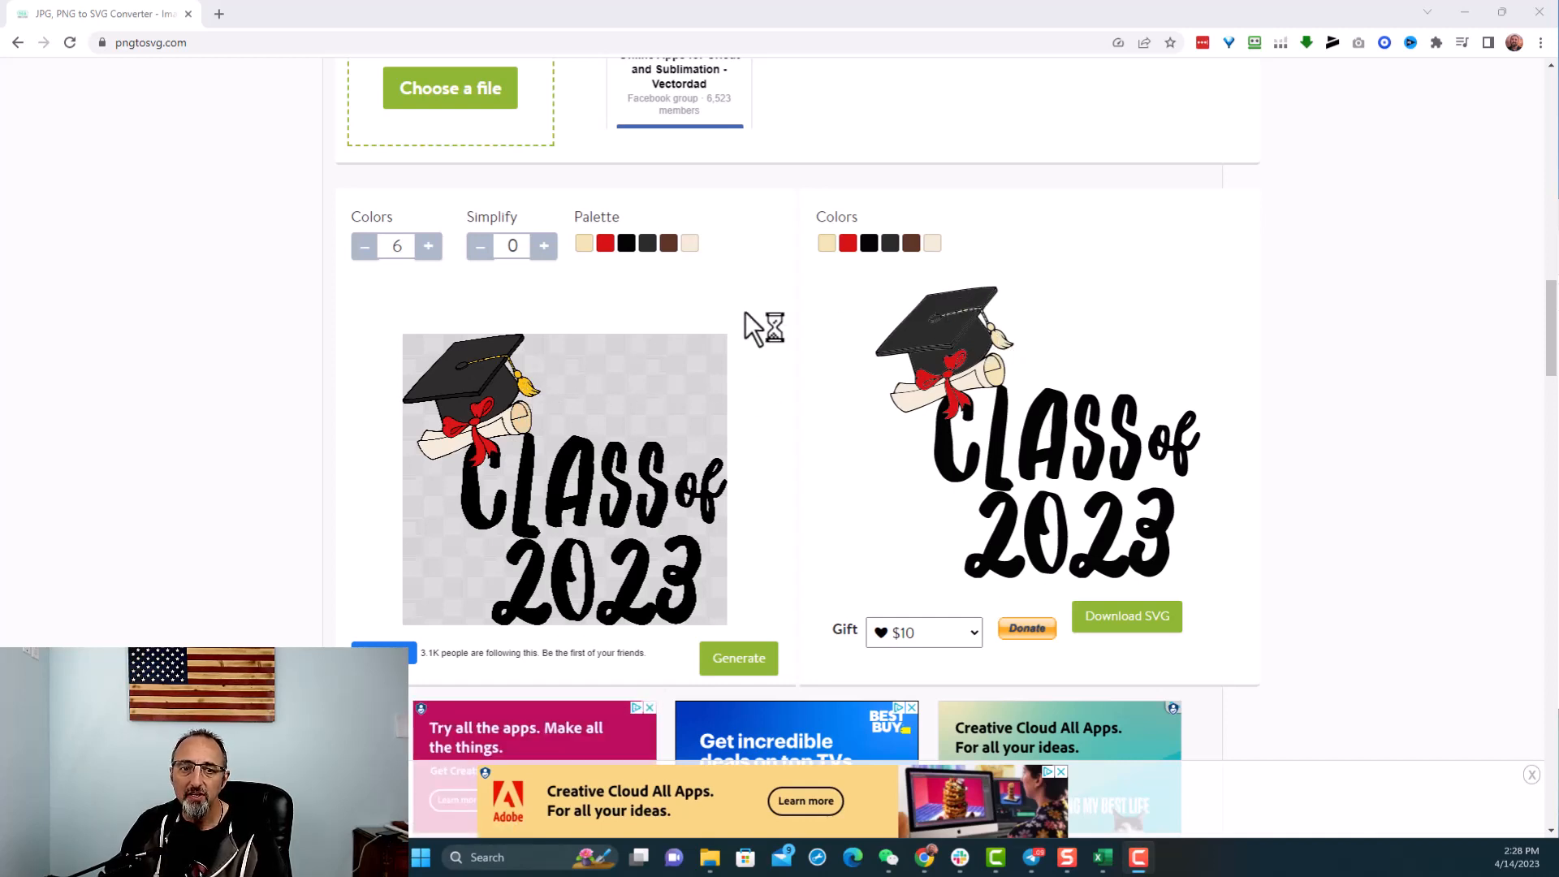
{"action": "mouse_move", "coordinate": [636, 338]}
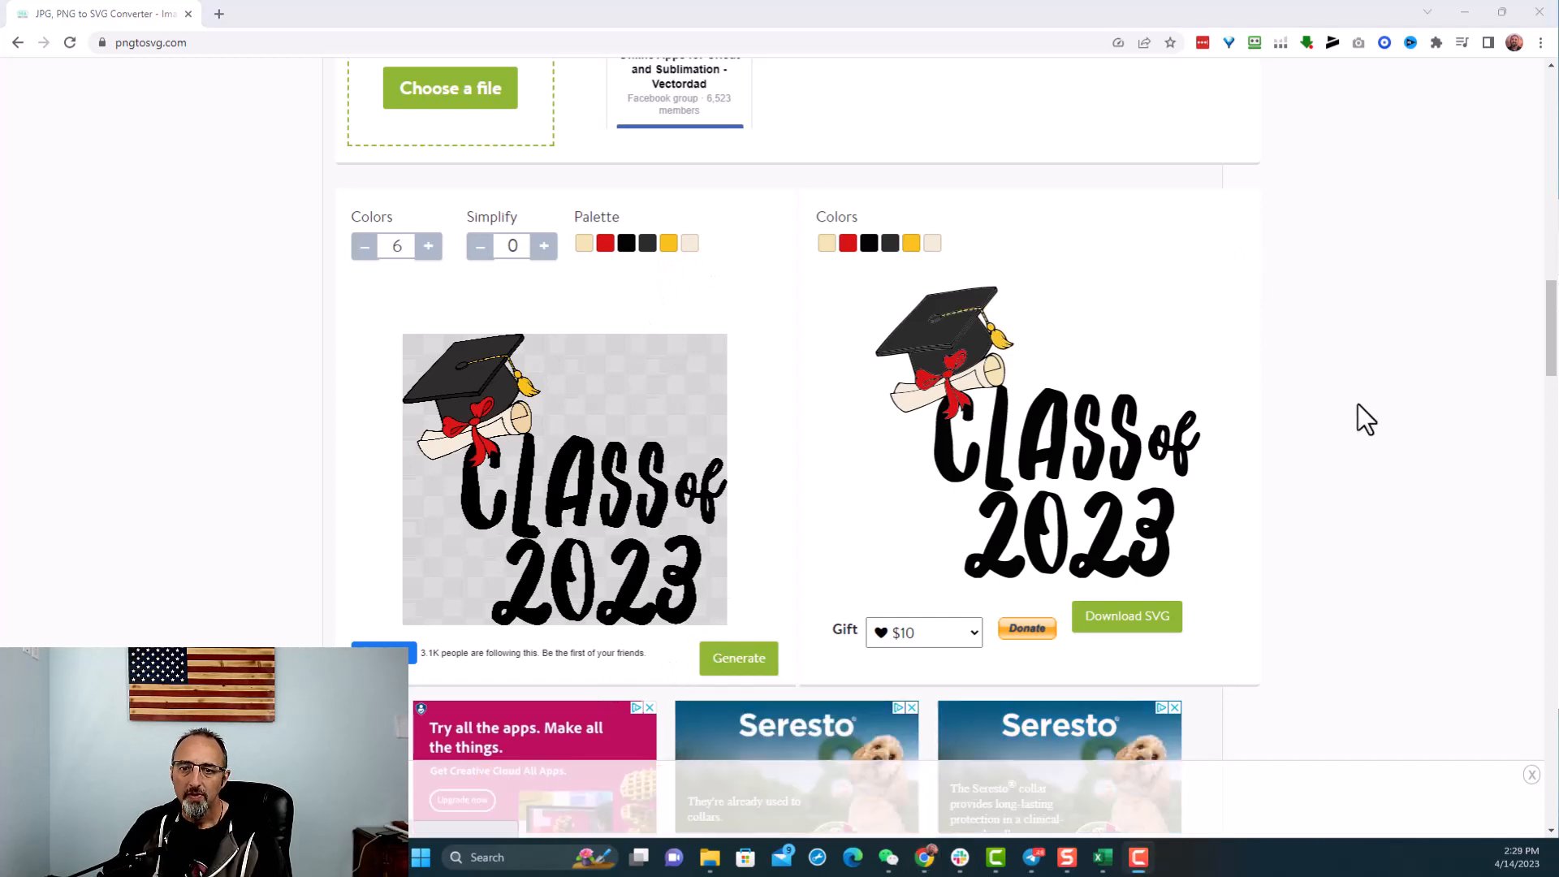
{"action": "mouse_move", "coordinate": [1083, 501]}
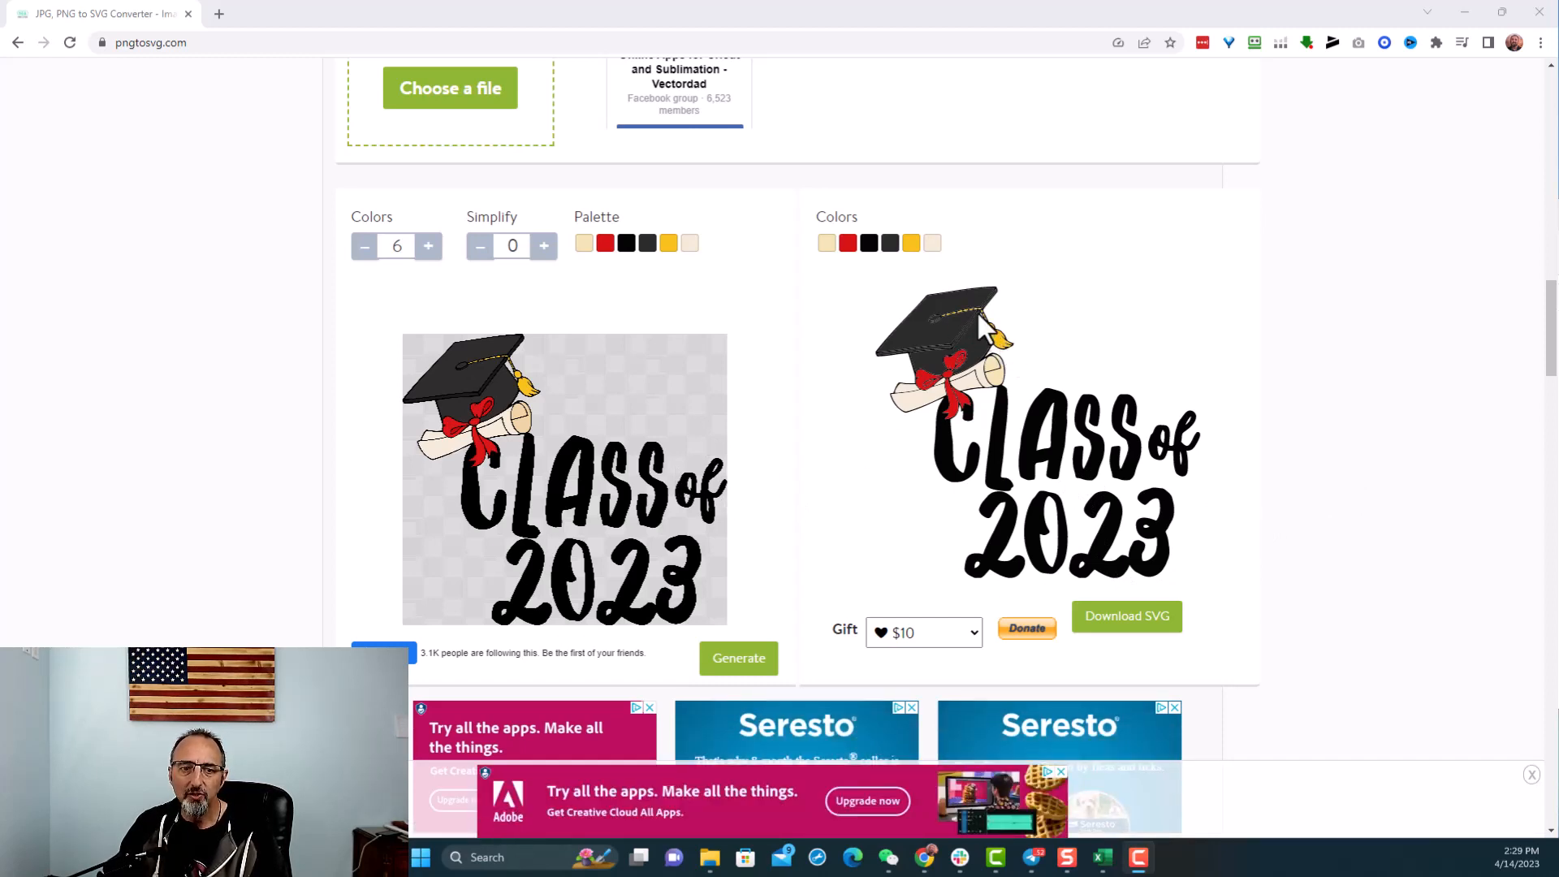
{"action": "mouse_move", "coordinate": [992, 380]}
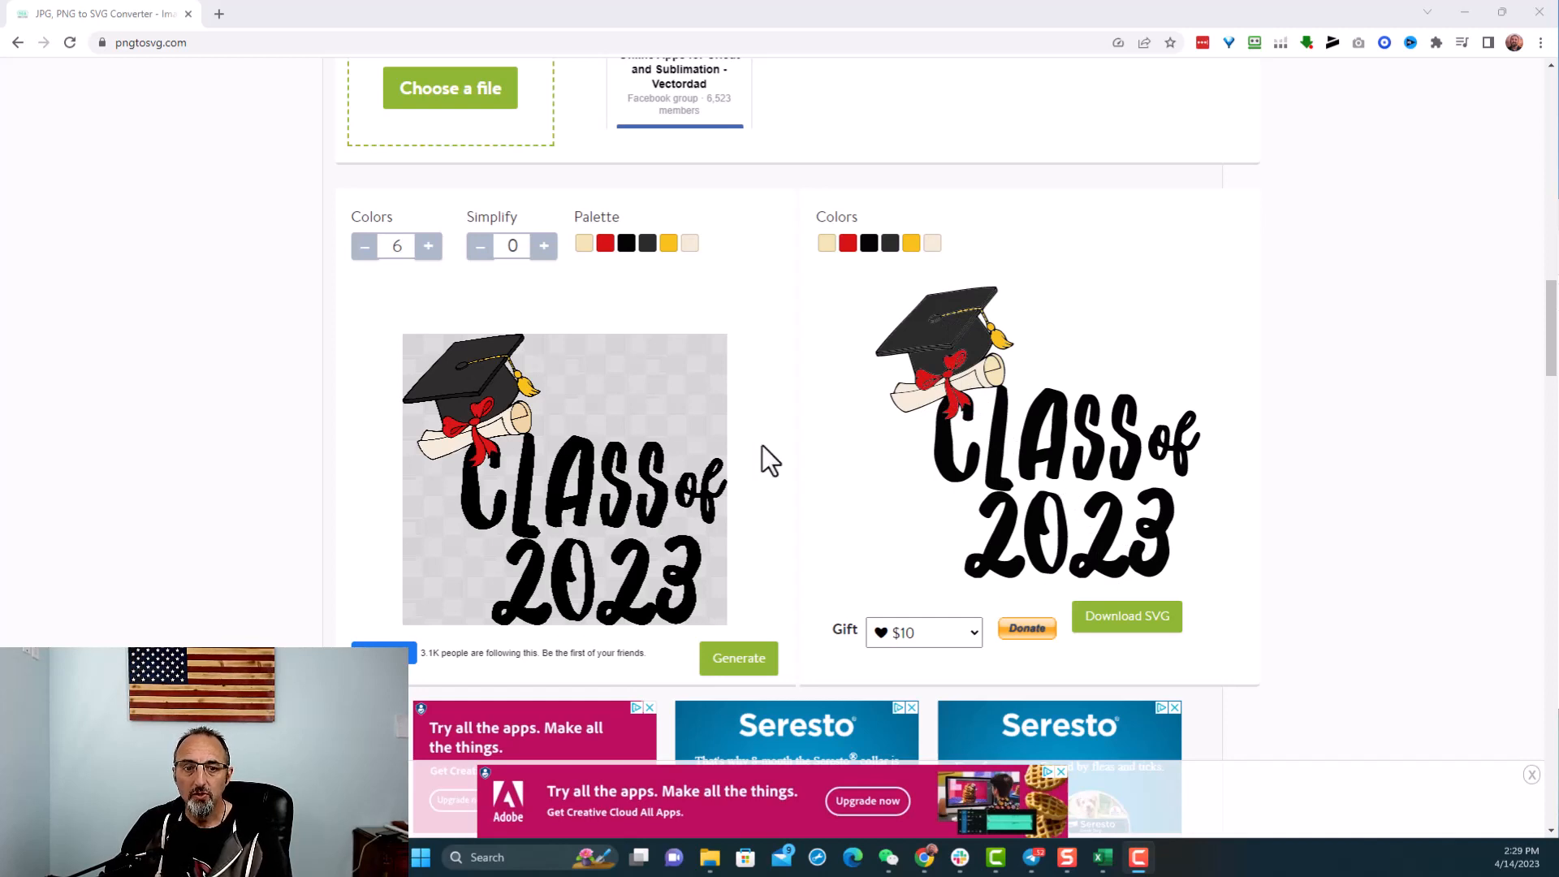
{"action": "mouse_move", "coordinate": [711, 508]}
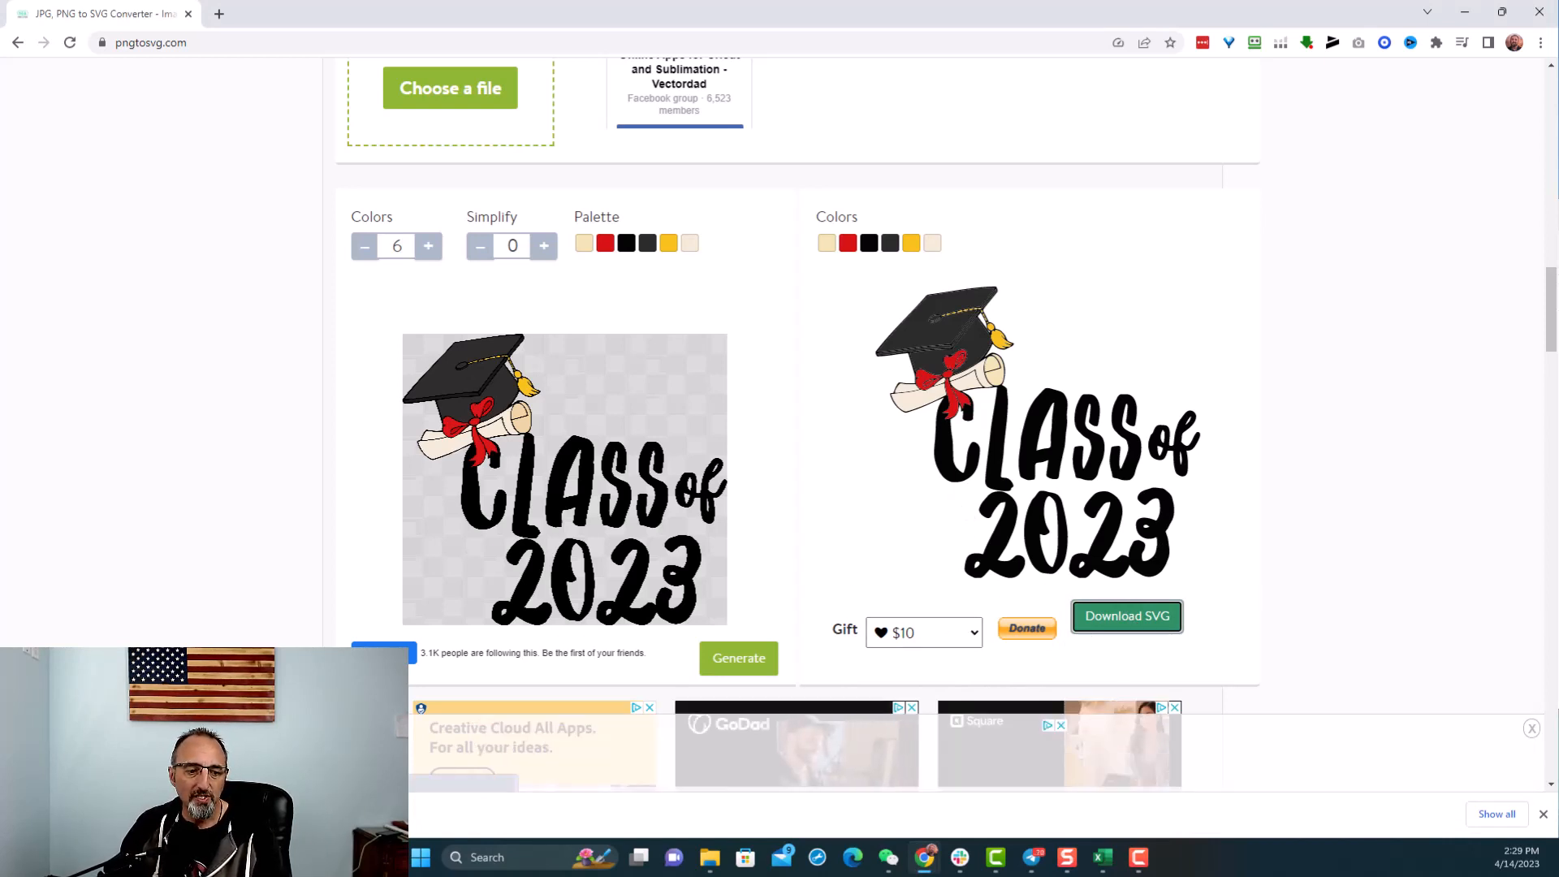
- Download the converted six-colour Class of 2023 SVG
{"action": "left_click", "coordinate": [1127, 616]}
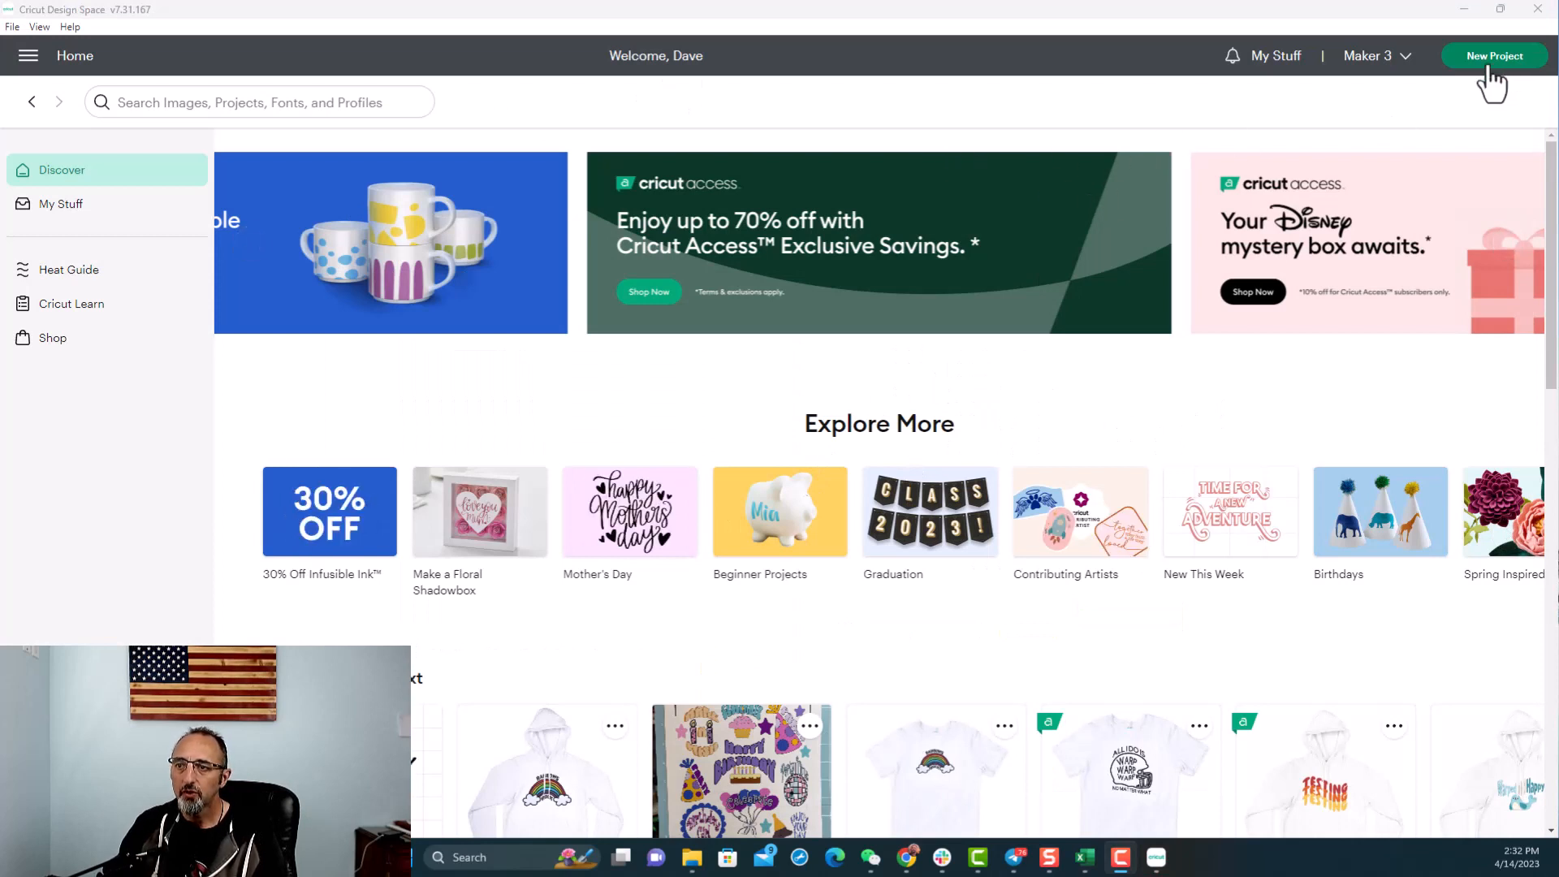
- Start a new project and bring the downloaded Class of 2023 SVG into the upload preview as a cut image
{"action": "left_click", "coordinate": [1494, 55]}
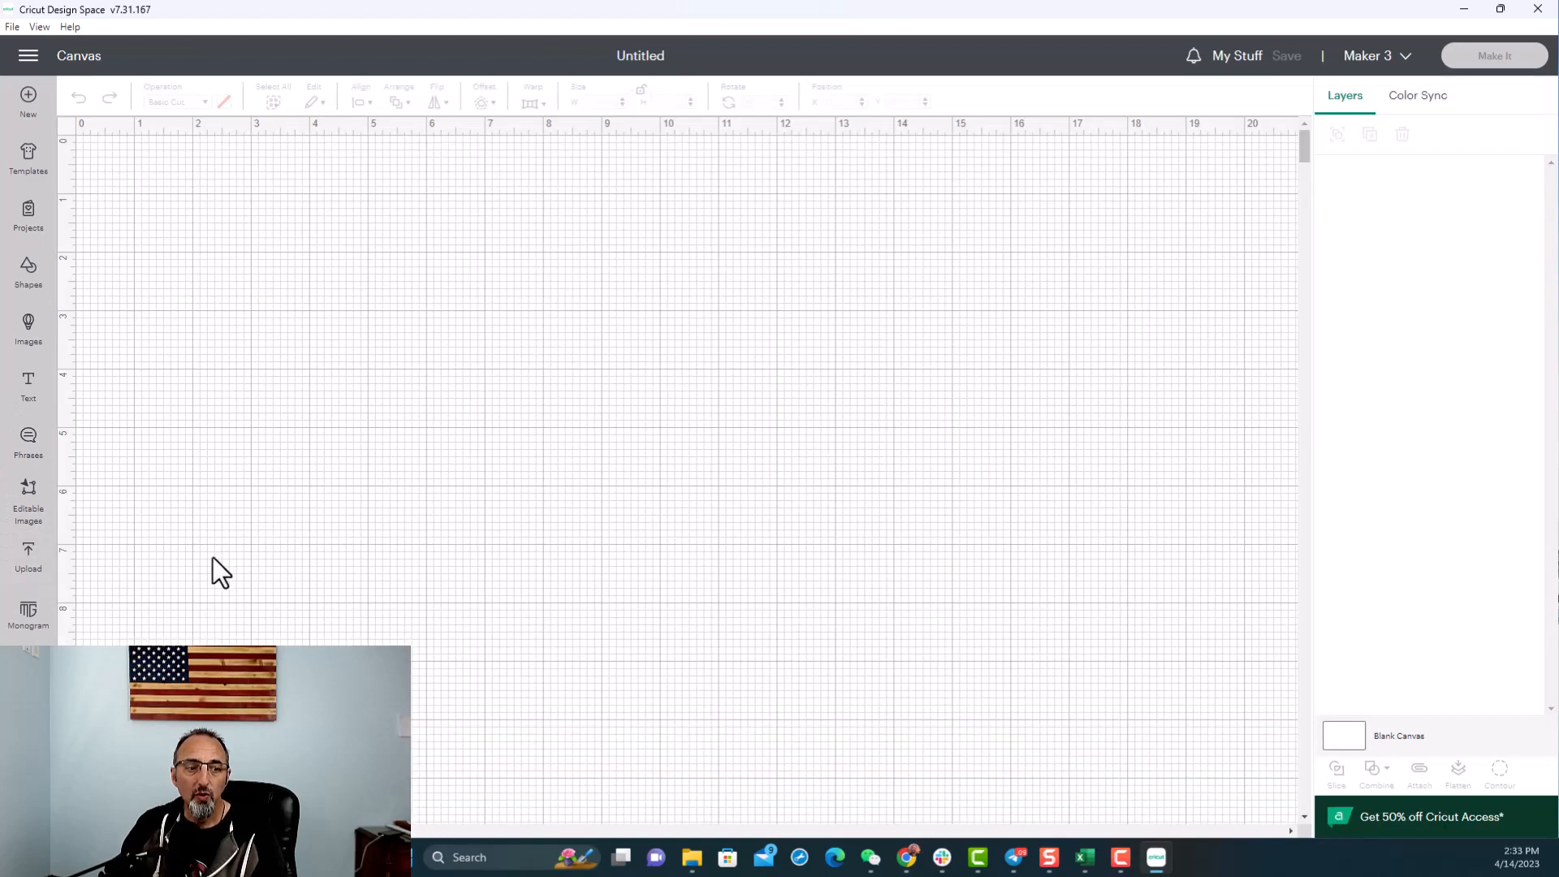
{"action": "left_click", "coordinate": [28, 557]}
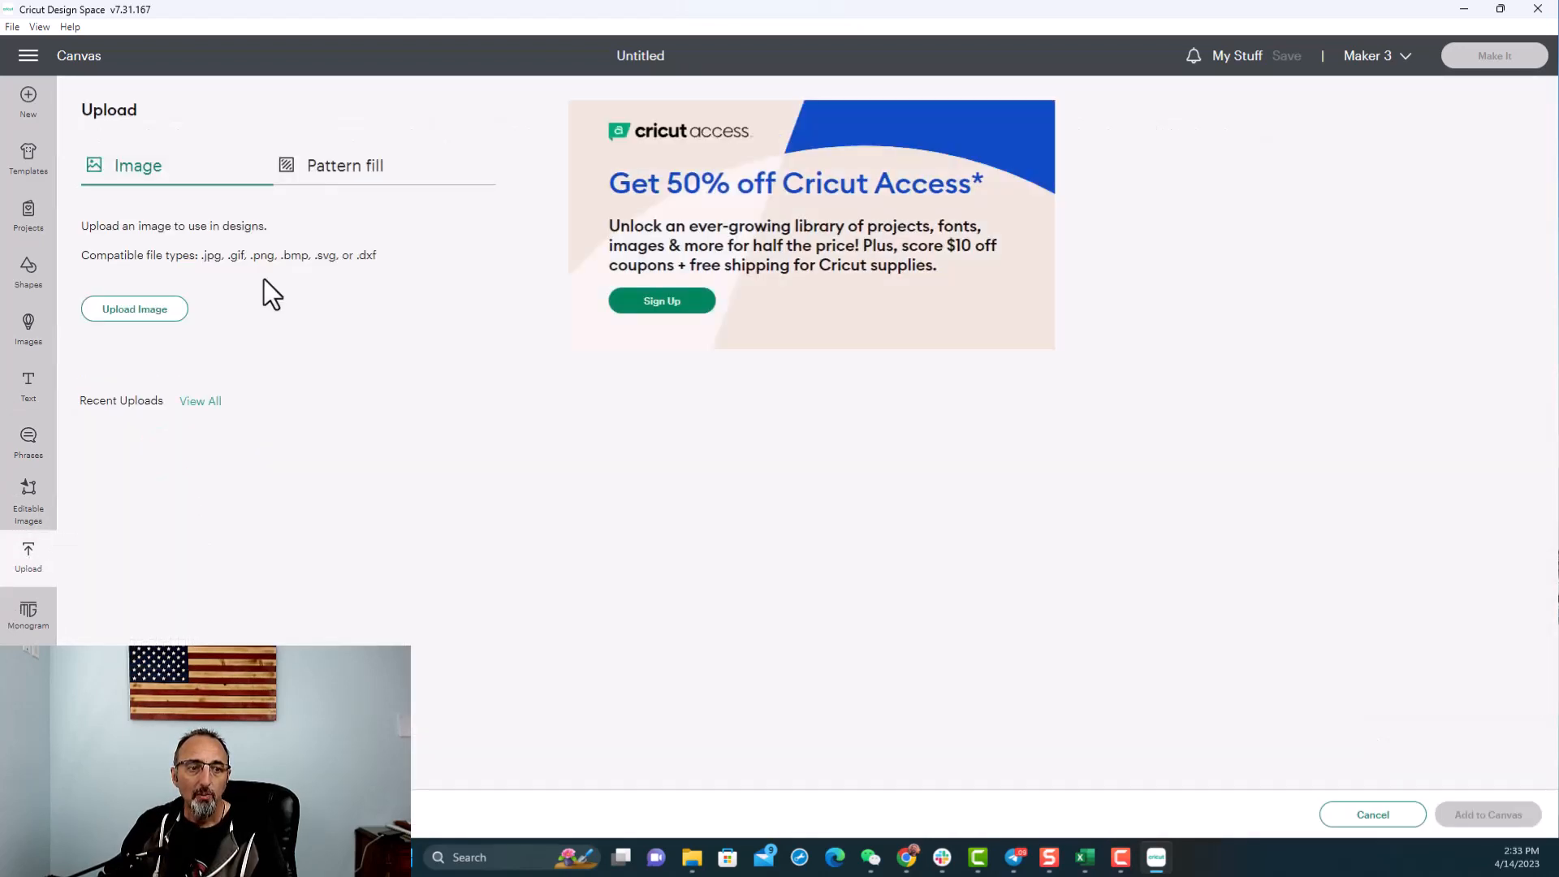
{"action": "left_click", "coordinate": [135, 309]}
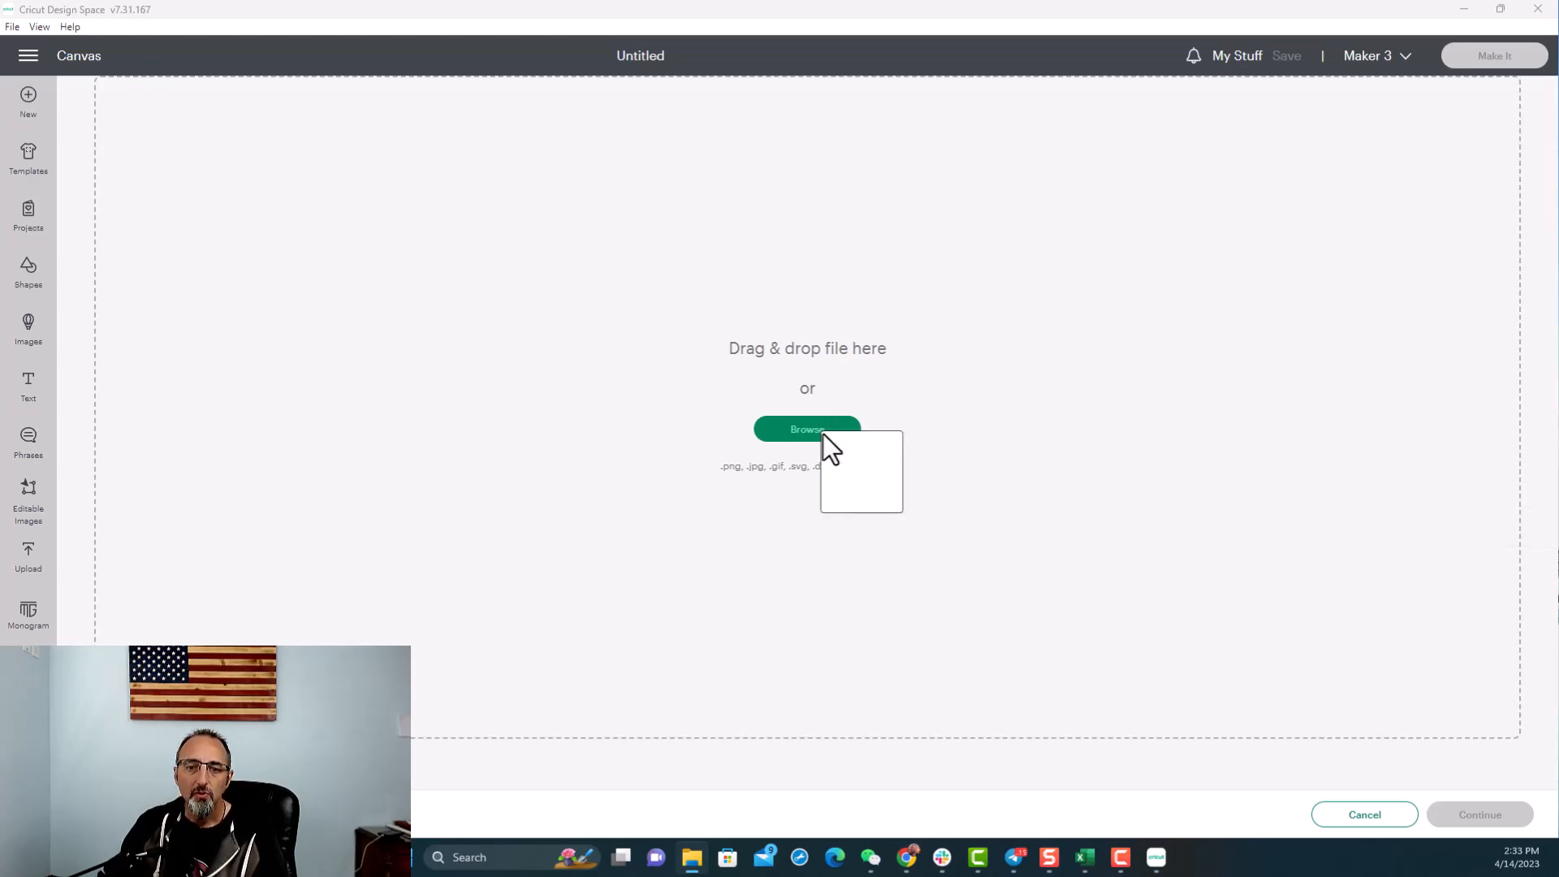
{"action": "left_click", "coordinate": [807, 429]}
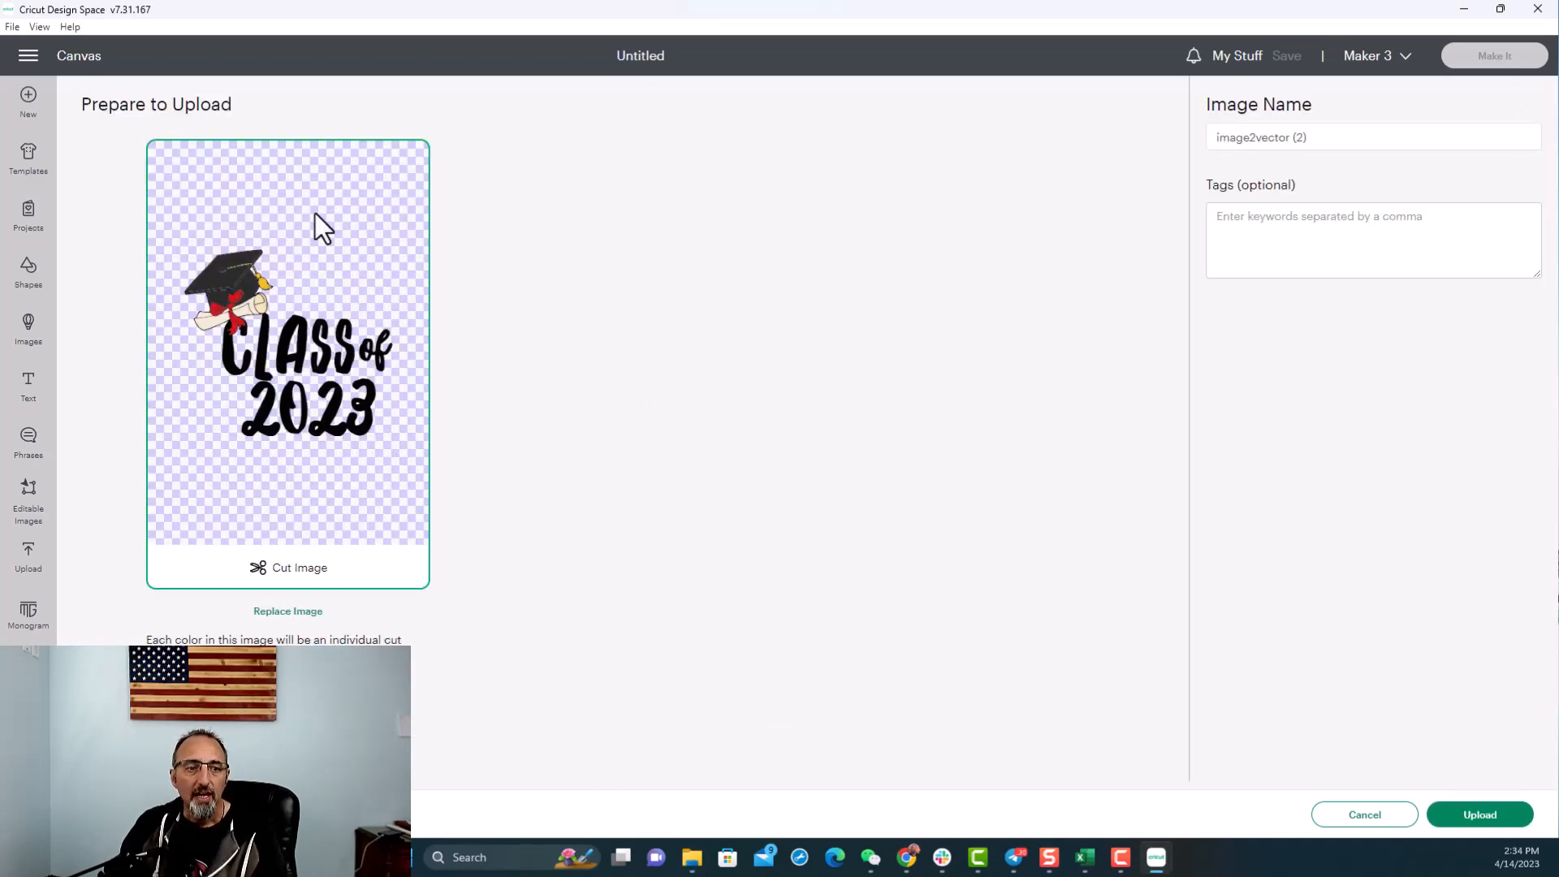
{"action": "mouse_move", "coordinate": [296, 455]}
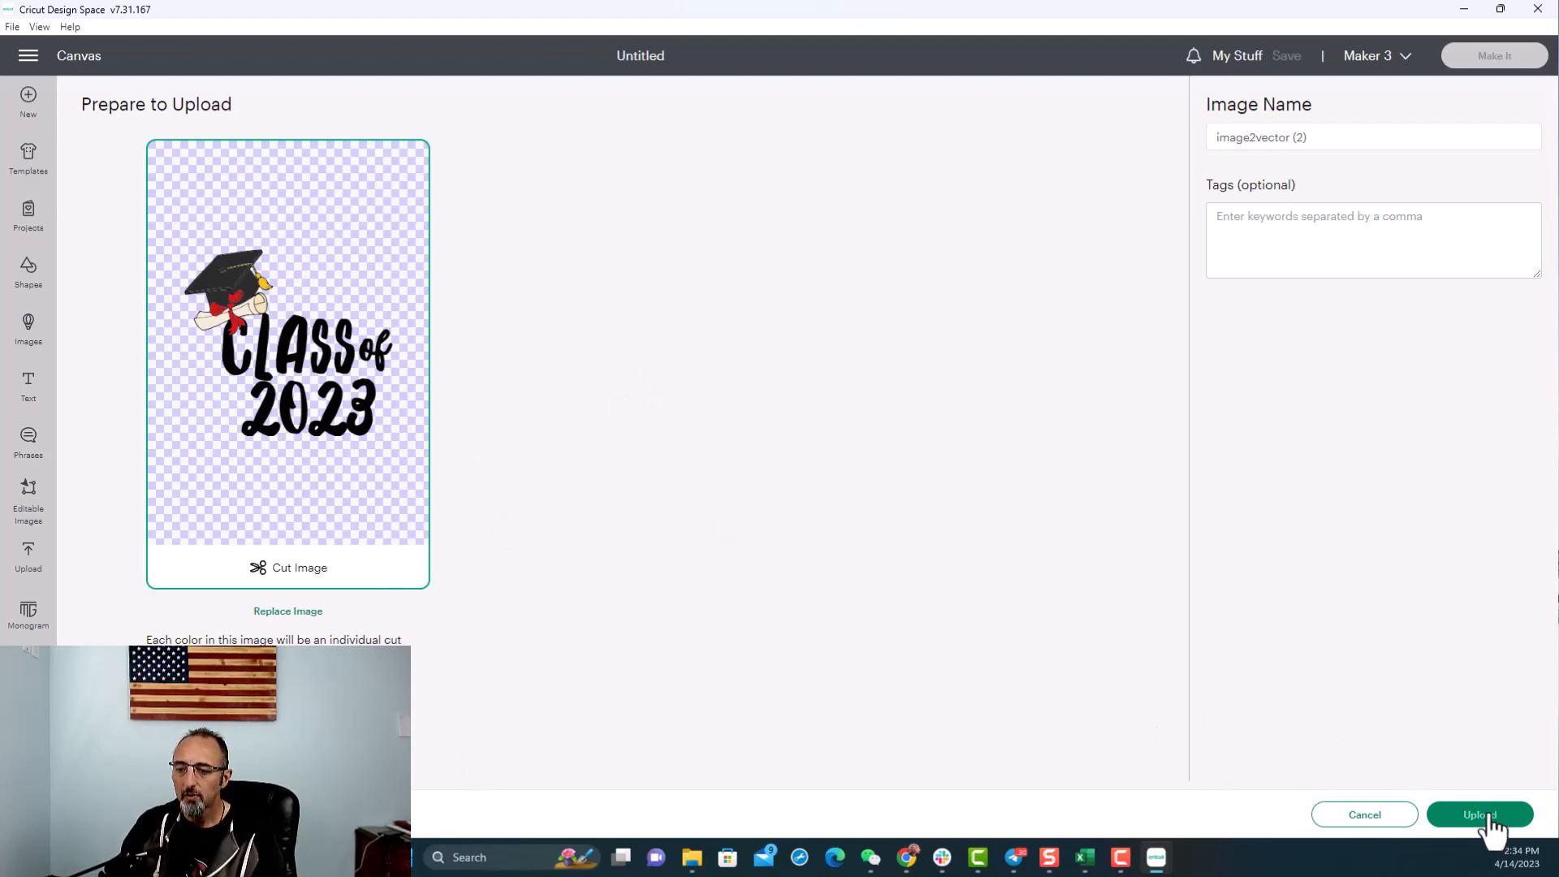
- Upload the Class of 2023 image, centre it on the canvas, and send it to Make It
{"action": "left_click", "coordinate": [1478, 814]}
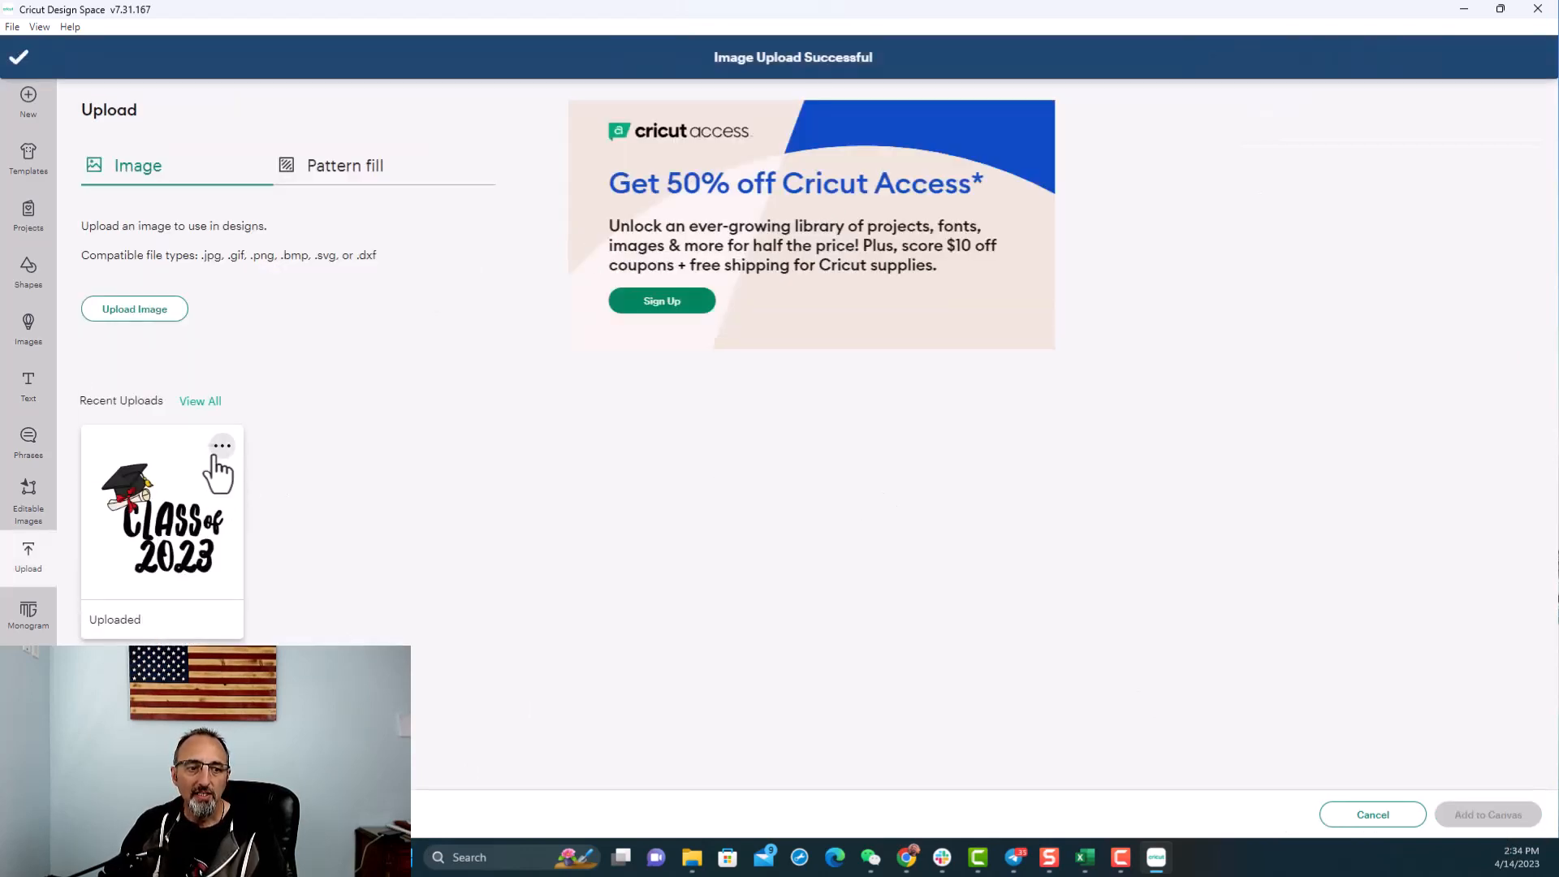
{"action": "mouse_move", "coordinate": [164, 511]}
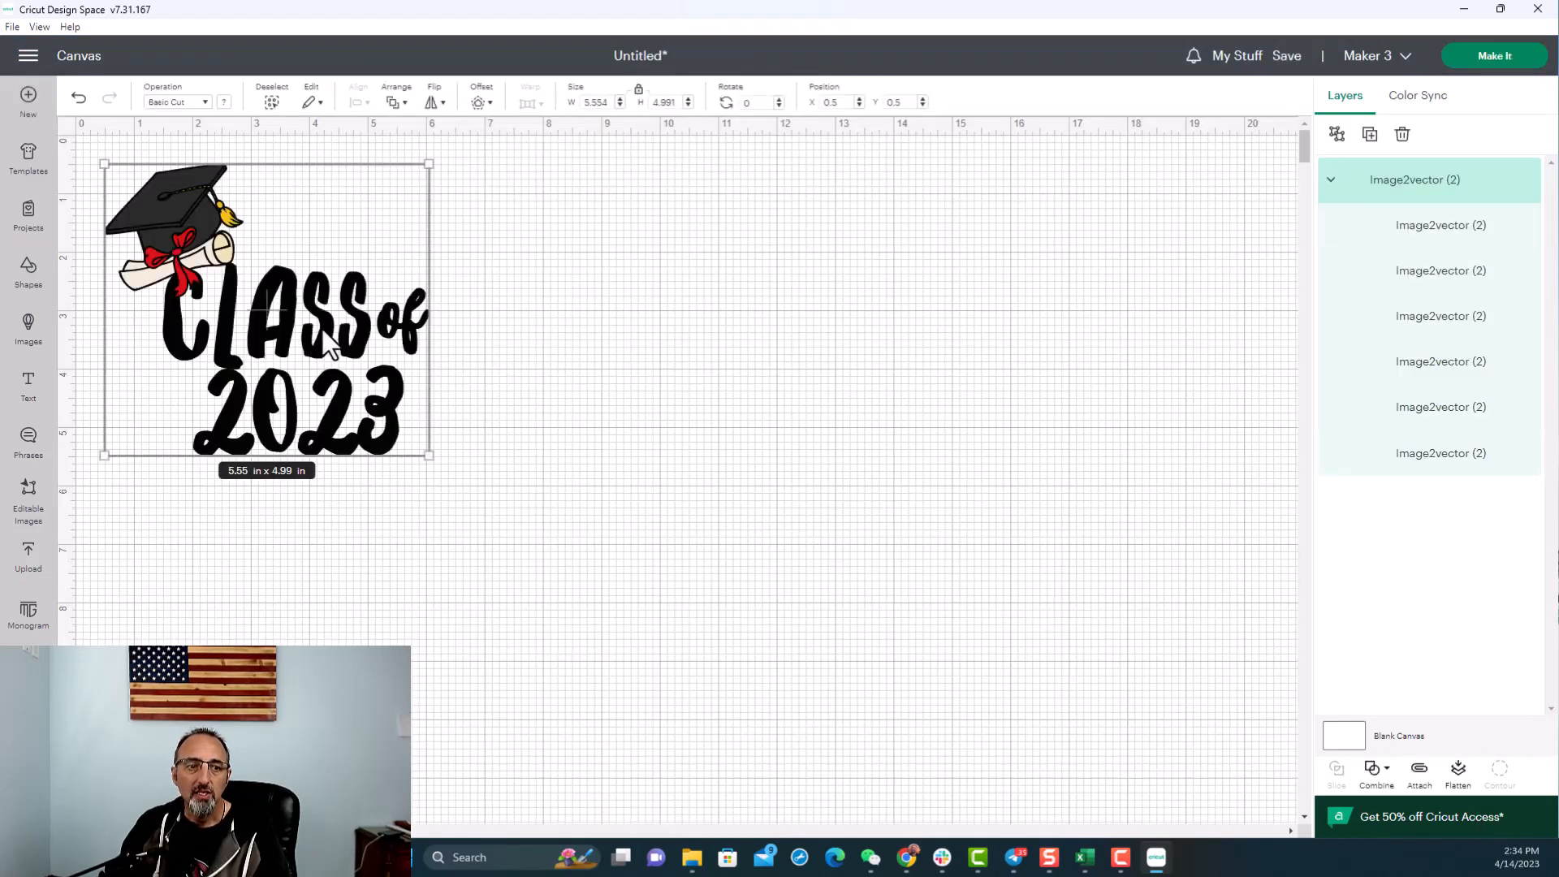
{"action": "left_click_drag", "start_coordinate": [265, 308], "coordinate": [643, 408]}
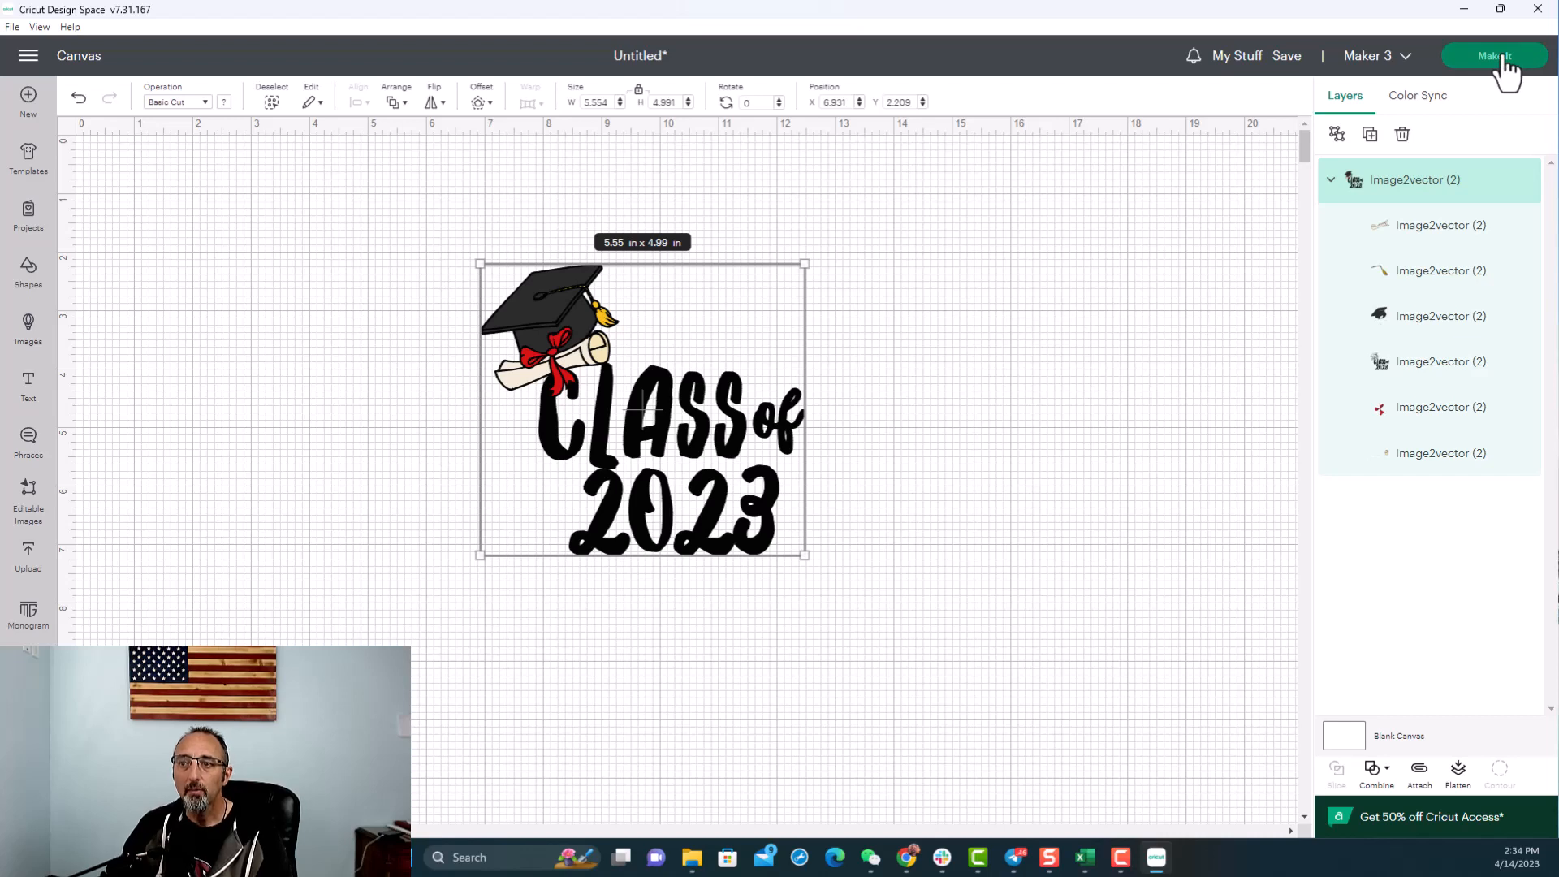
{"action": "left_click", "coordinate": [1494, 55]}
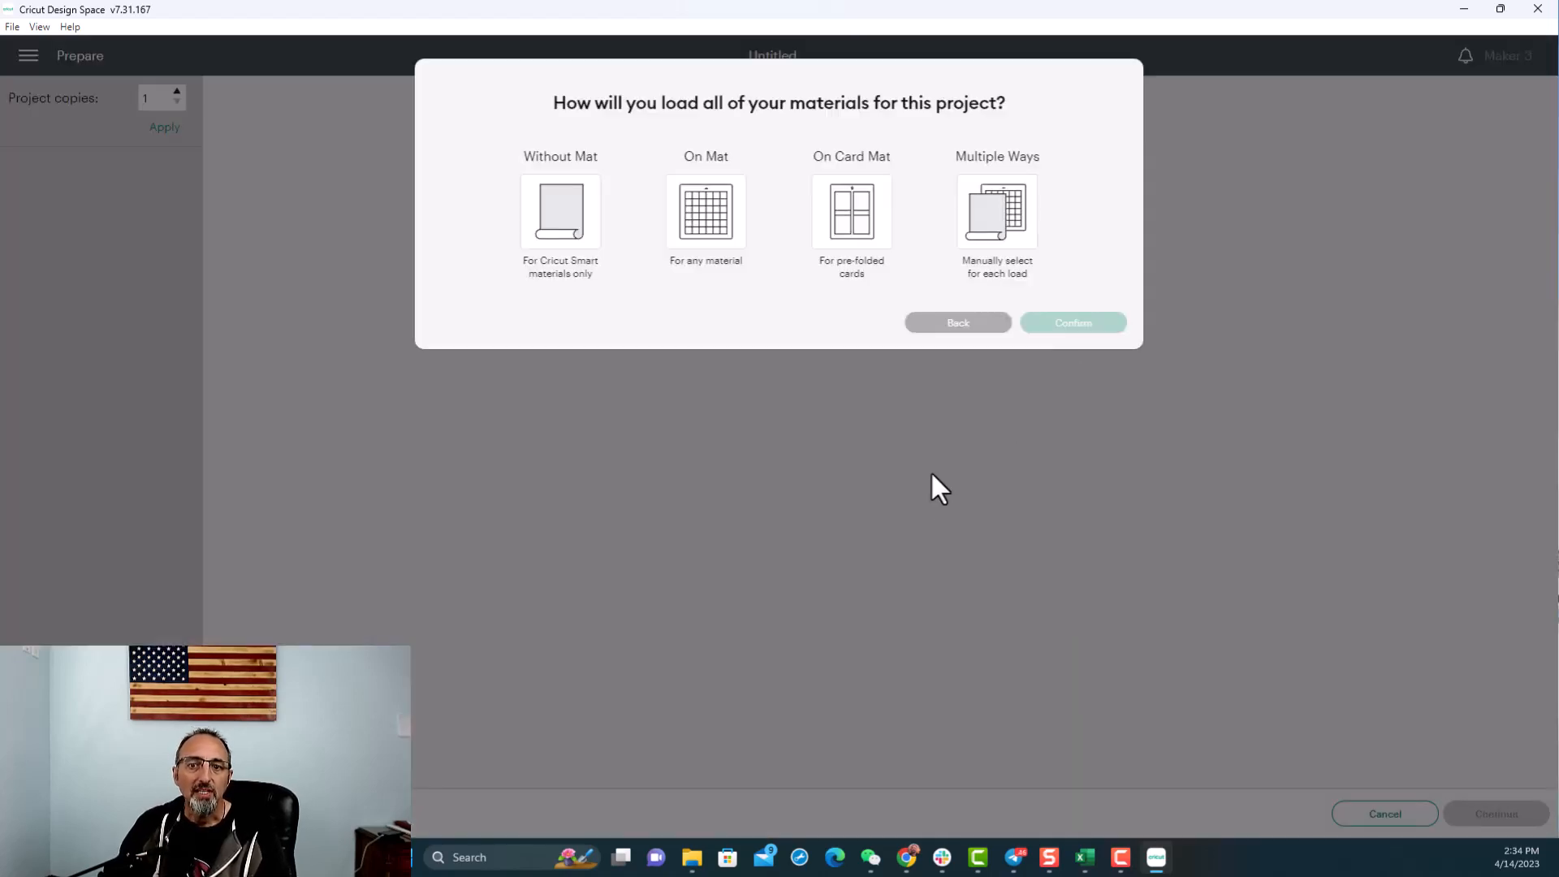
- Confirm On Mat loading, check the six colour mats, then cancel out of cut preparation
{"action": "left_click", "coordinate": [704, 211]}
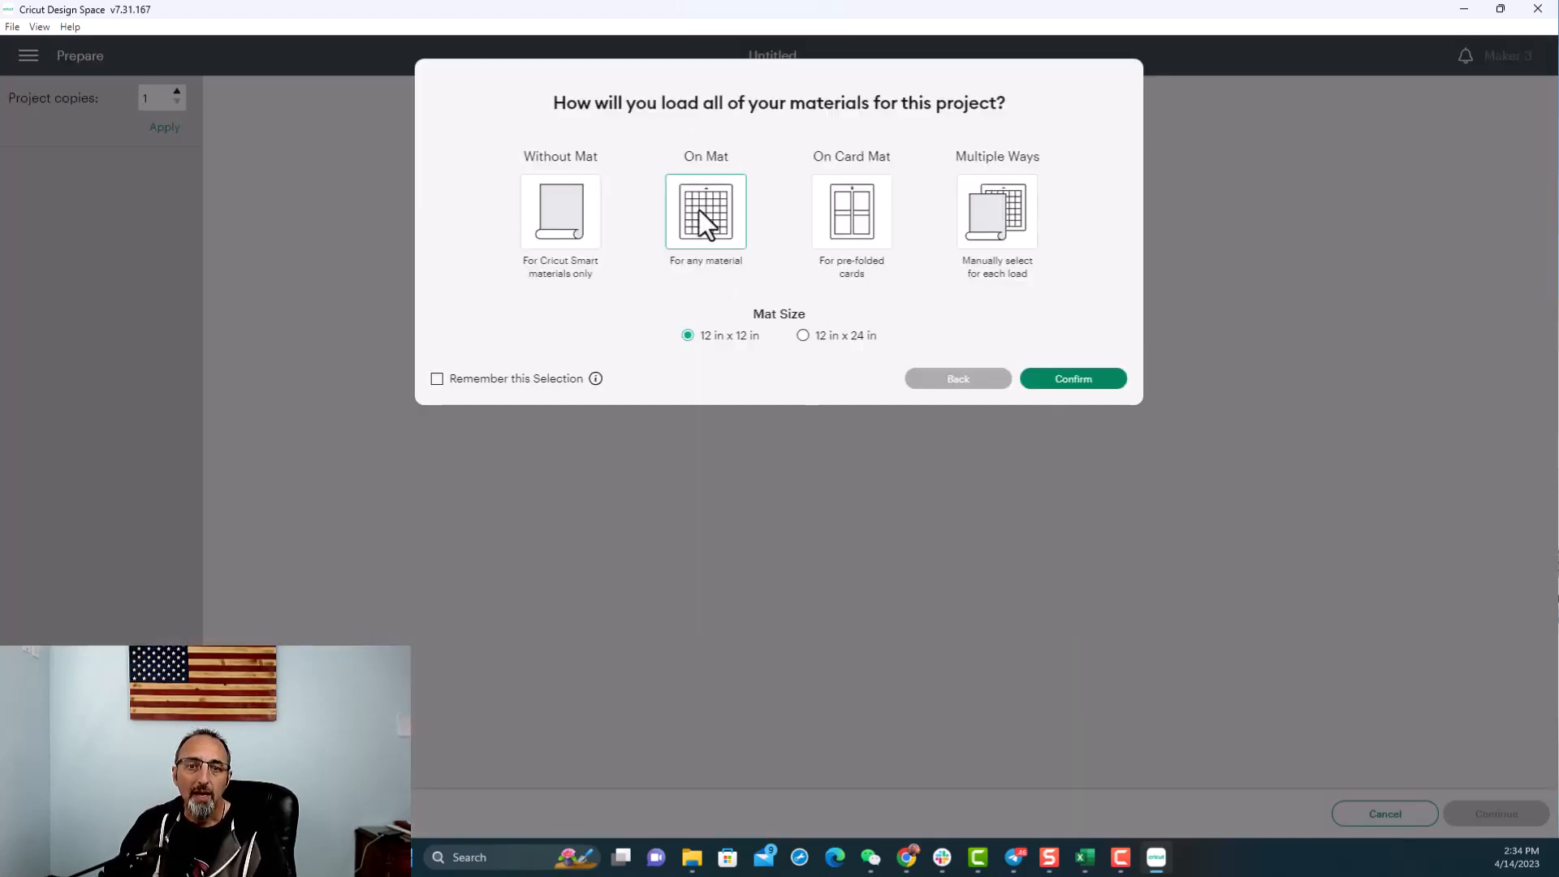
{"action": "left_click", "coordinate": [1071, 378]}
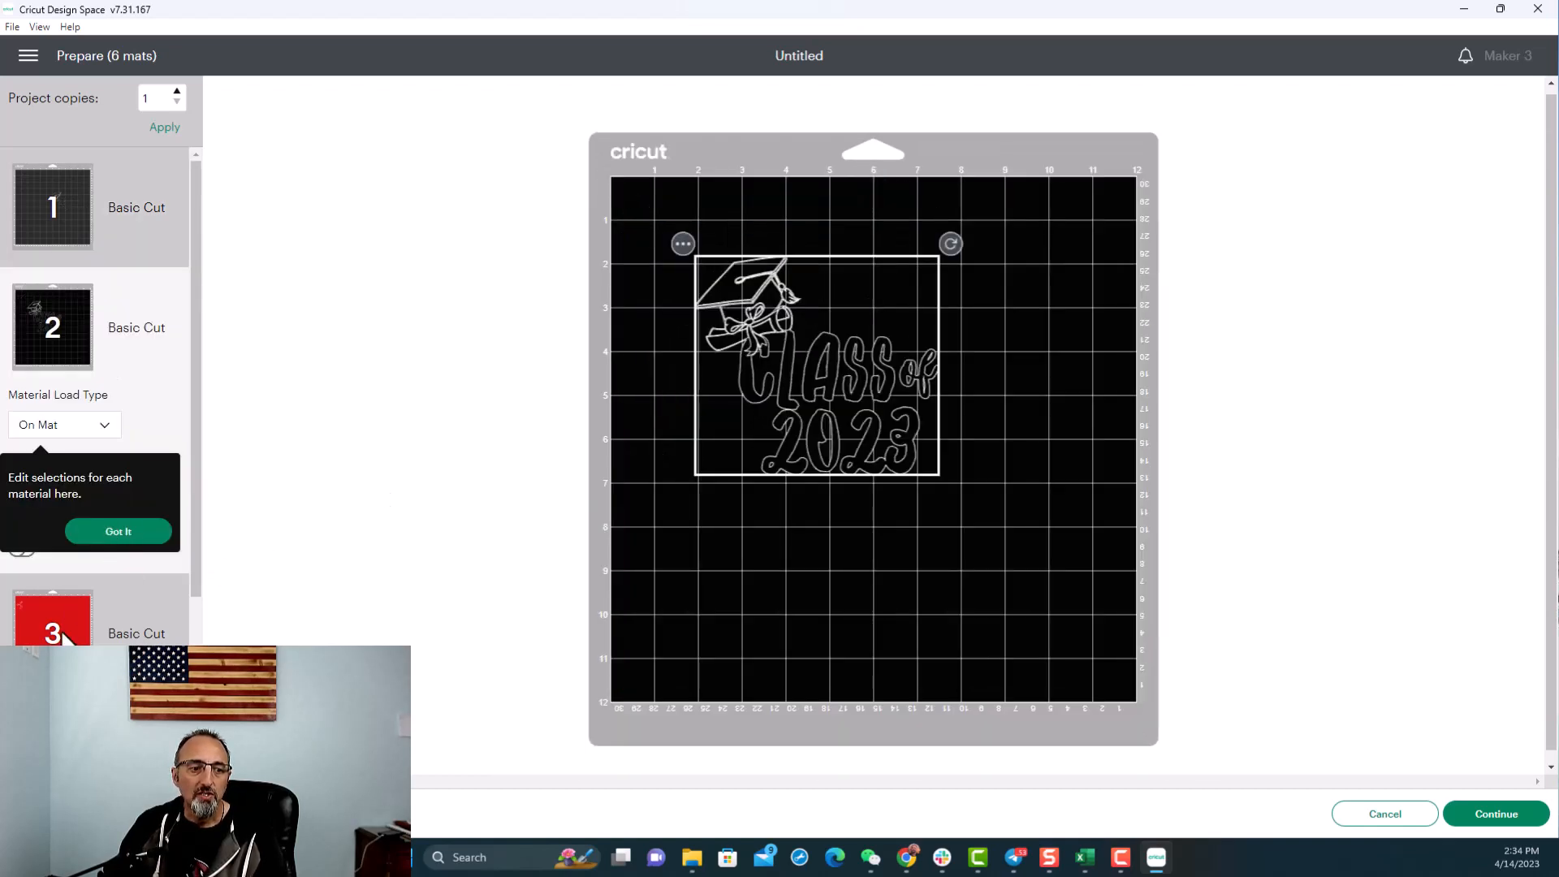
{"action": "left_click", "coordinate": [117, 531]}
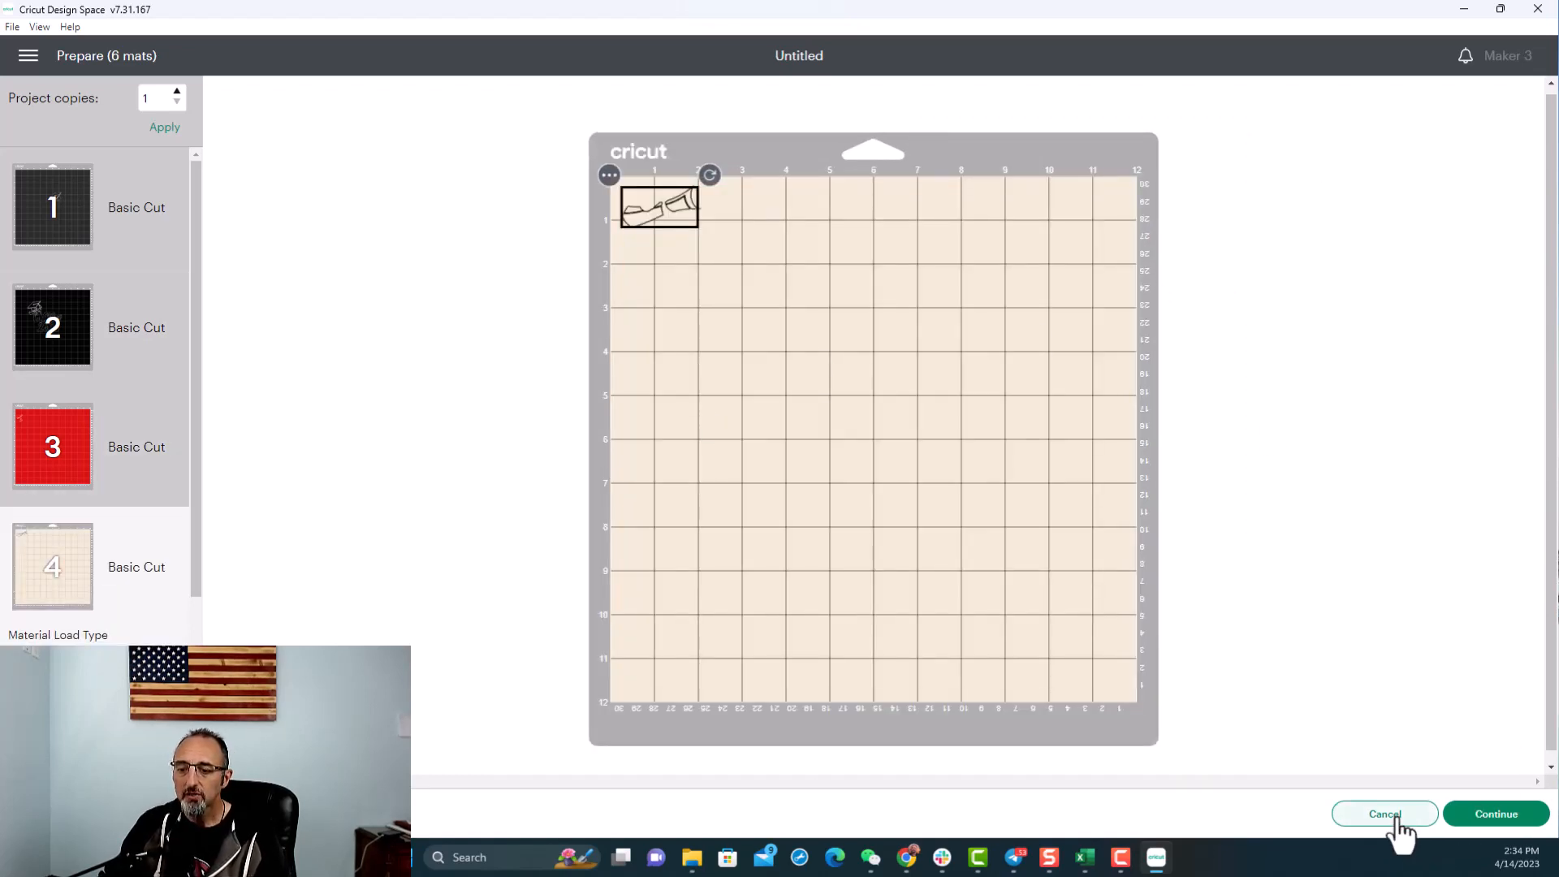
{"action": "left_click", "coordinate": [1384, 814]}
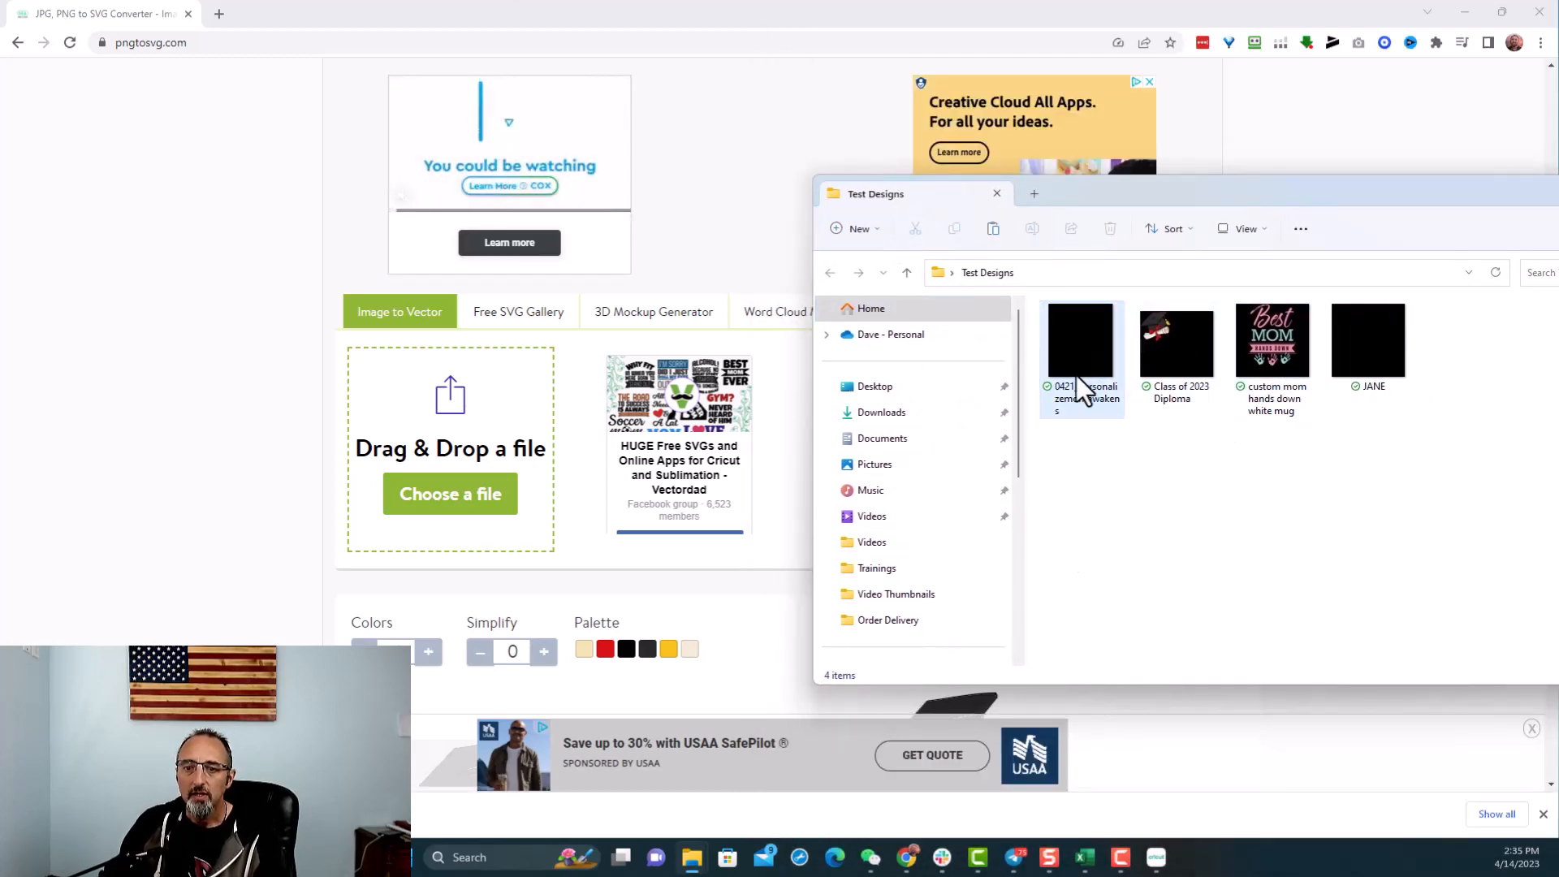
- Drag The Mom Awakens PNG from File Explorer onto the converter's drop area
{"action": "left_click", "coordinate": [1081, 341]}
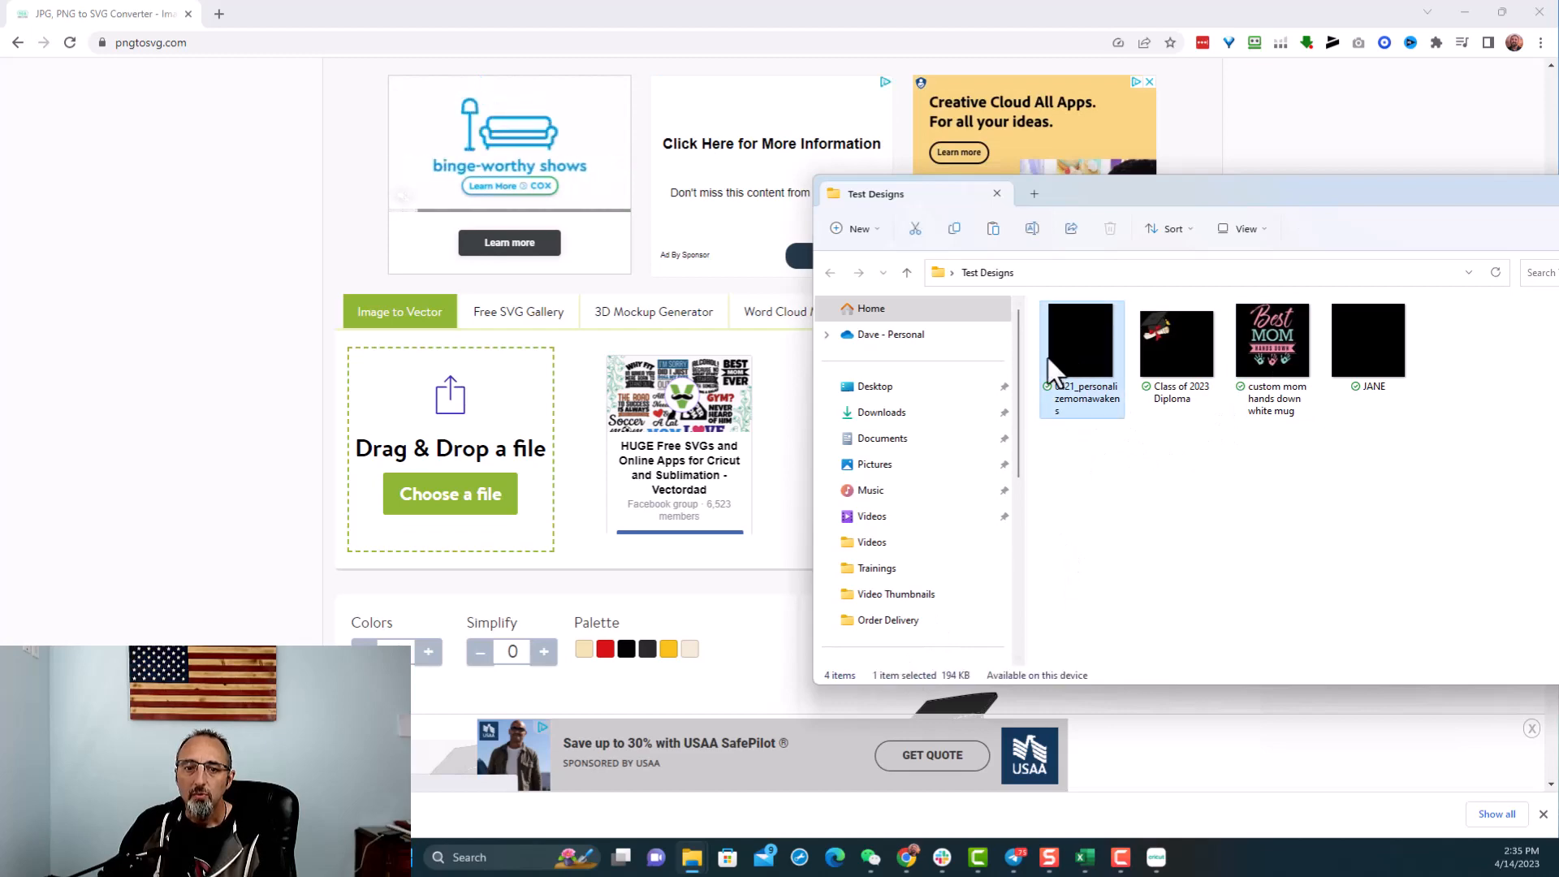
{"action": "left_click", "coordinate": [996, 193]}
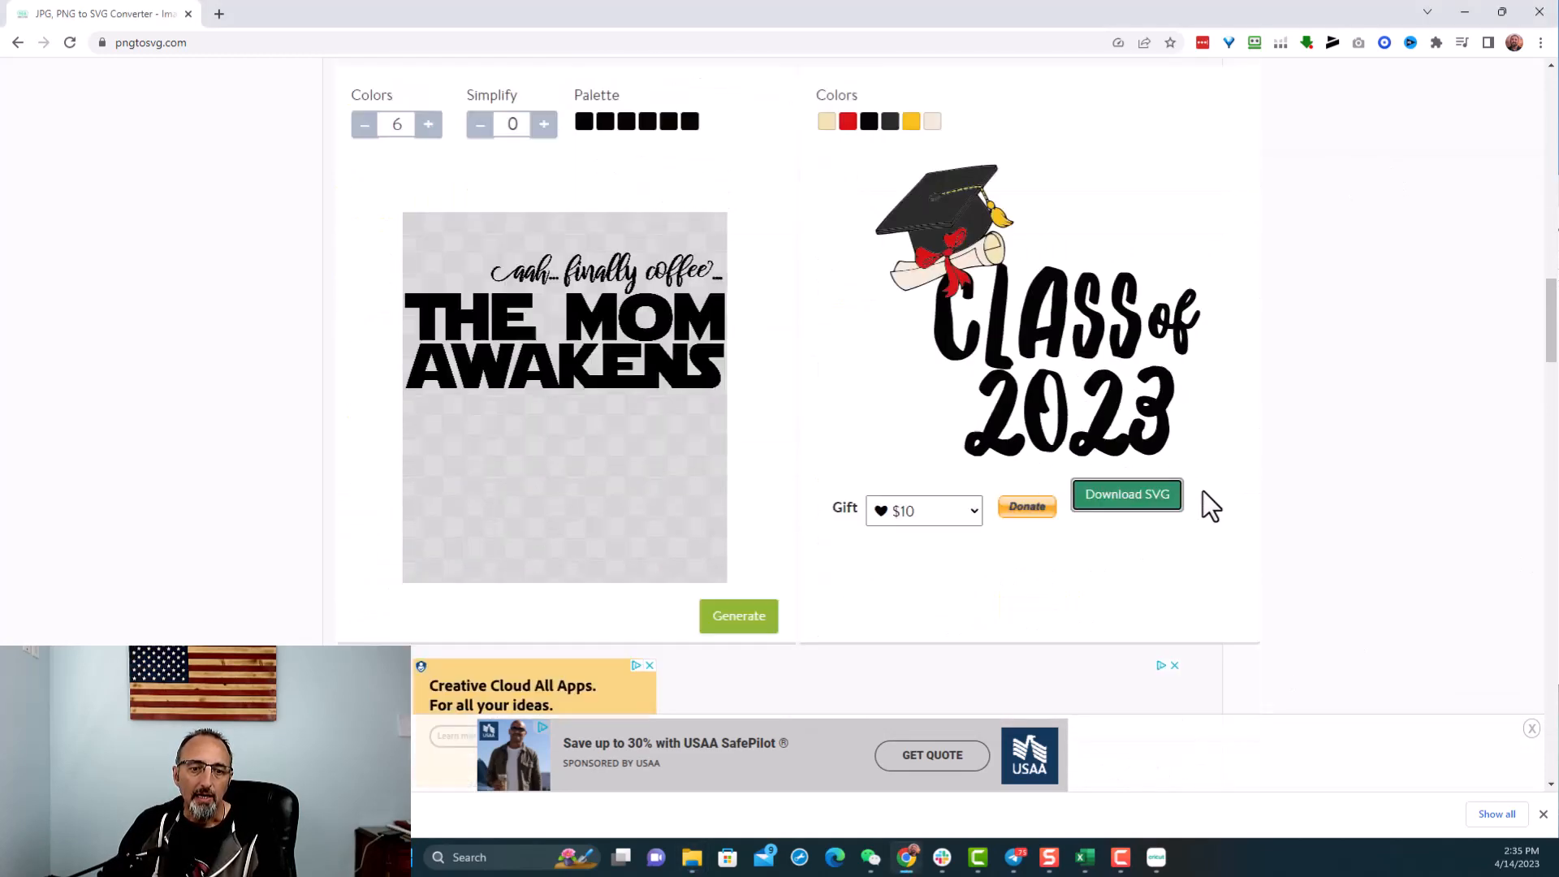
{"action": "scroll", "scroll_direction": "down", "scroll_amount": 3}
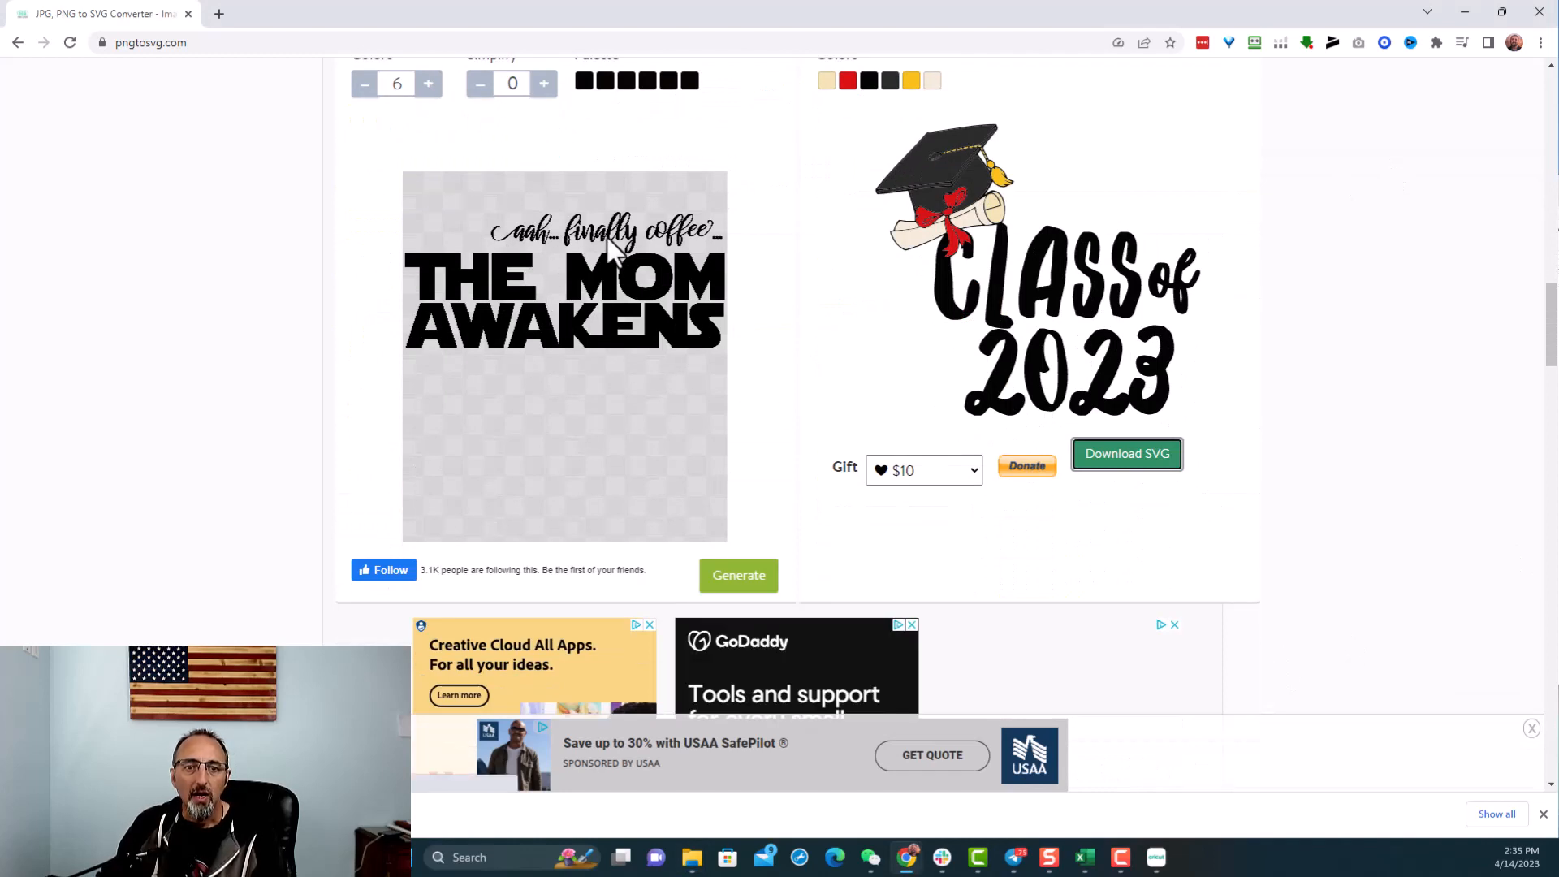
{"action": "mouse_move", "coordinate": [586, 336]}
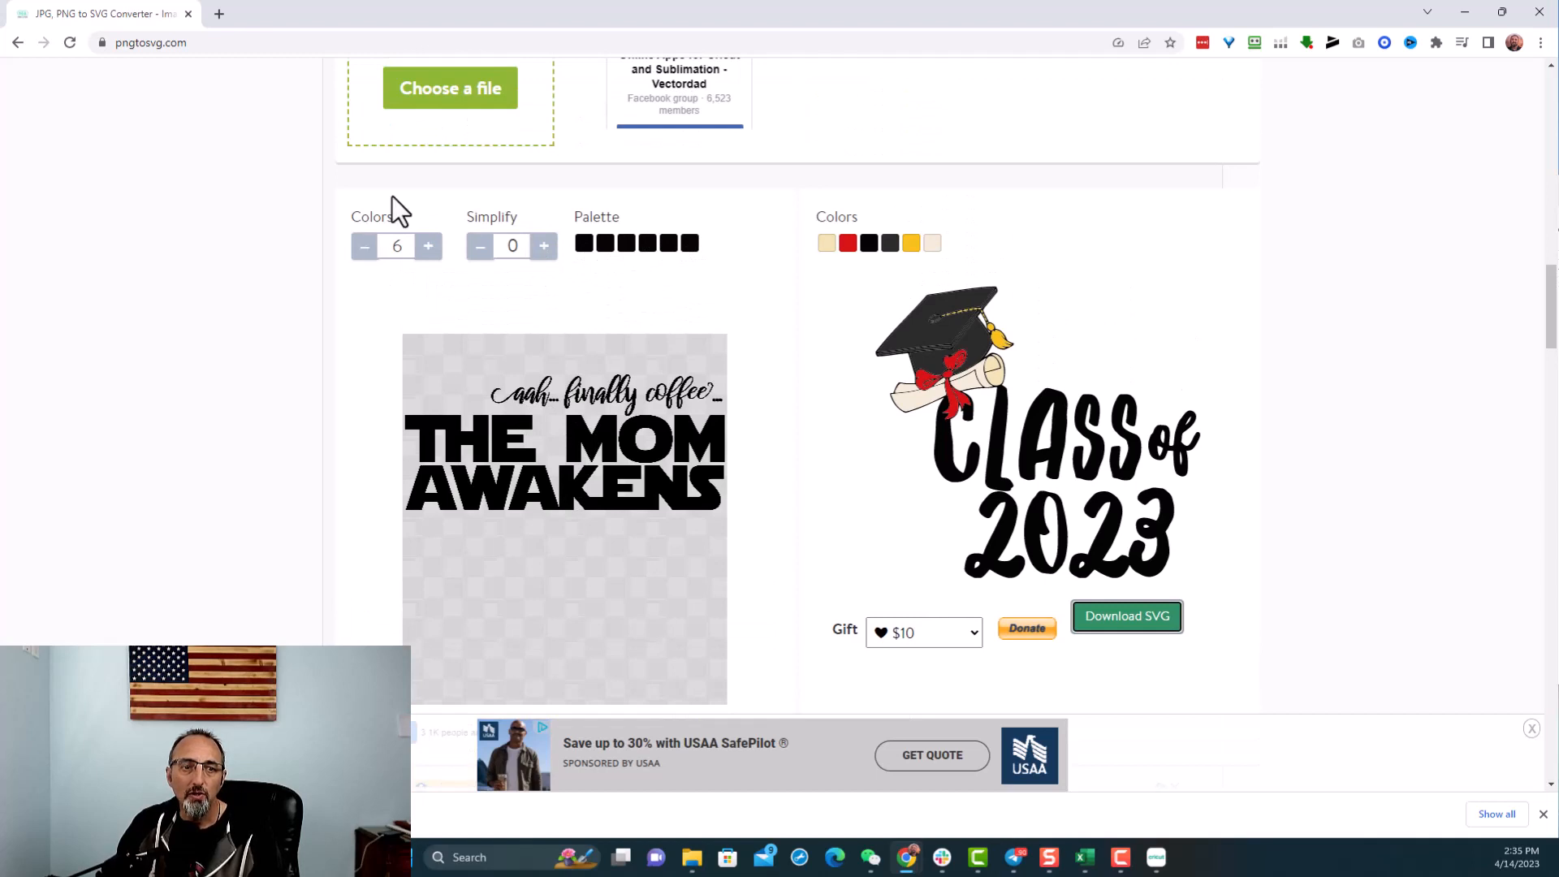
- Reduce Colors to 1 and generate the single-colour SVG of The Mom Awakens
{"action": "left_click", "coordinate": [364, 245]}
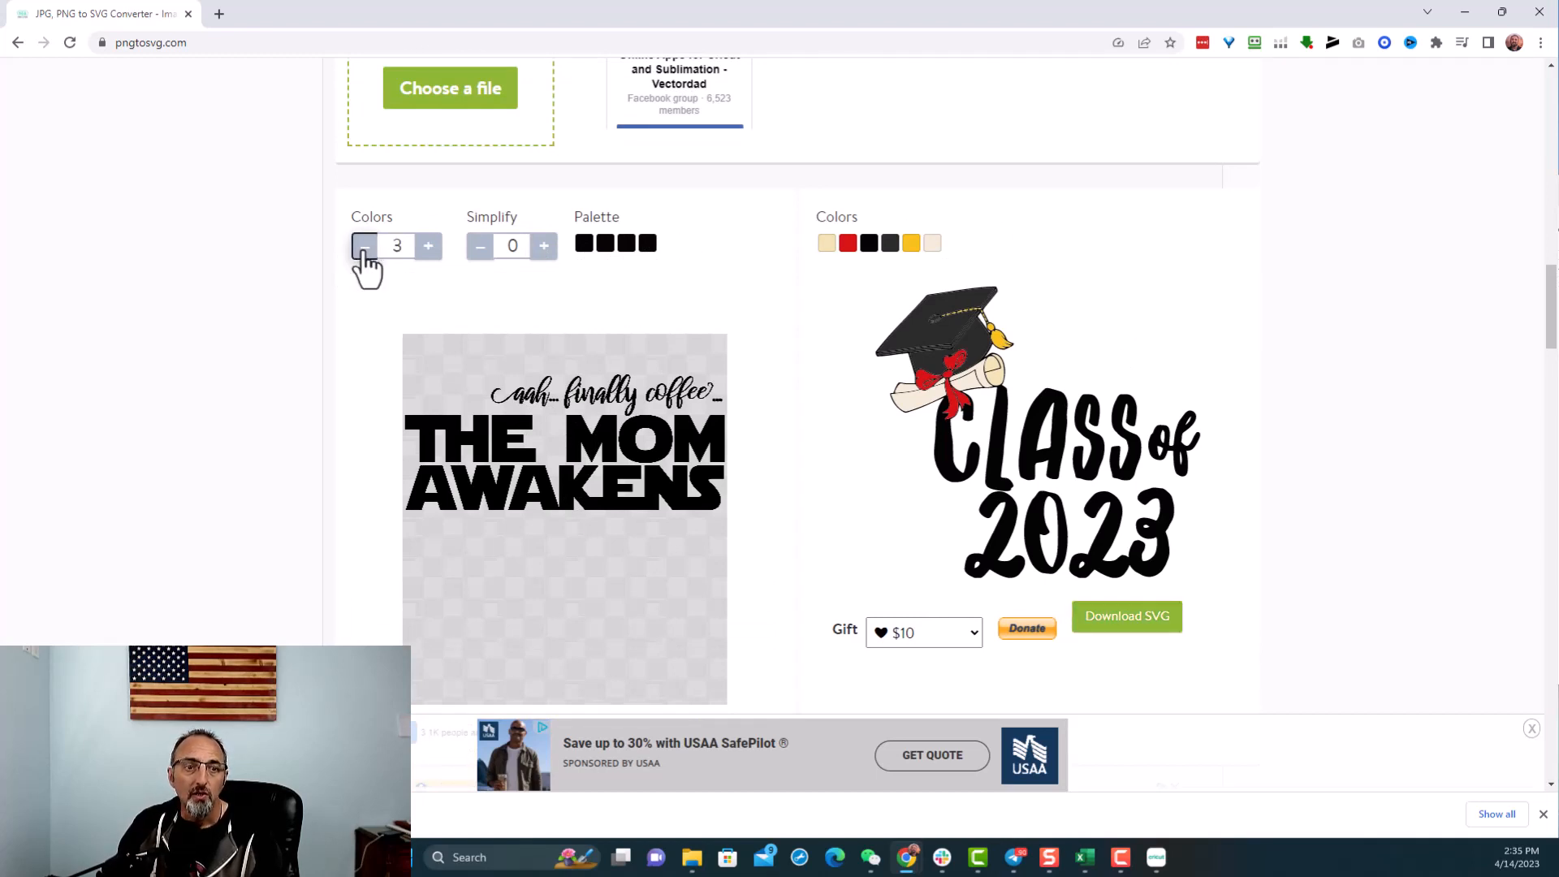
{"action": "left_click", "coordinate": [364, 245]}
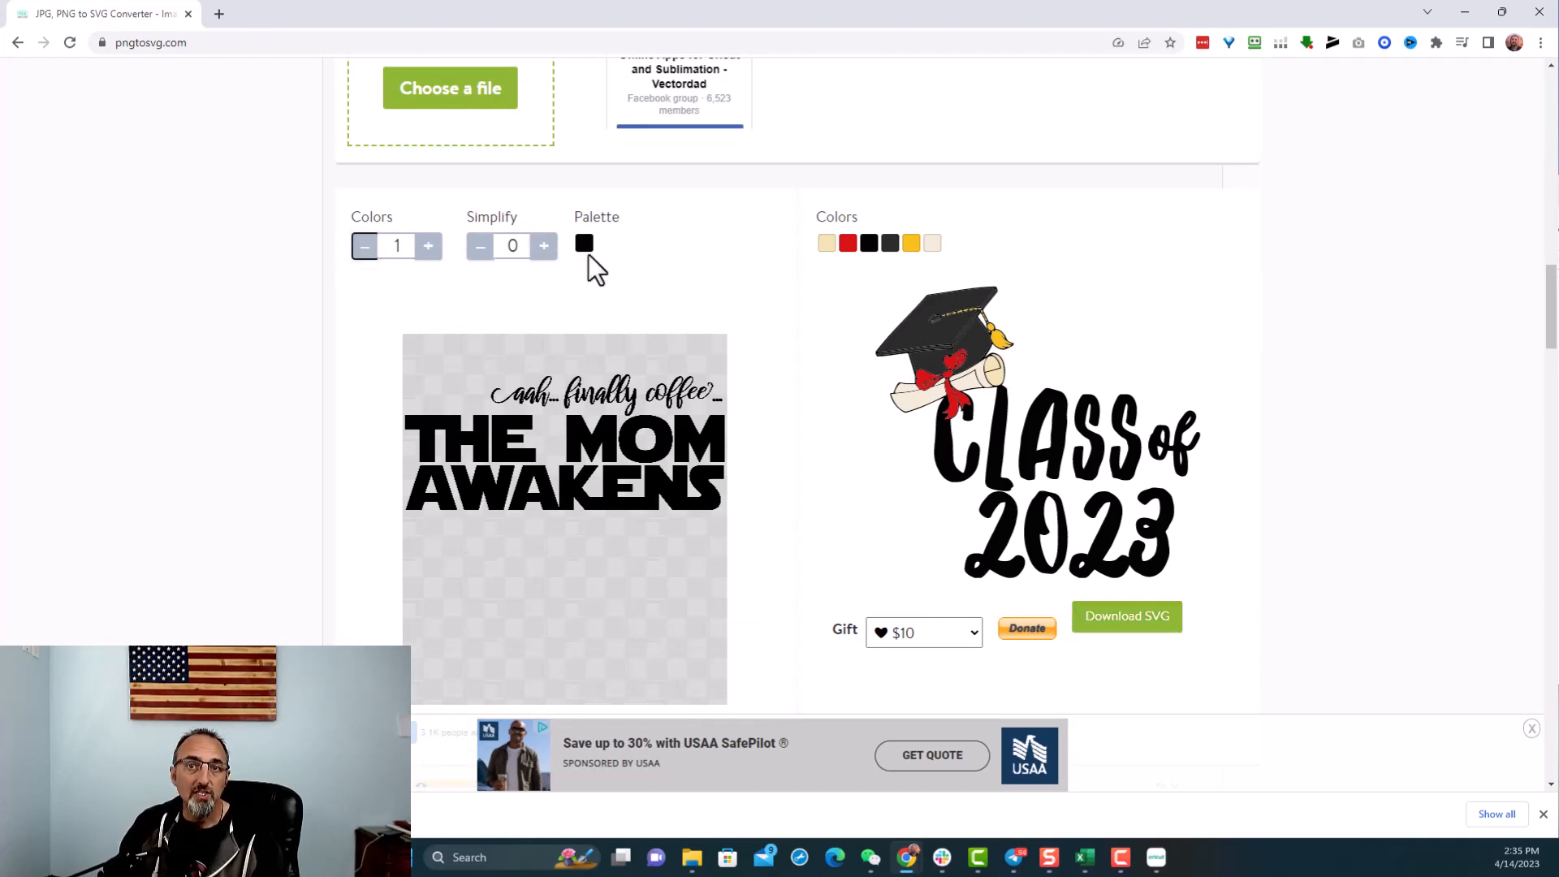
{"action": "mouse_move", "coordinate": [526, 468]}
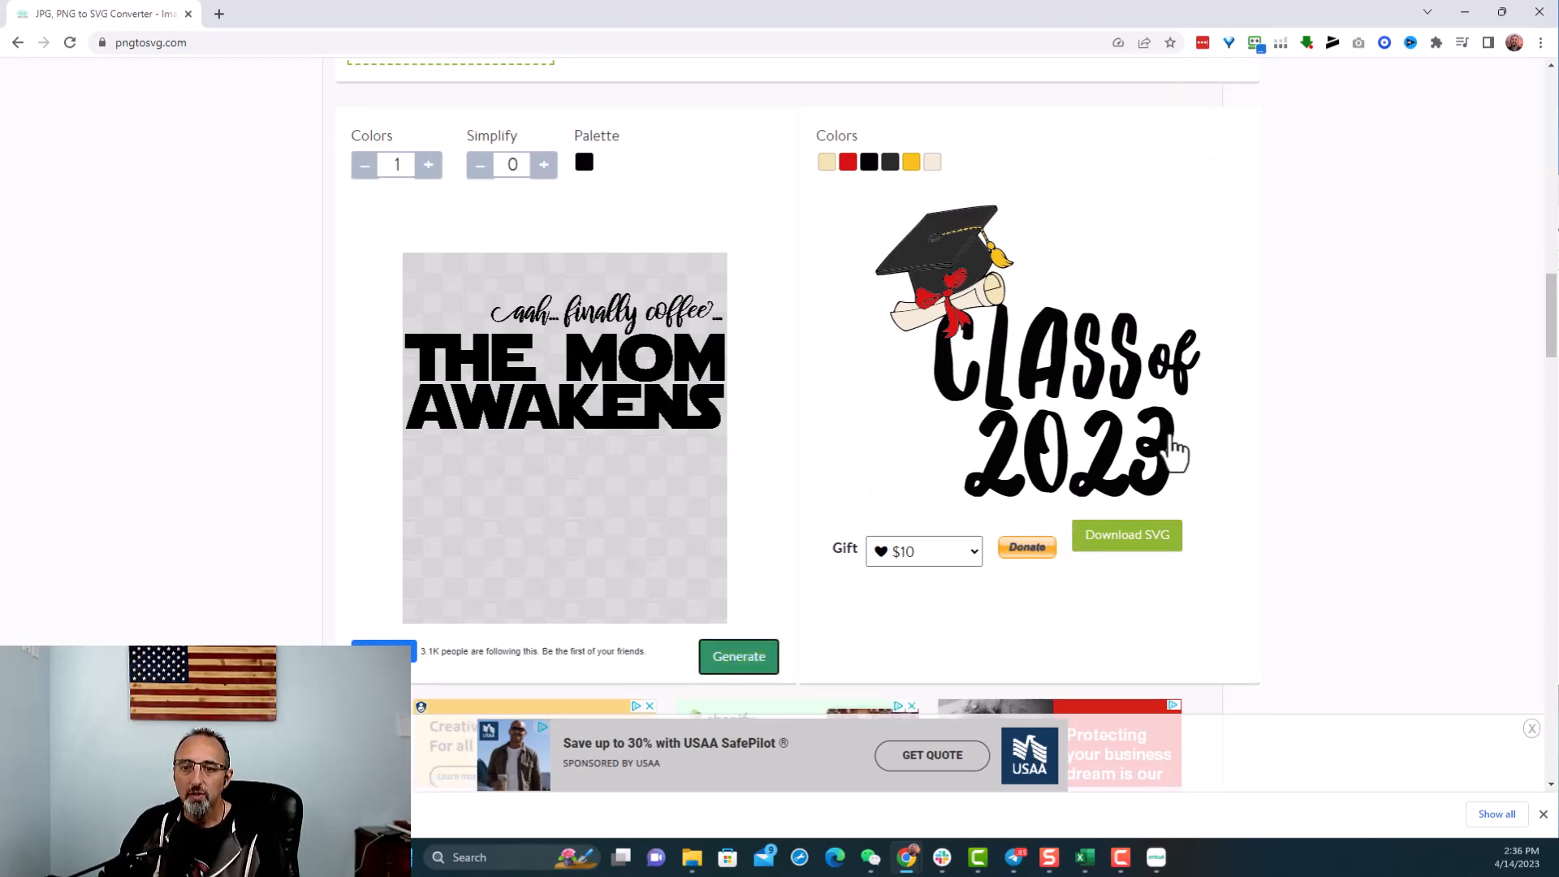
{"action": "left_click", "coordinate": [737, 656]}
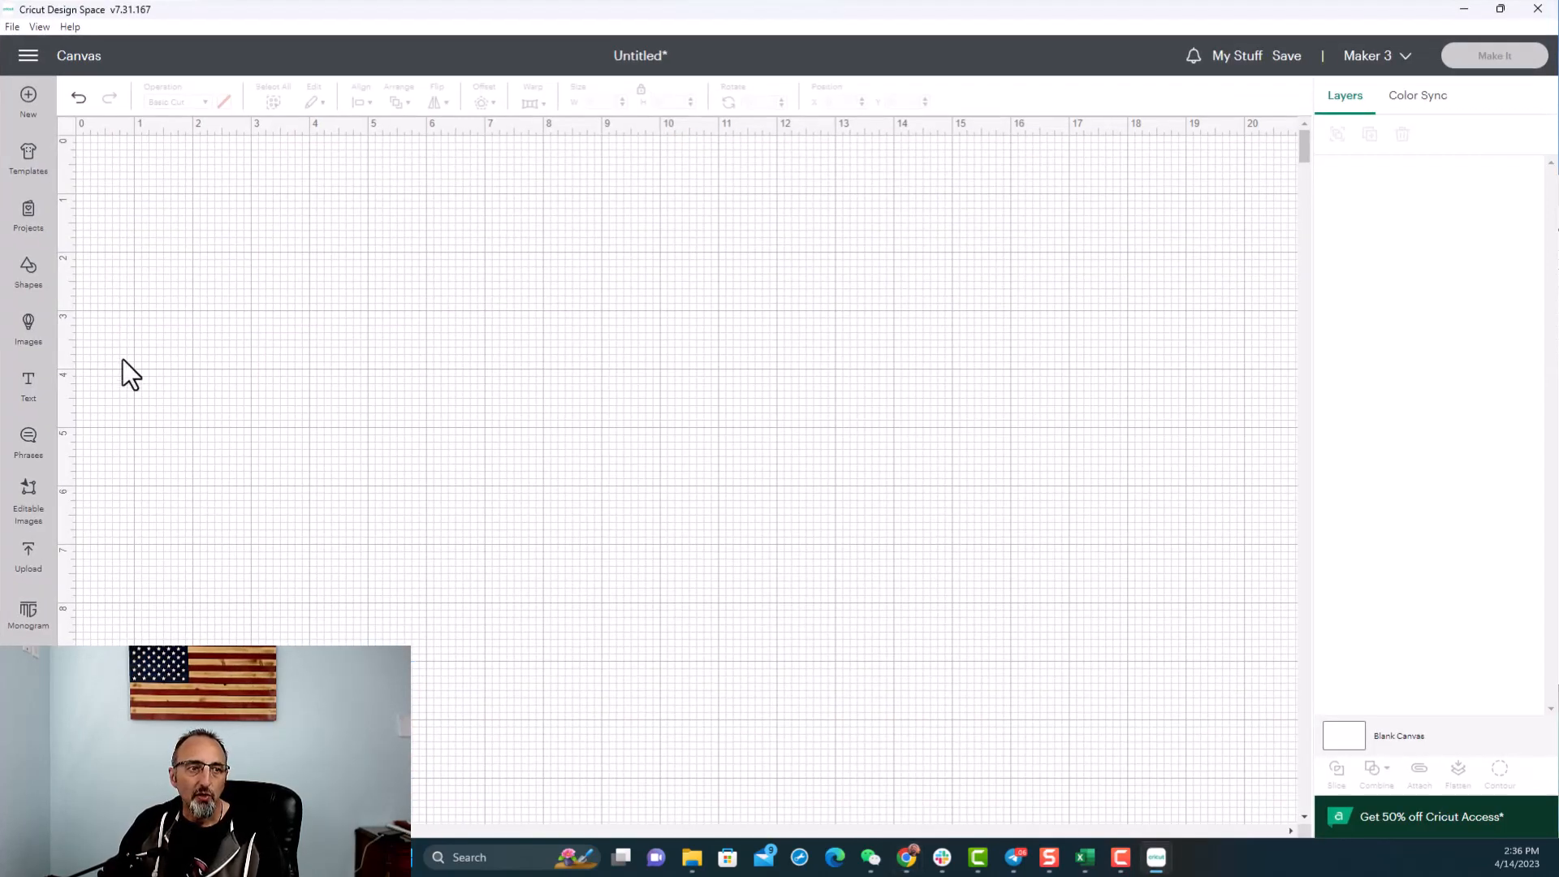
- Upload image2vector (3) from Downloads and add The Mom Awakens design to the canvas
{"action": "left_click", "coordinate": [28, 557]}
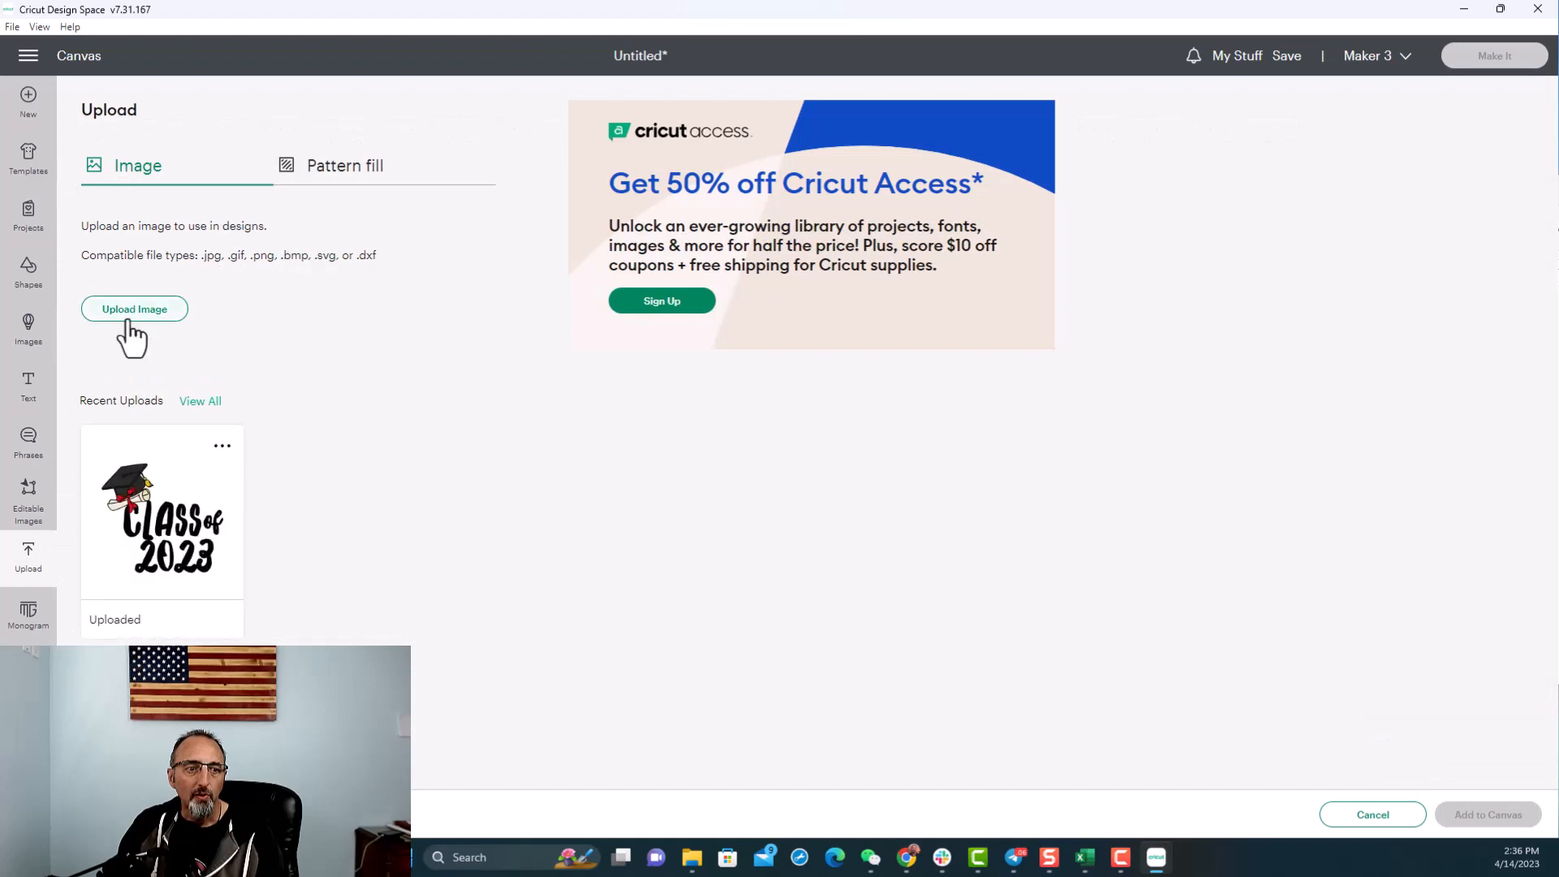
{"action": "left_click", "coordinate": [135, 308]}
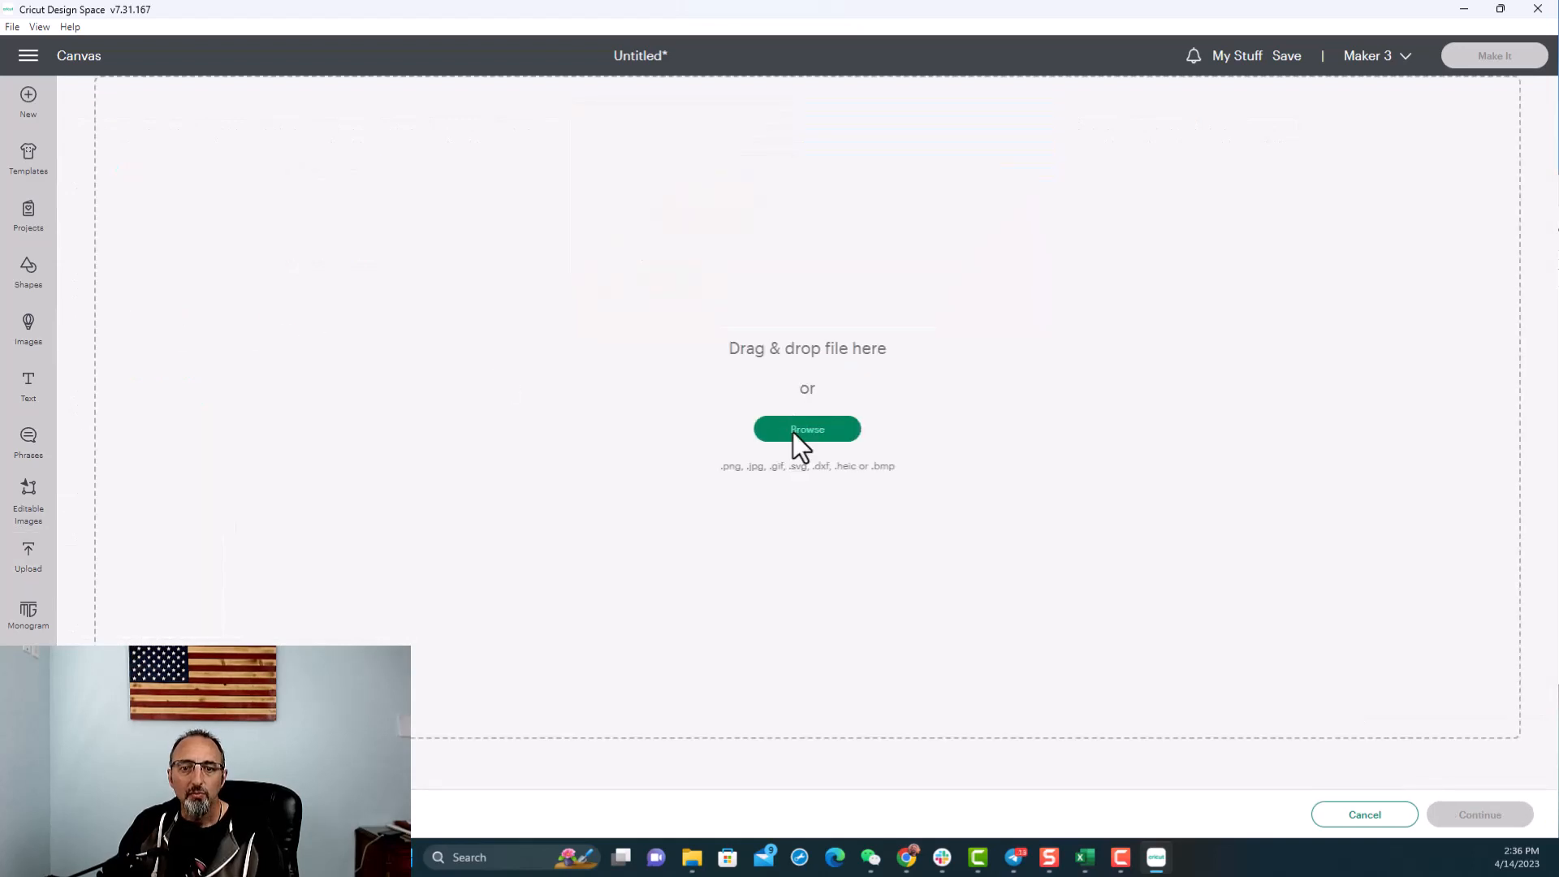
{"action": "left_click", "coordinate": [807, 429]}
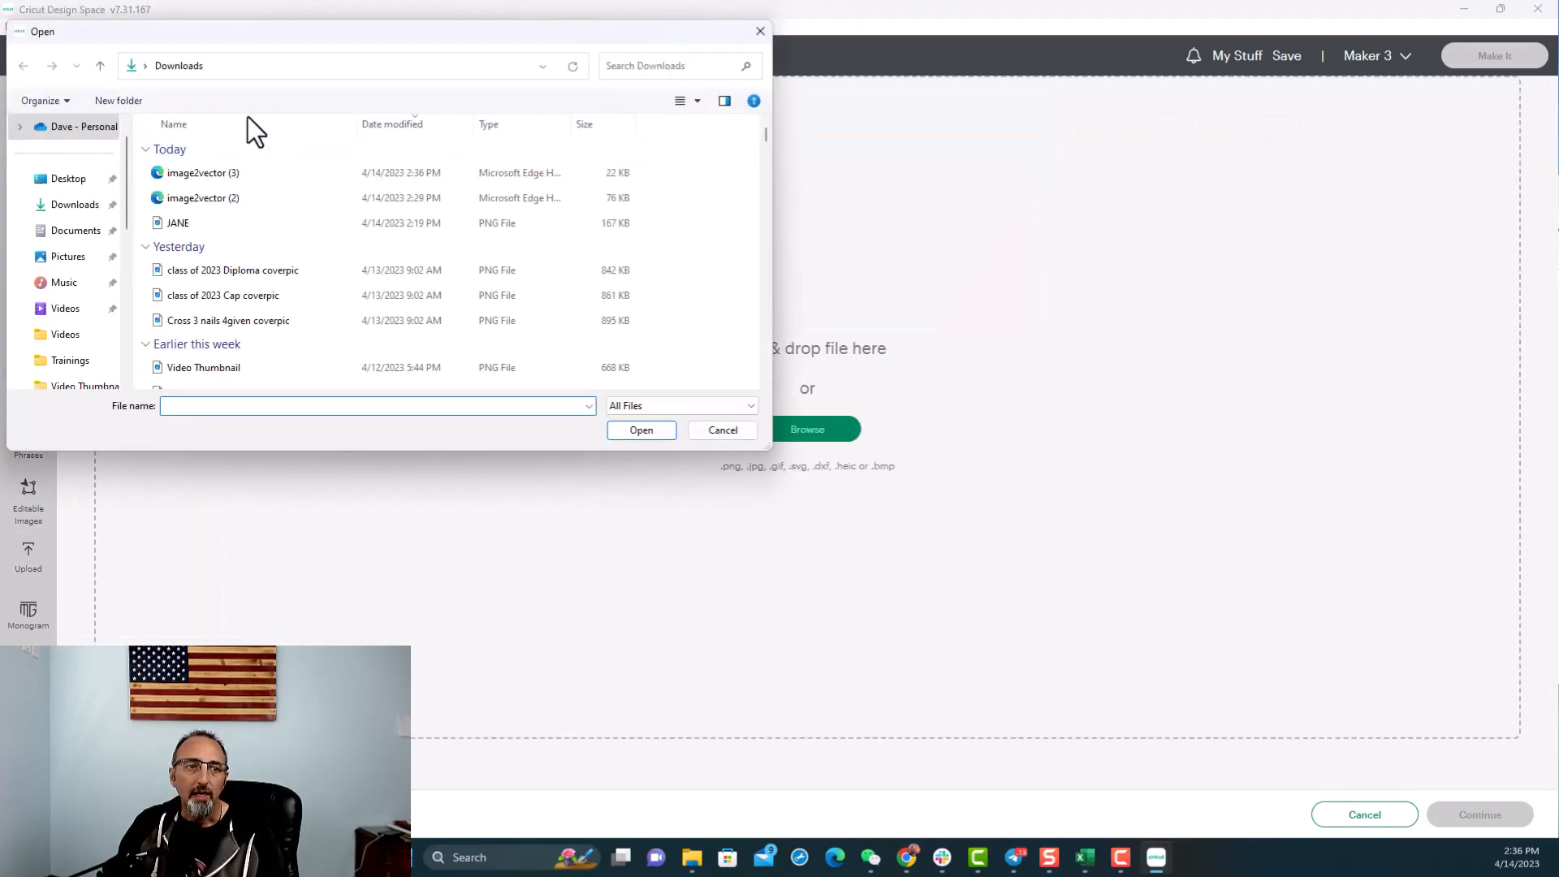
{"action": "left_click", "coordinate": [721, 429]}
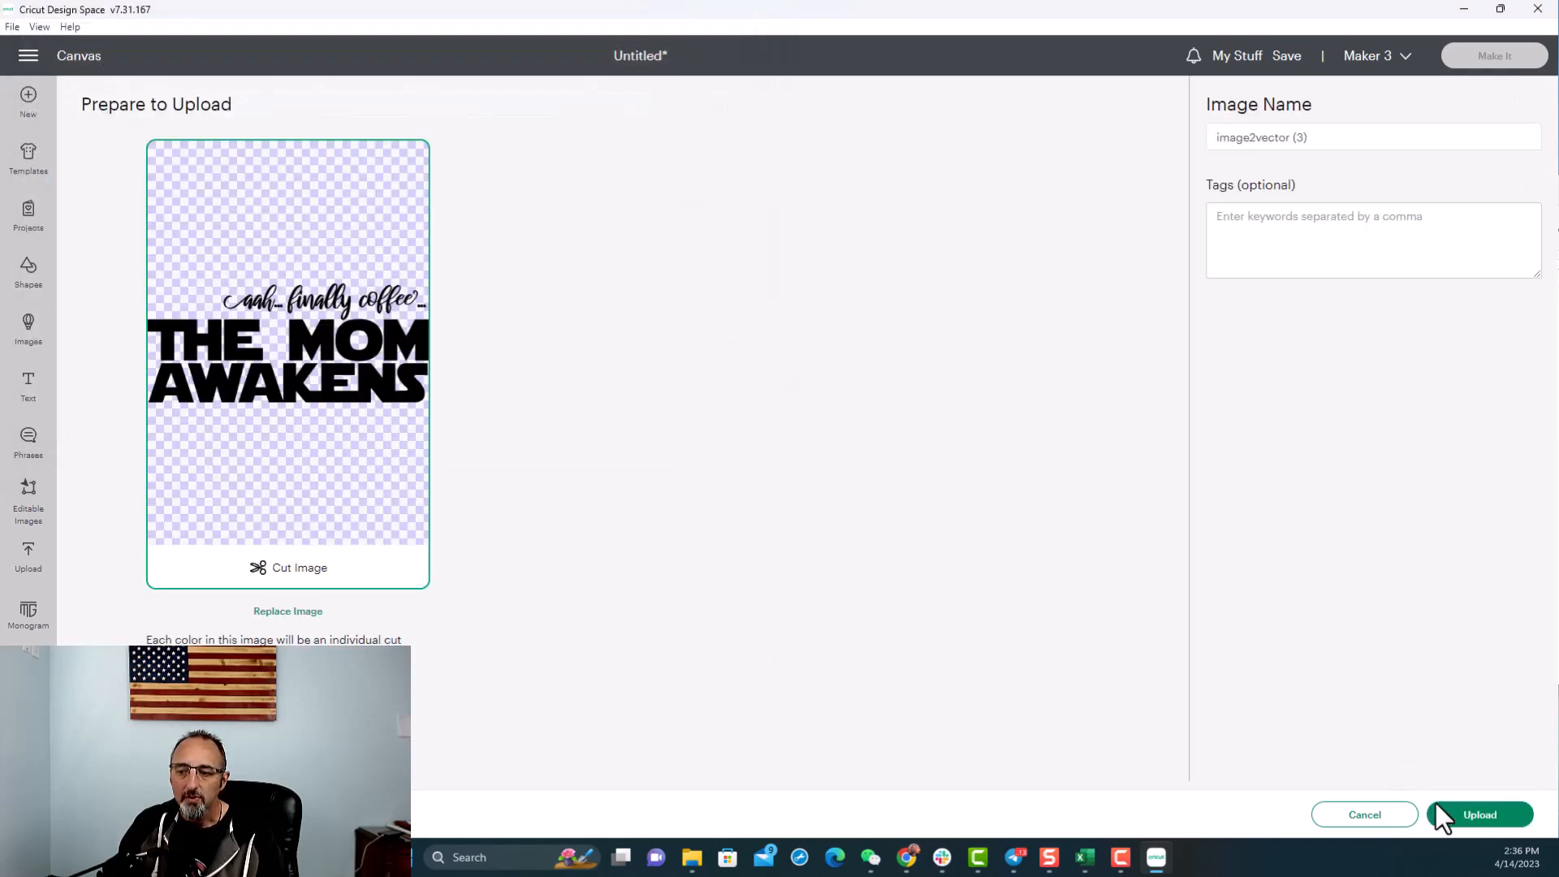
{"action": "left_click", "coordinate": [1478, 814]}
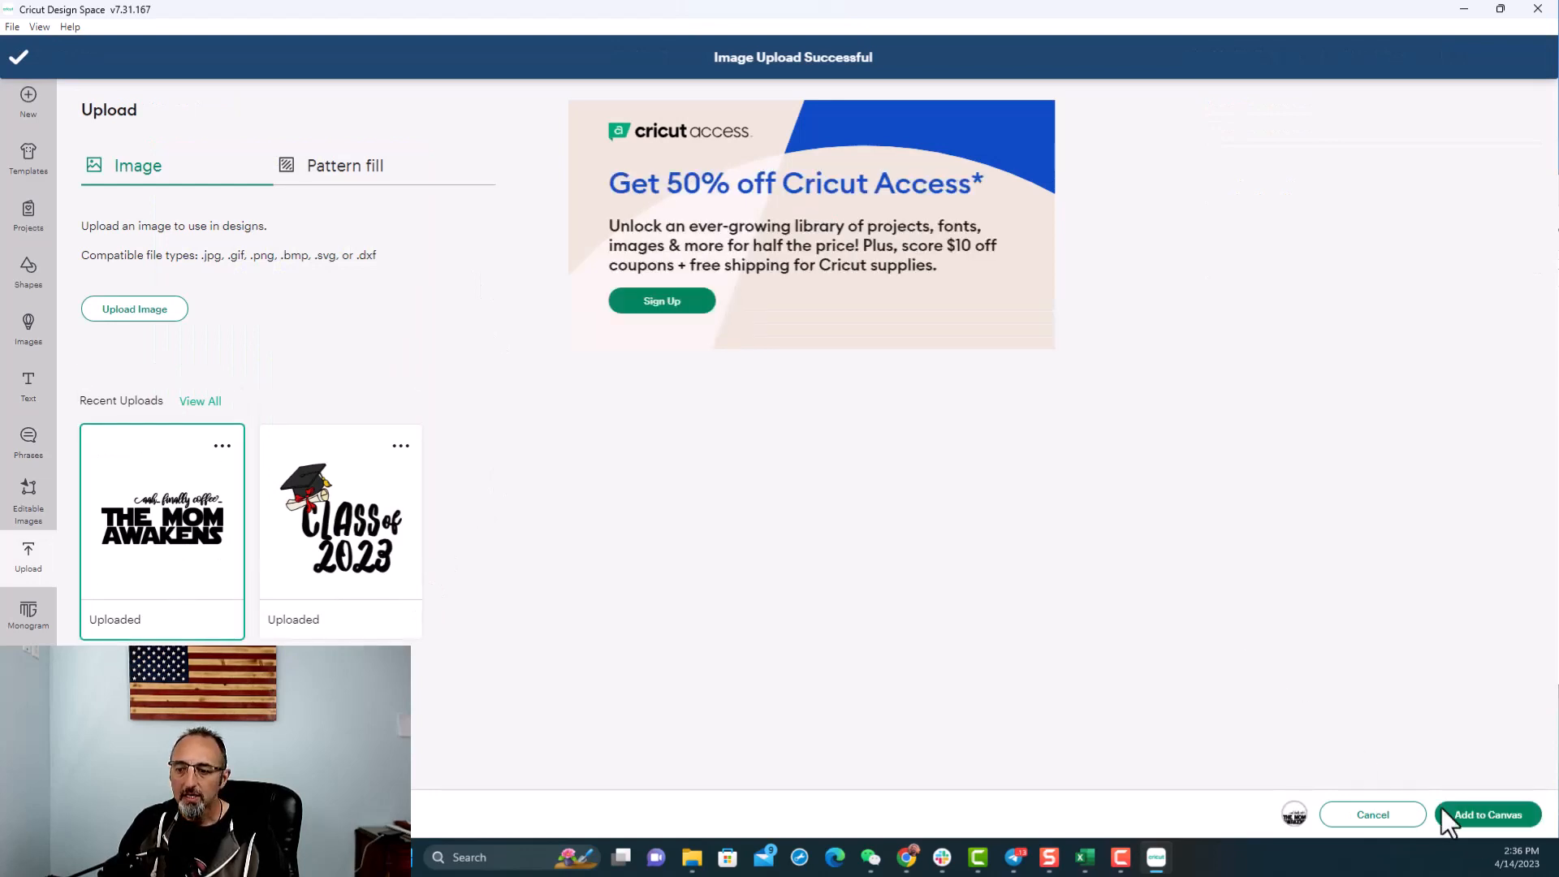
{"action": "left_click", "coordinate": [1489, 814]}
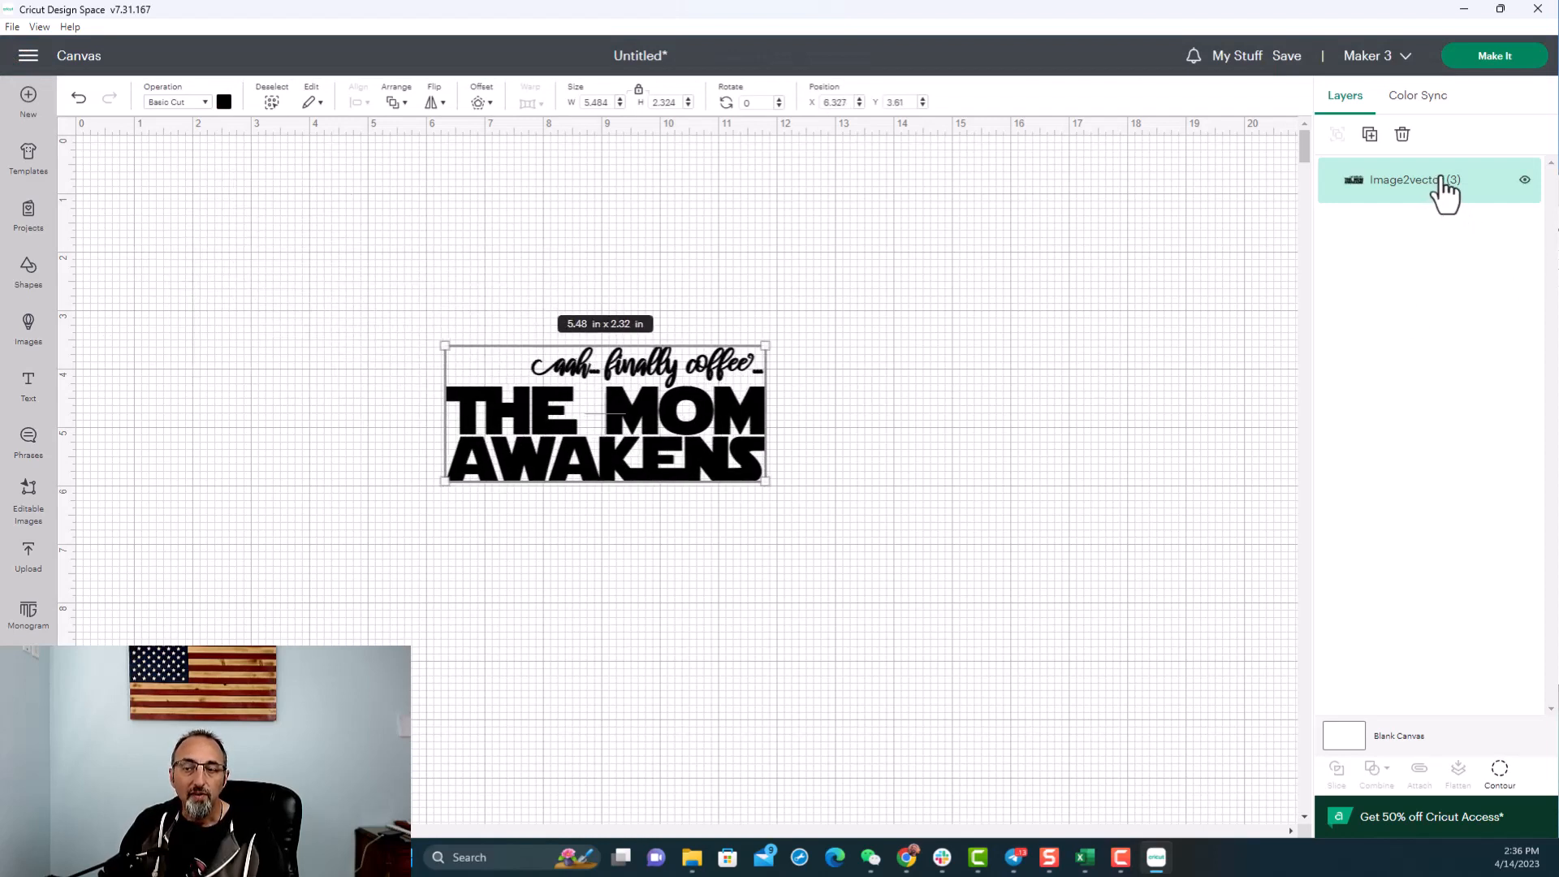
- Centre The Mom Awakens on the Make It mat preview, then cancel without cutting
{"action": "left_click_drag", "start_coordinate": [604, 413], "coordinate": [661, 435]}
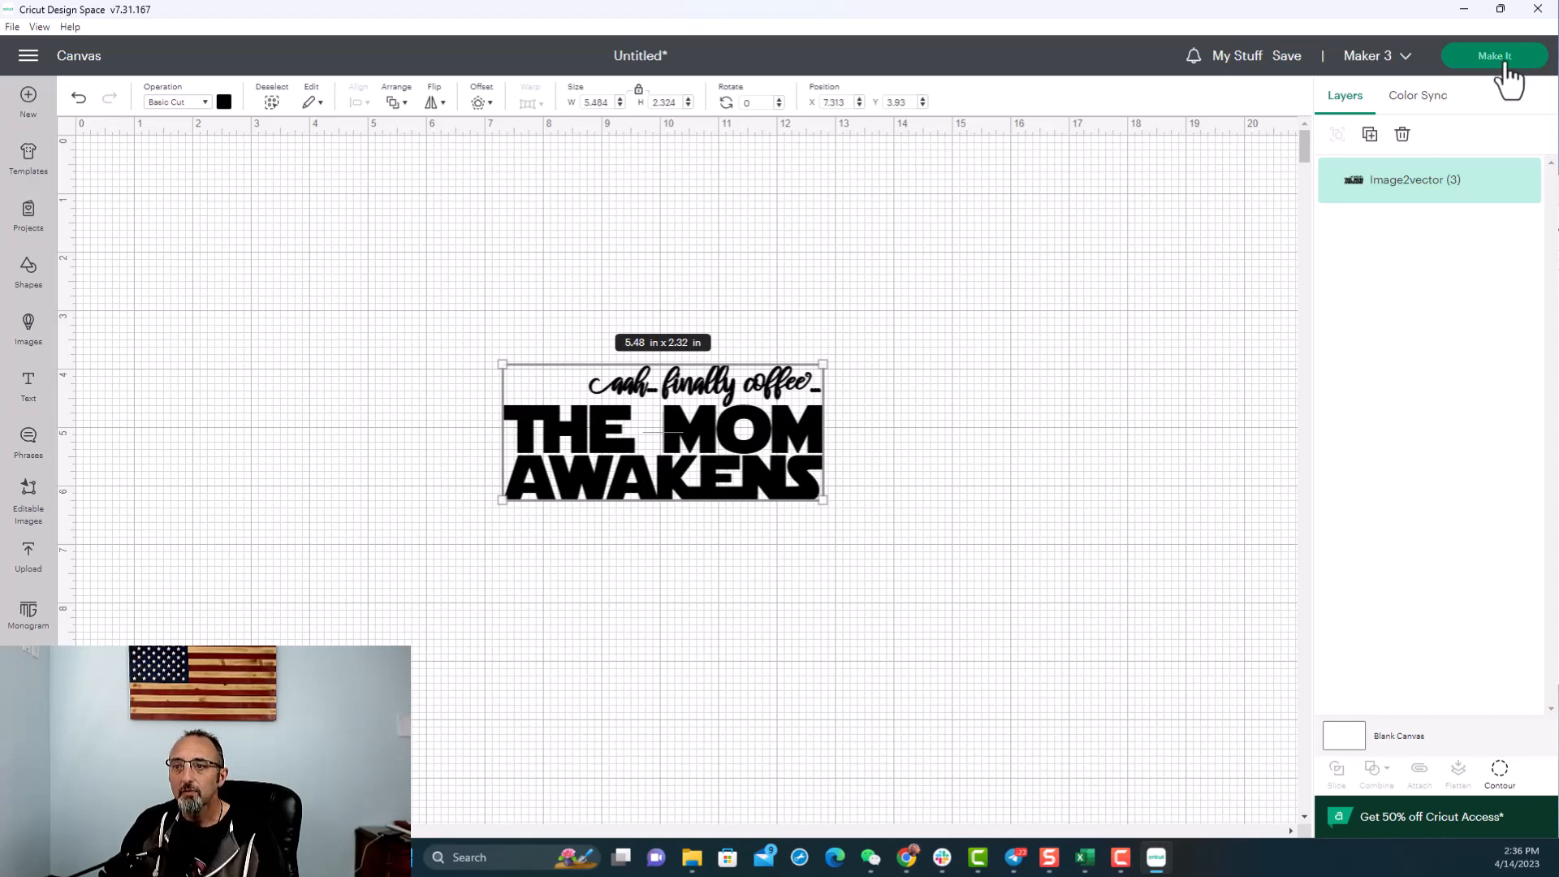
{"action": "left_click", "coordinate": [1494, 55]}
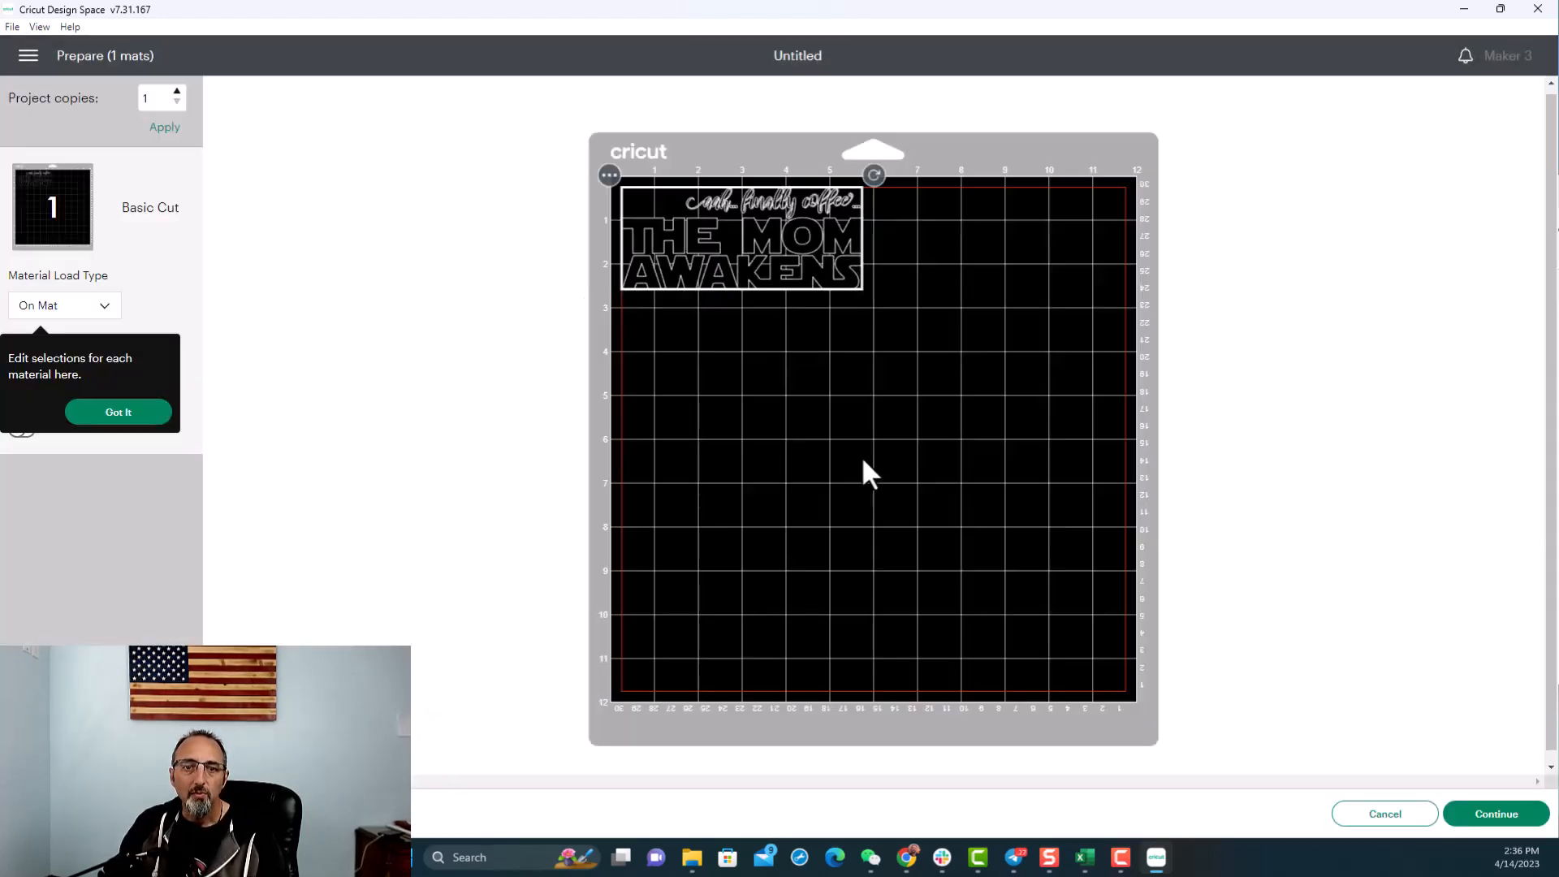
{"action": "left_click_drag", "start_coordinate": [740, 238], "coordinate": [883, 383]}
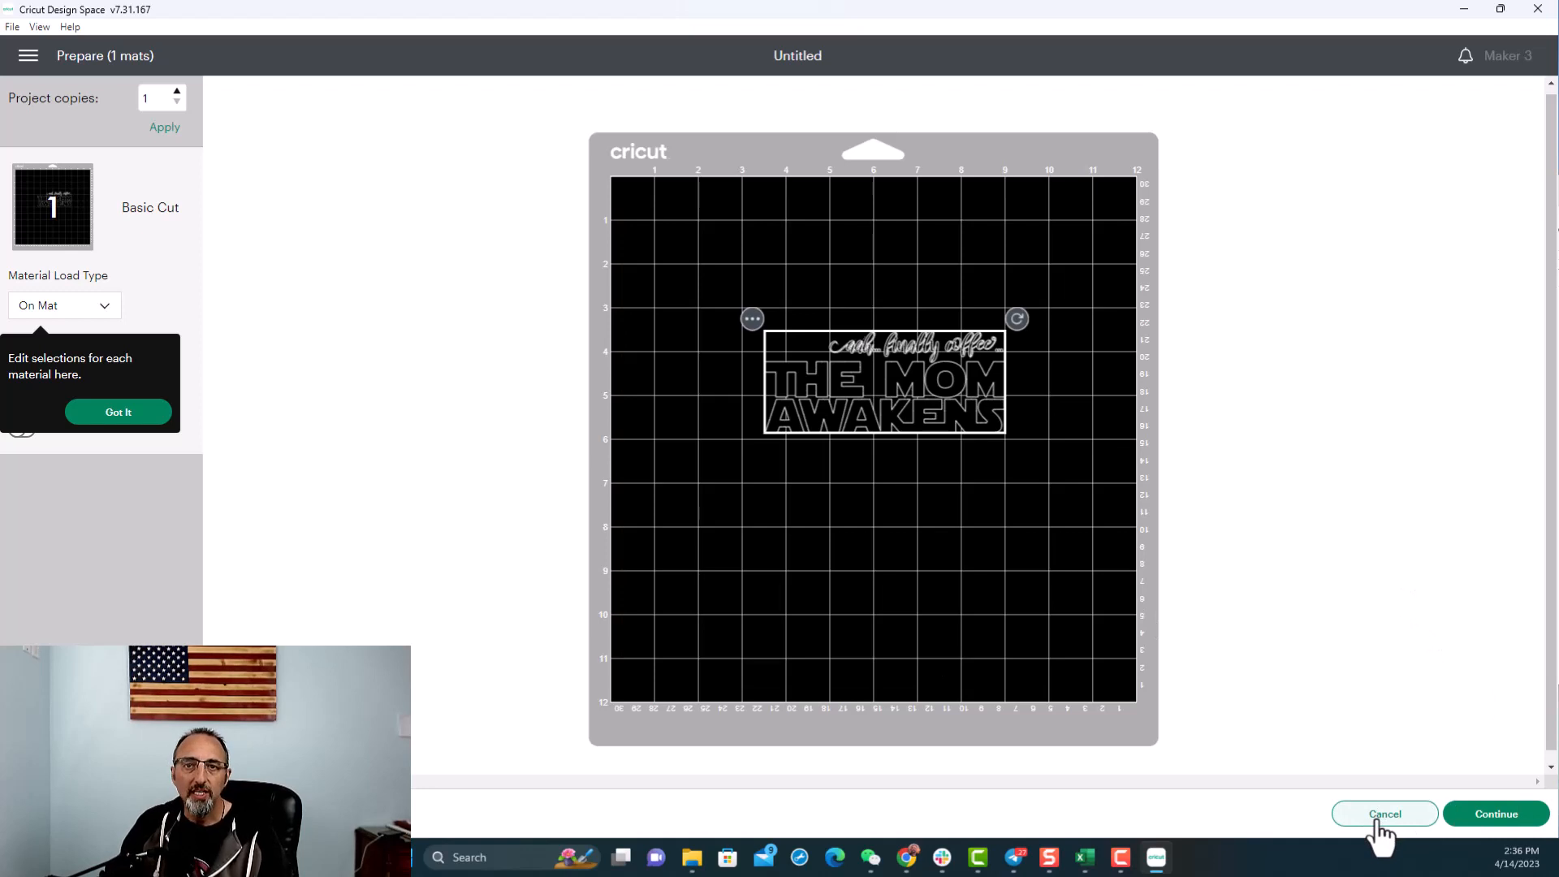
{"action": "mouse_move", "coordinate": [1391, 845]}
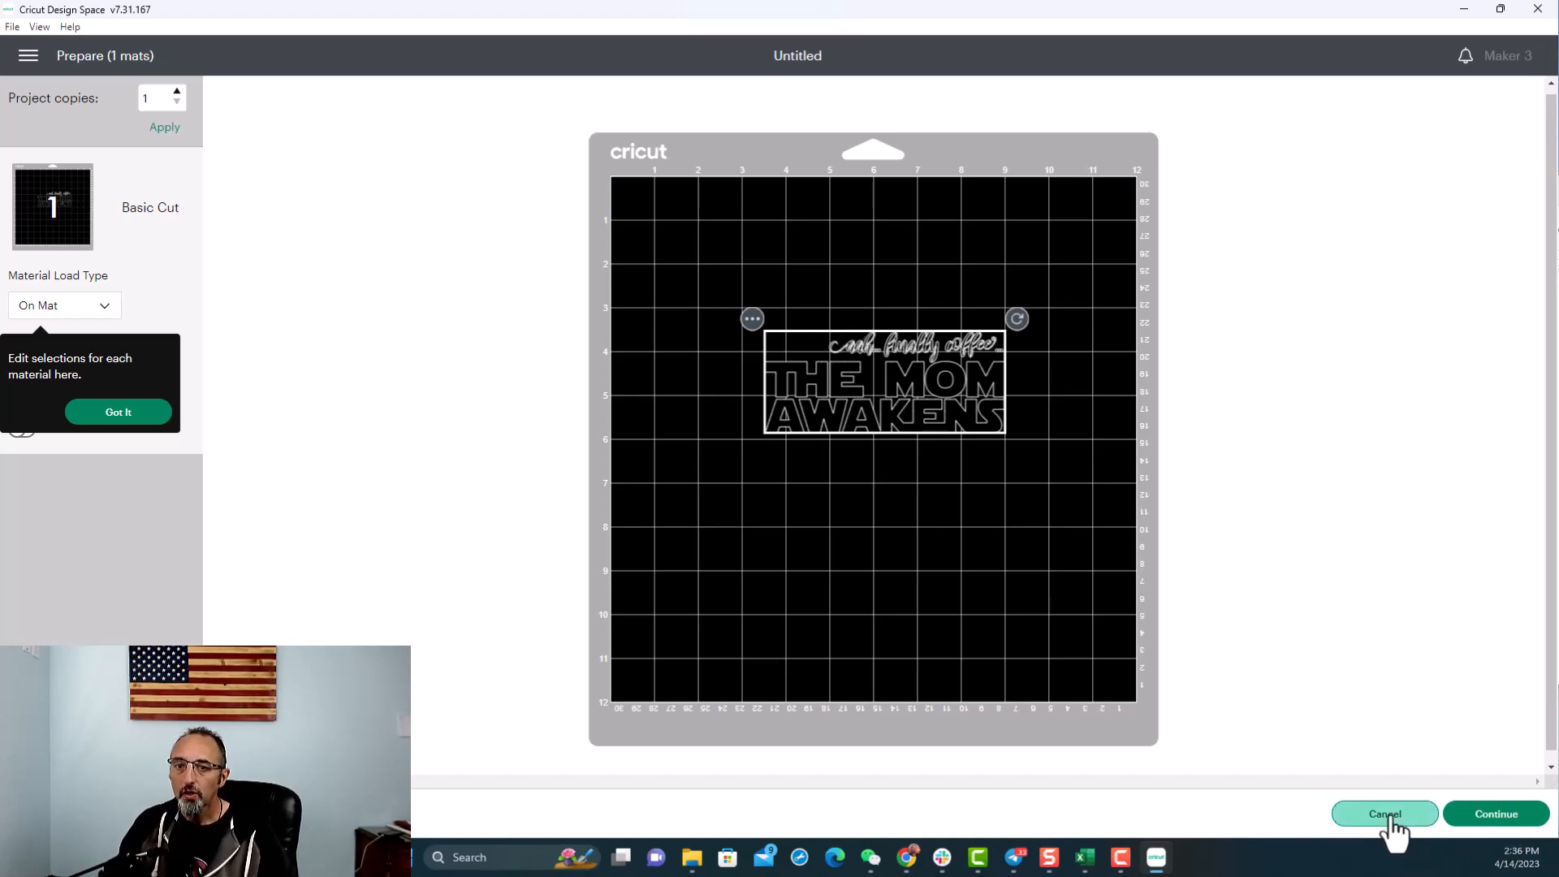
{"action": "left_click", "coordinate": [1384, 813]}
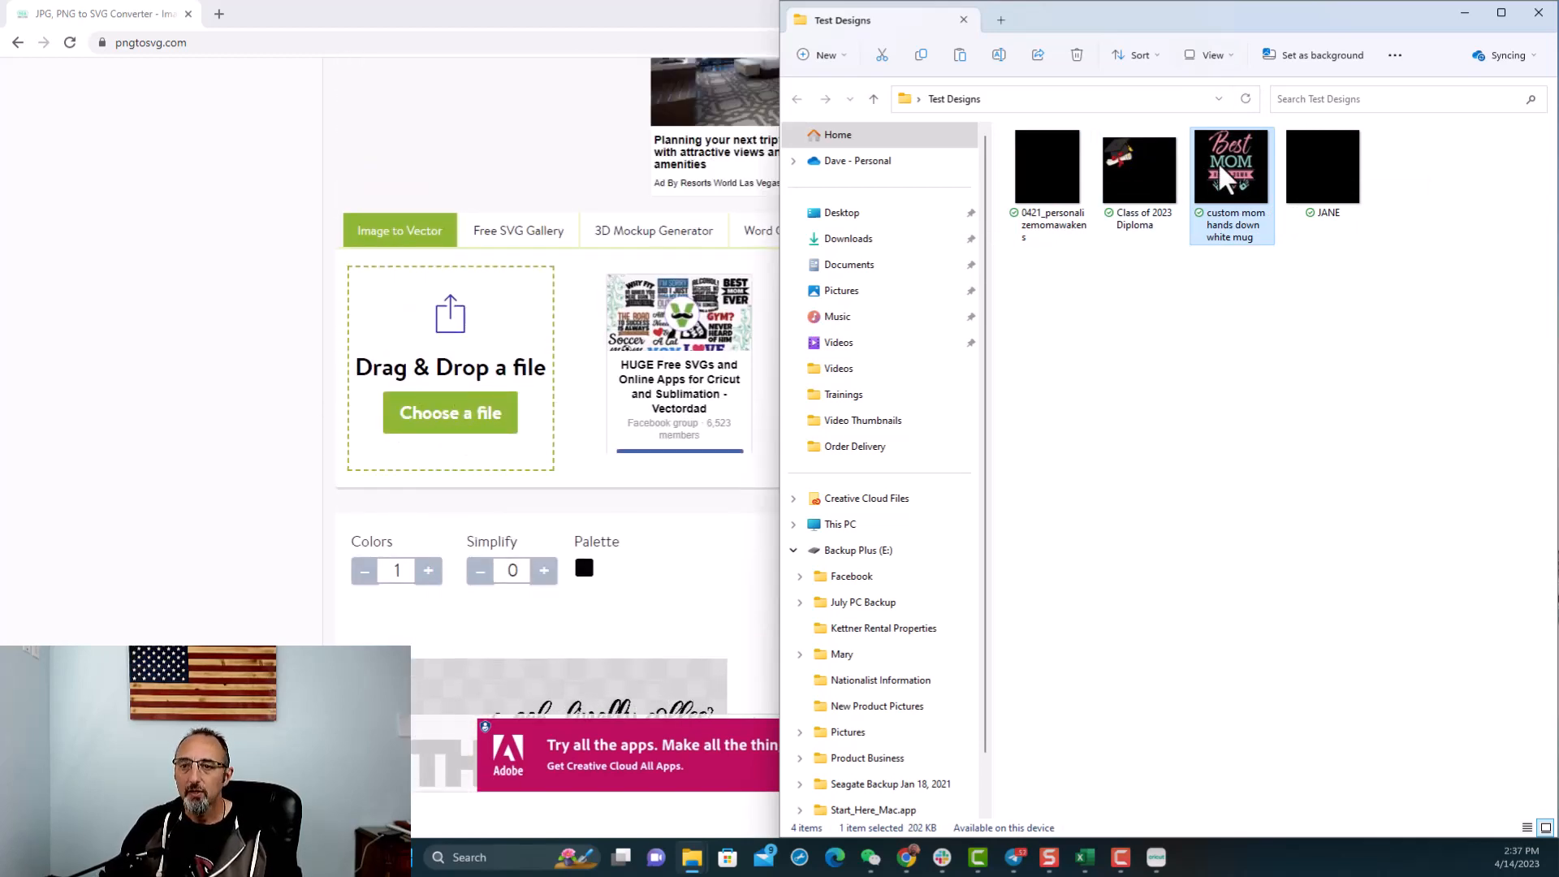
- Drop the Best Mom PNG into the pngtosvg.com converter and reveal its settings
{"action": "left_click_drag", "start_coordinate": [1231, 166], "coordinate": [453, 398]}
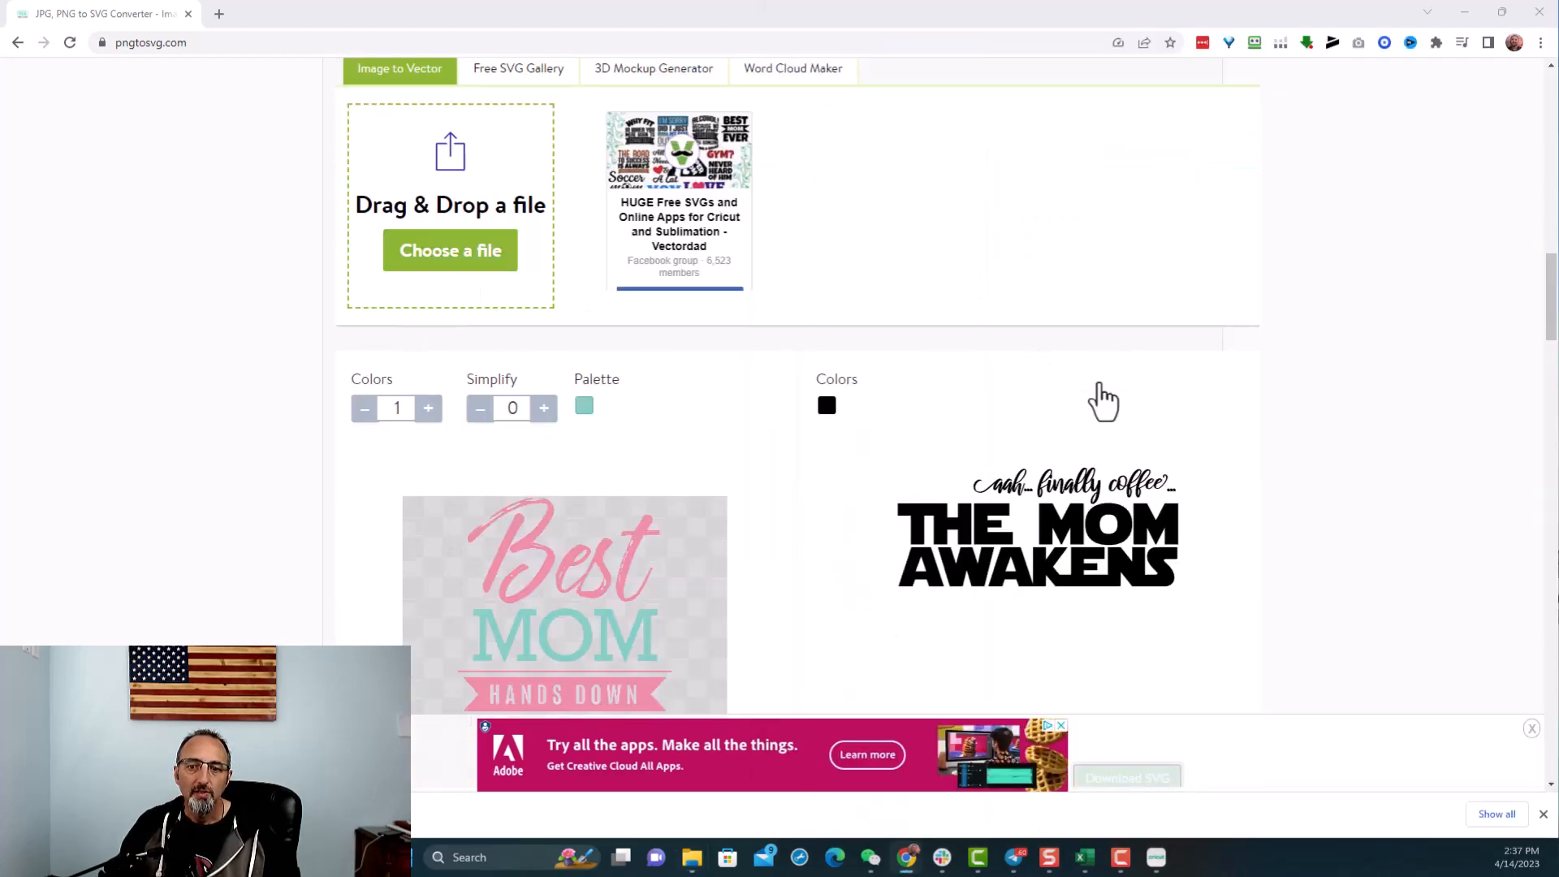
{"action": "scroll", "scroll_direction": "down", "scroll_amount": 3}
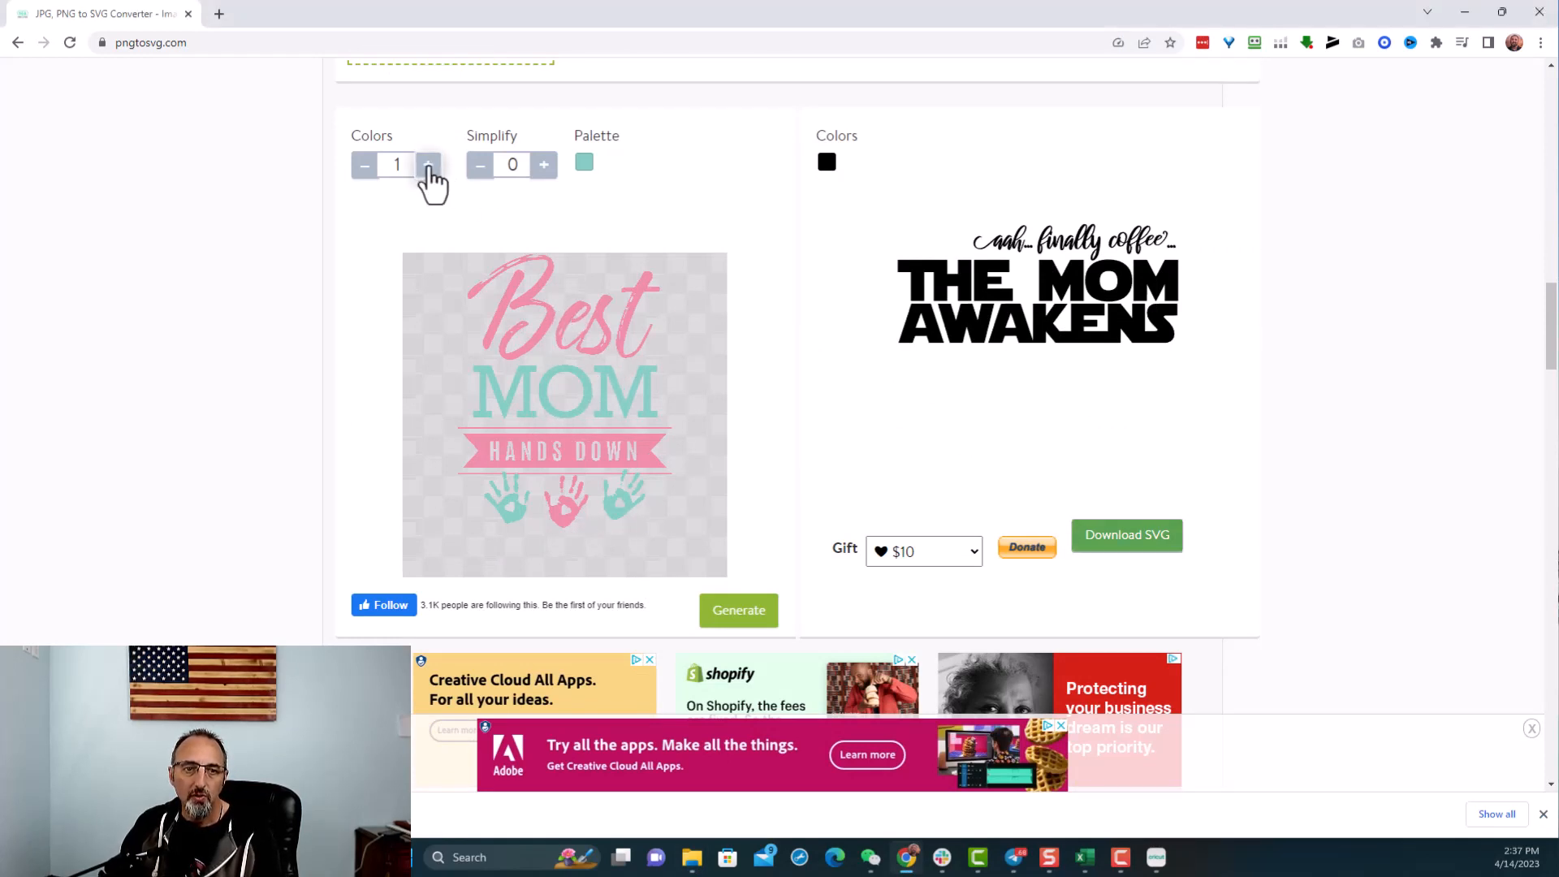
- Generate Best Mom as a two-colour teal-and-pink SVG and download it
{"action": "left_click", "coordinate": [427, 166]}
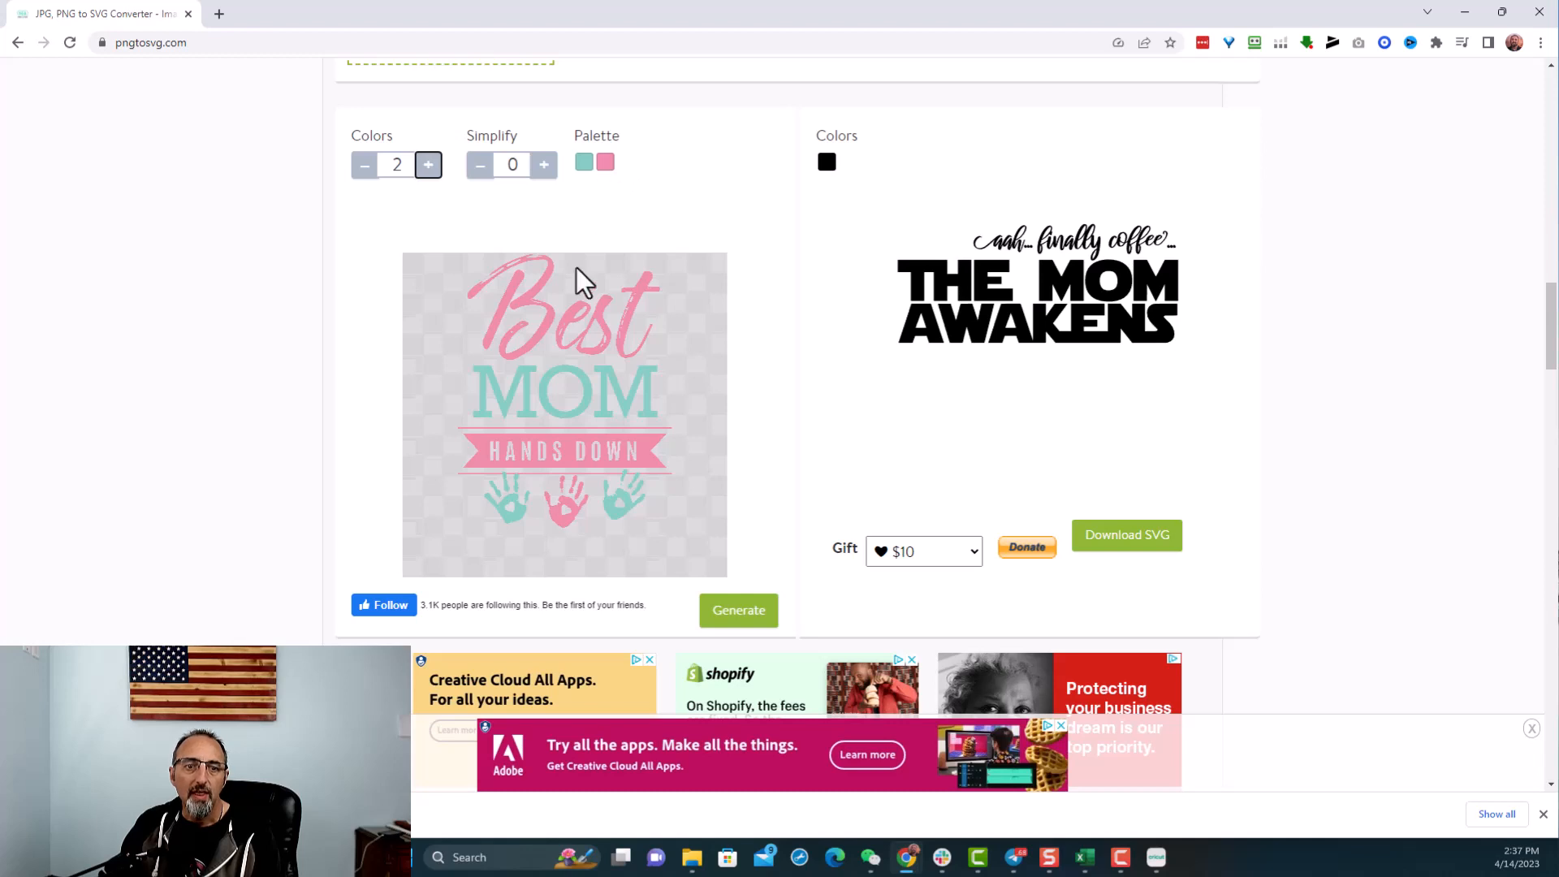
{"action": "mouse_move", "coordinate": [556, 343]}
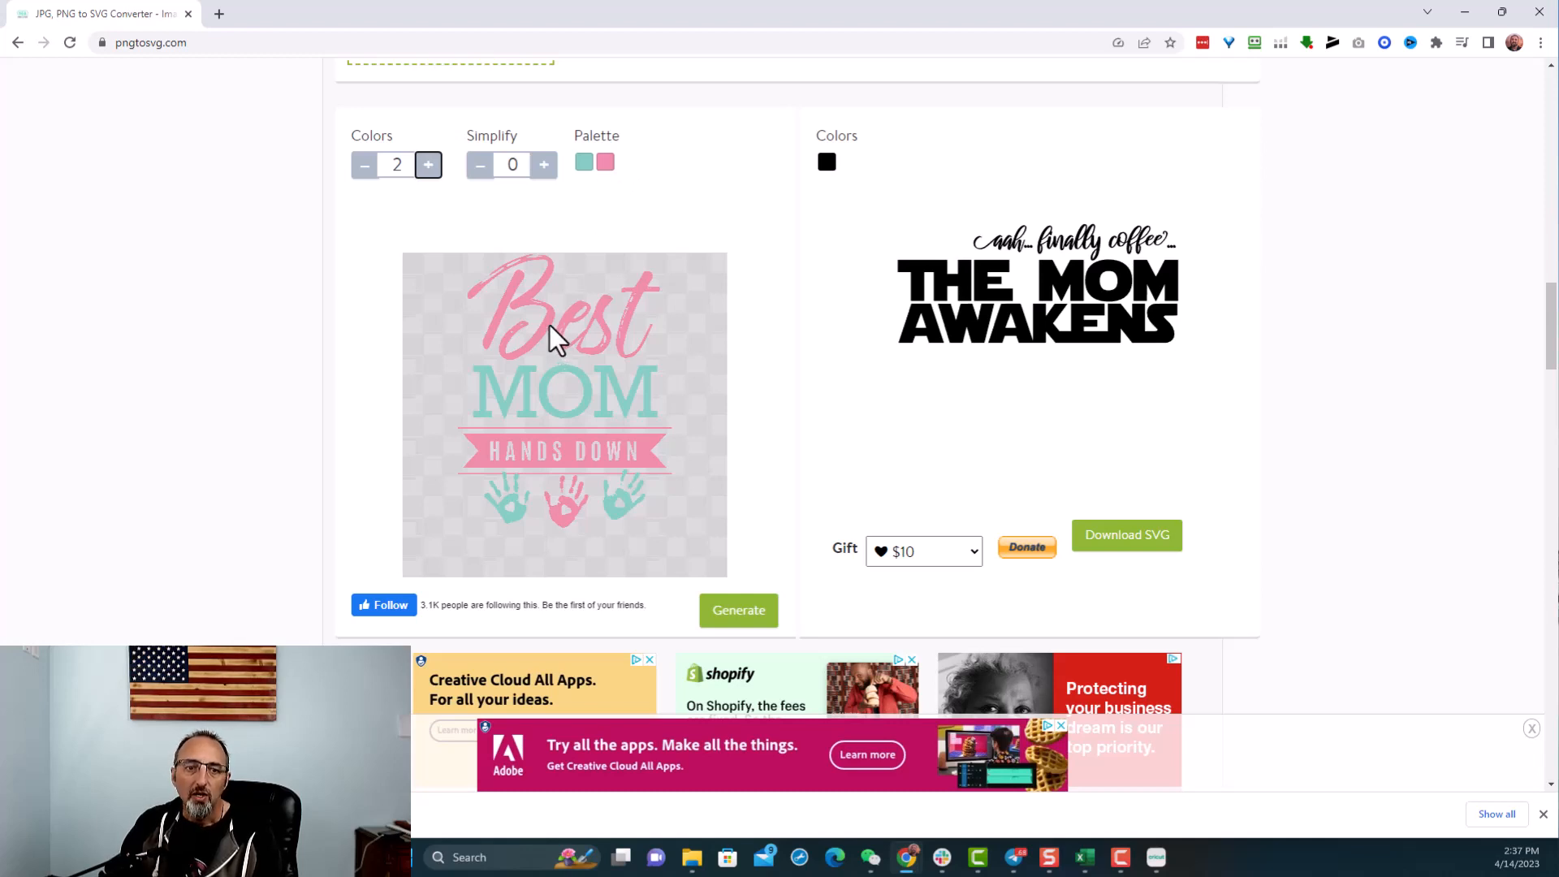
{"action": "left_click", "coordinate": [427, 164]}
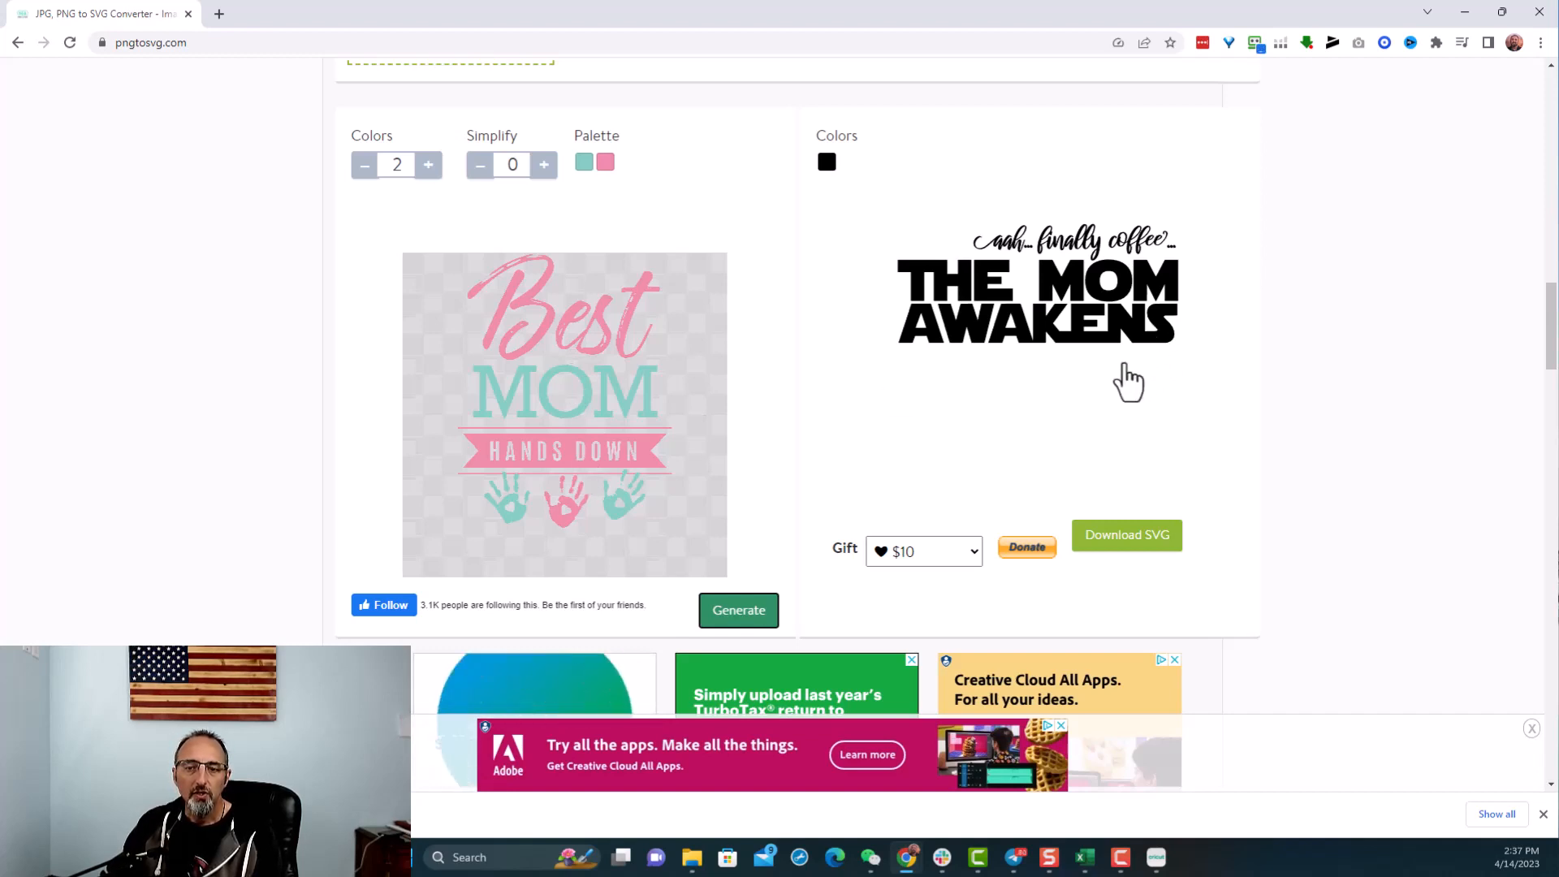
{"action": "left_click", "coordinate": [737, 609]}
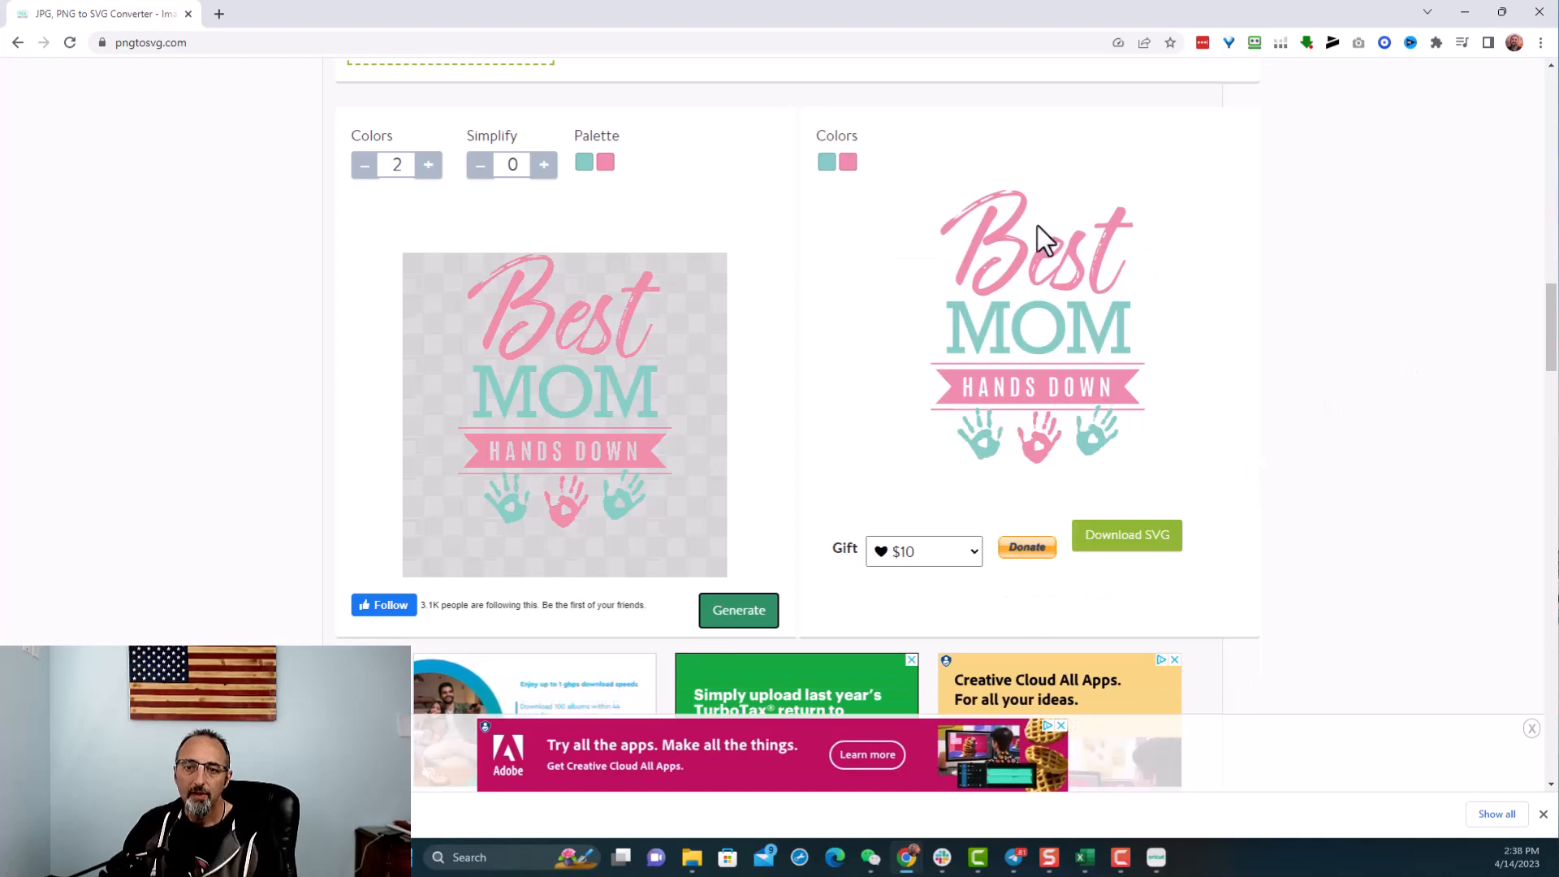
{"action": "mouse_move", "coordinate": [1163, 565]}
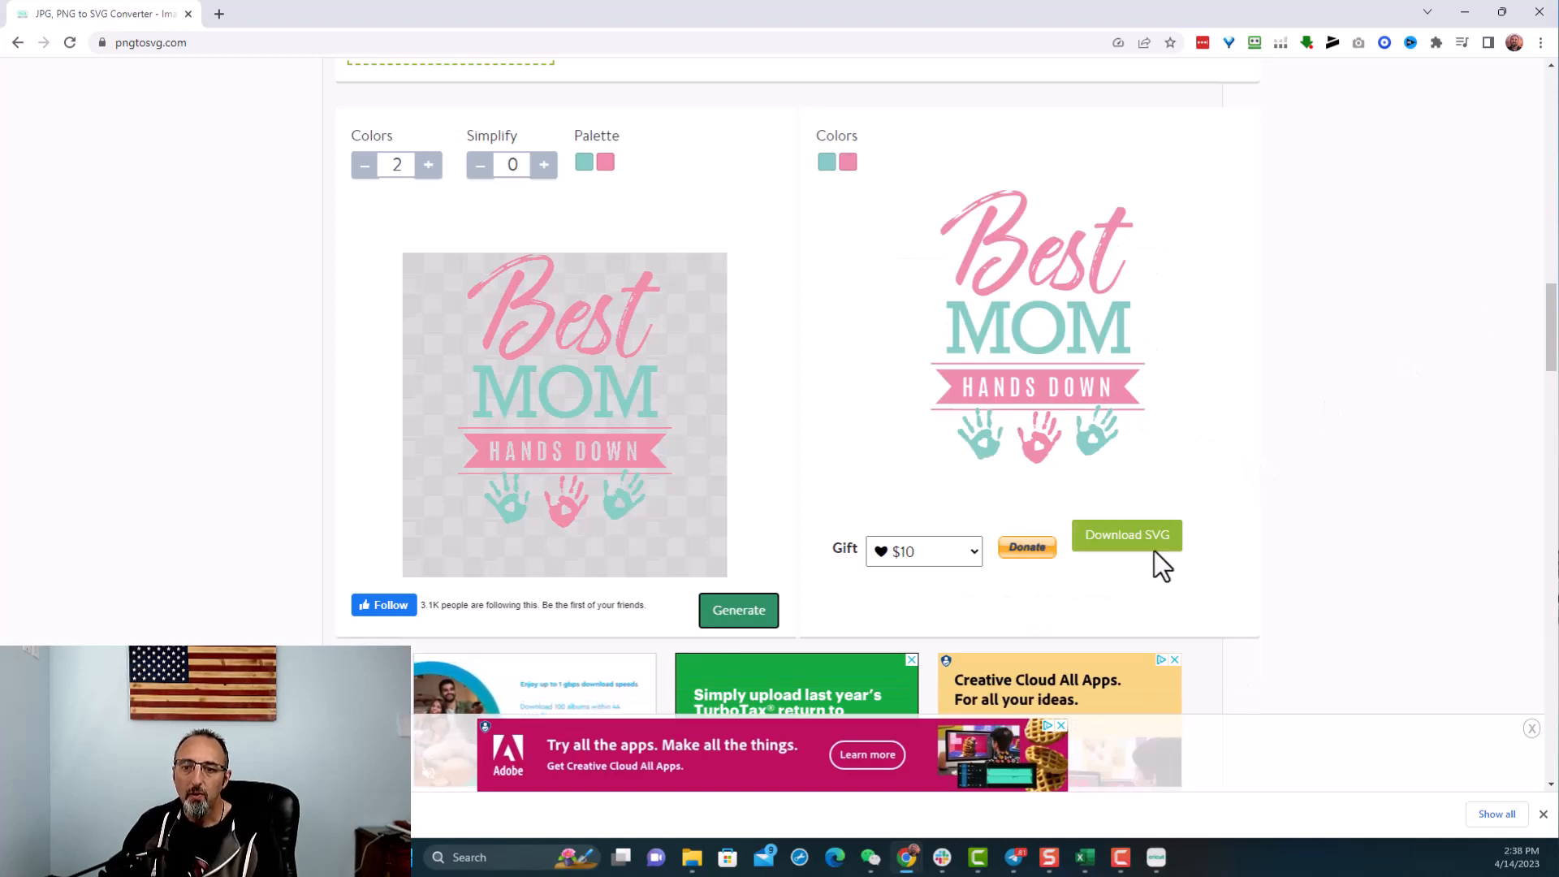
{"action": "left_click", "coordinate": [1127, 534]}
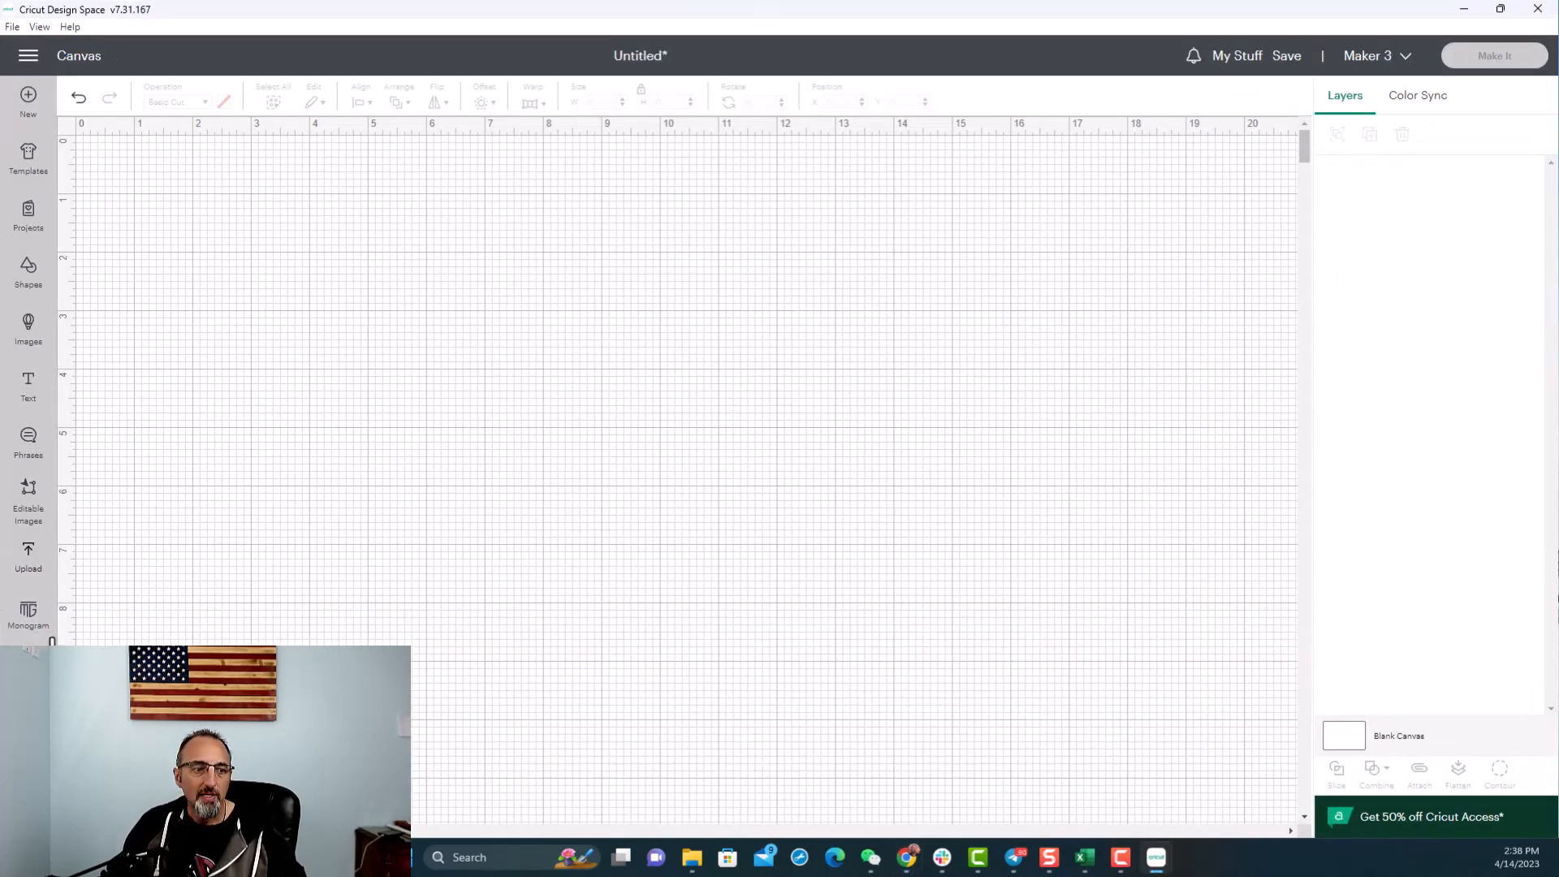
- Upload image2vector (4) and add the Best Mom SVG to the canvas as a two-layer image
{"action": "left_click", "coordinate": [27, 557]}
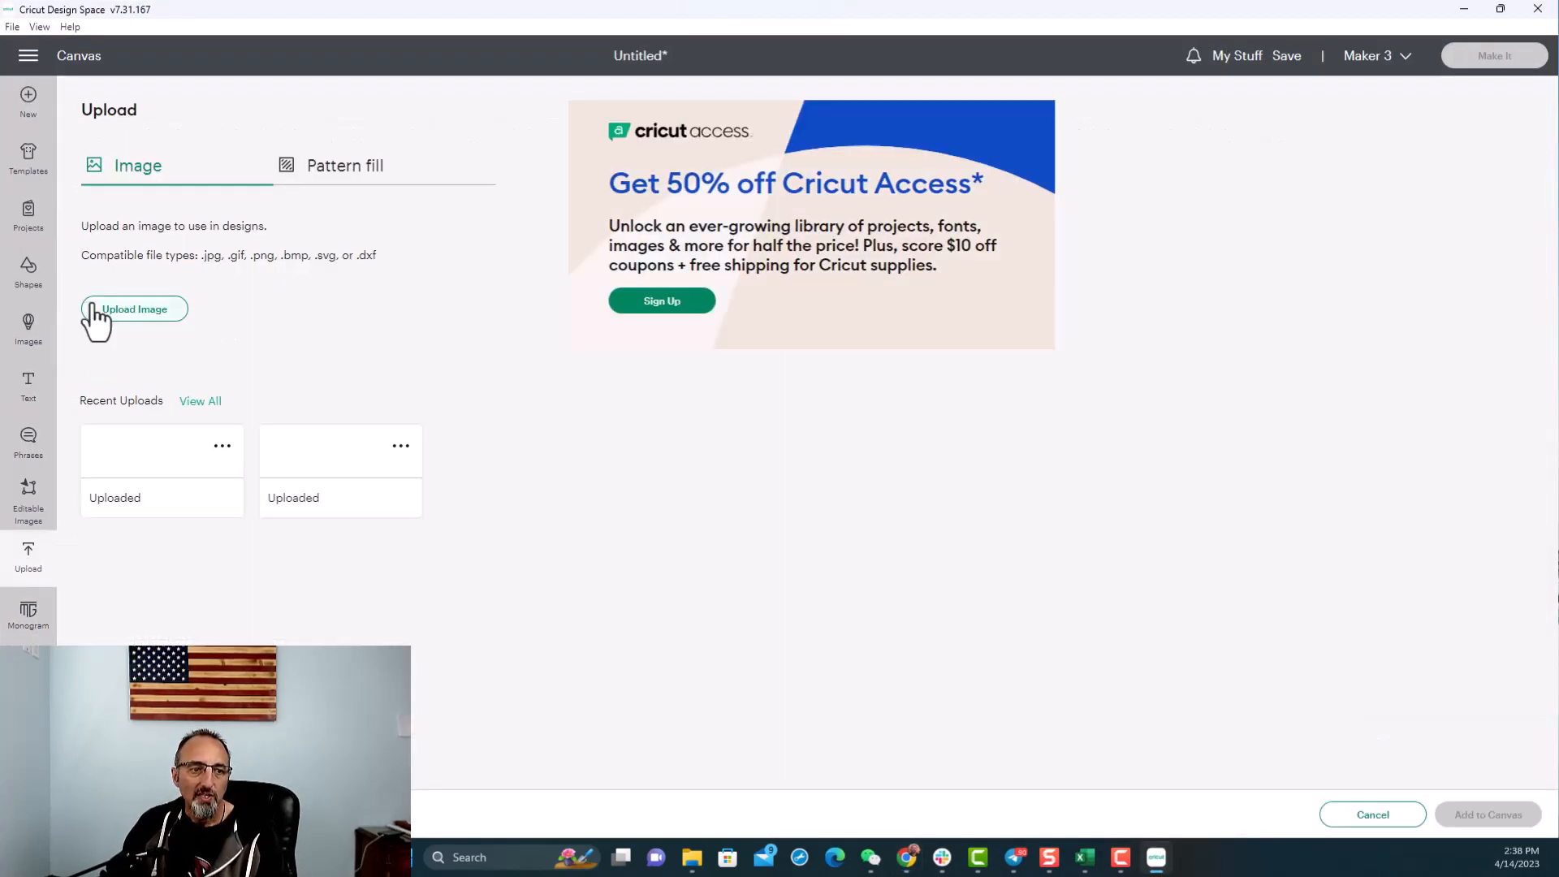
{"action": "left_click", "coordinate": [133, 309]}
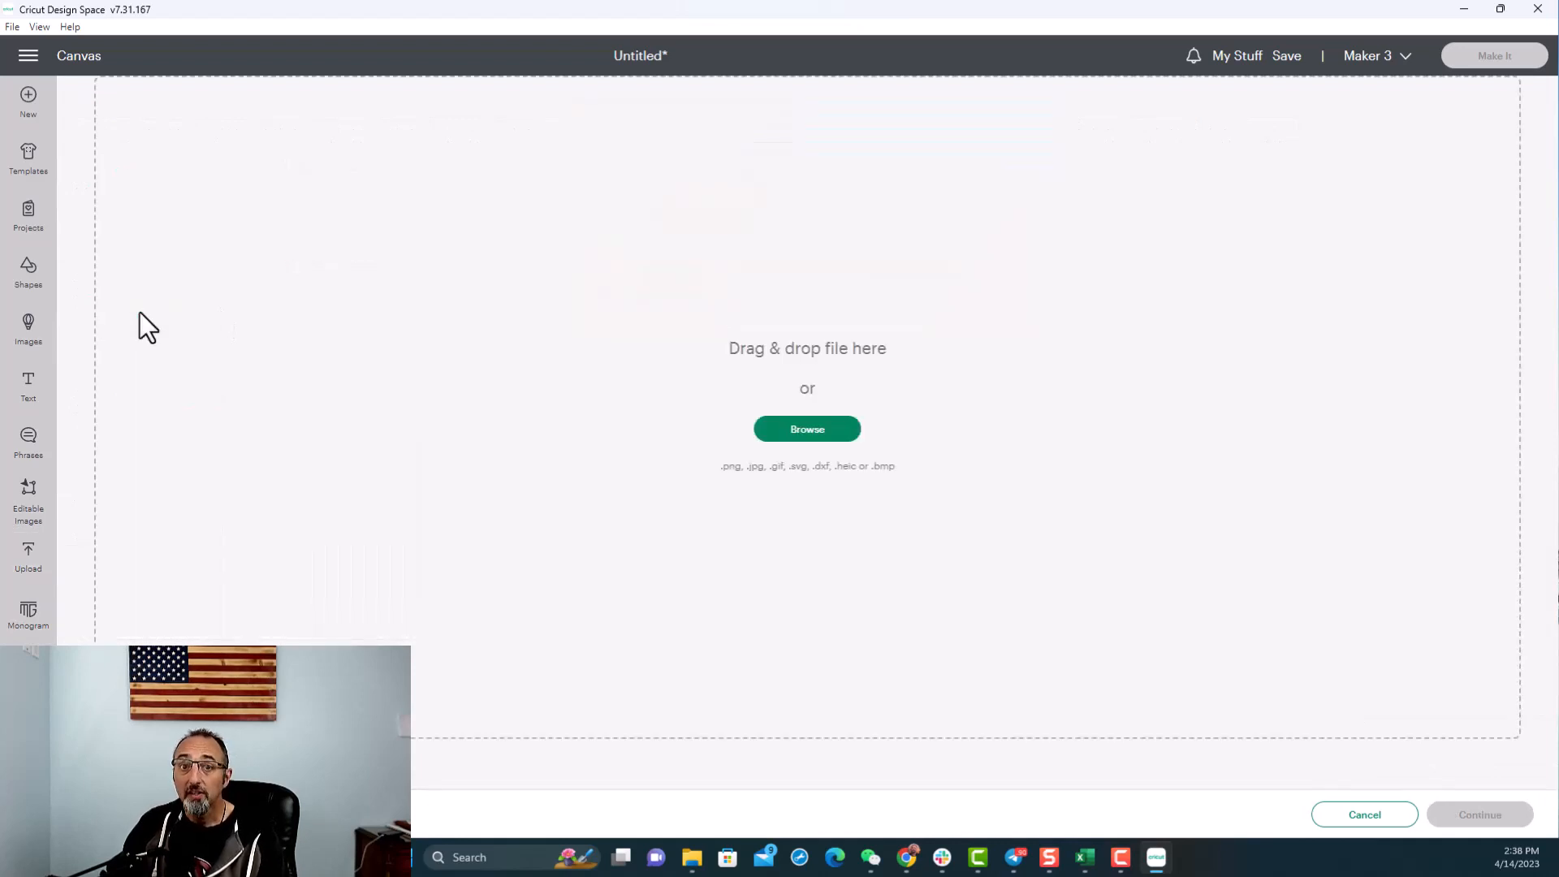
{"action": "left_click", "coordinate": [807, 428]}
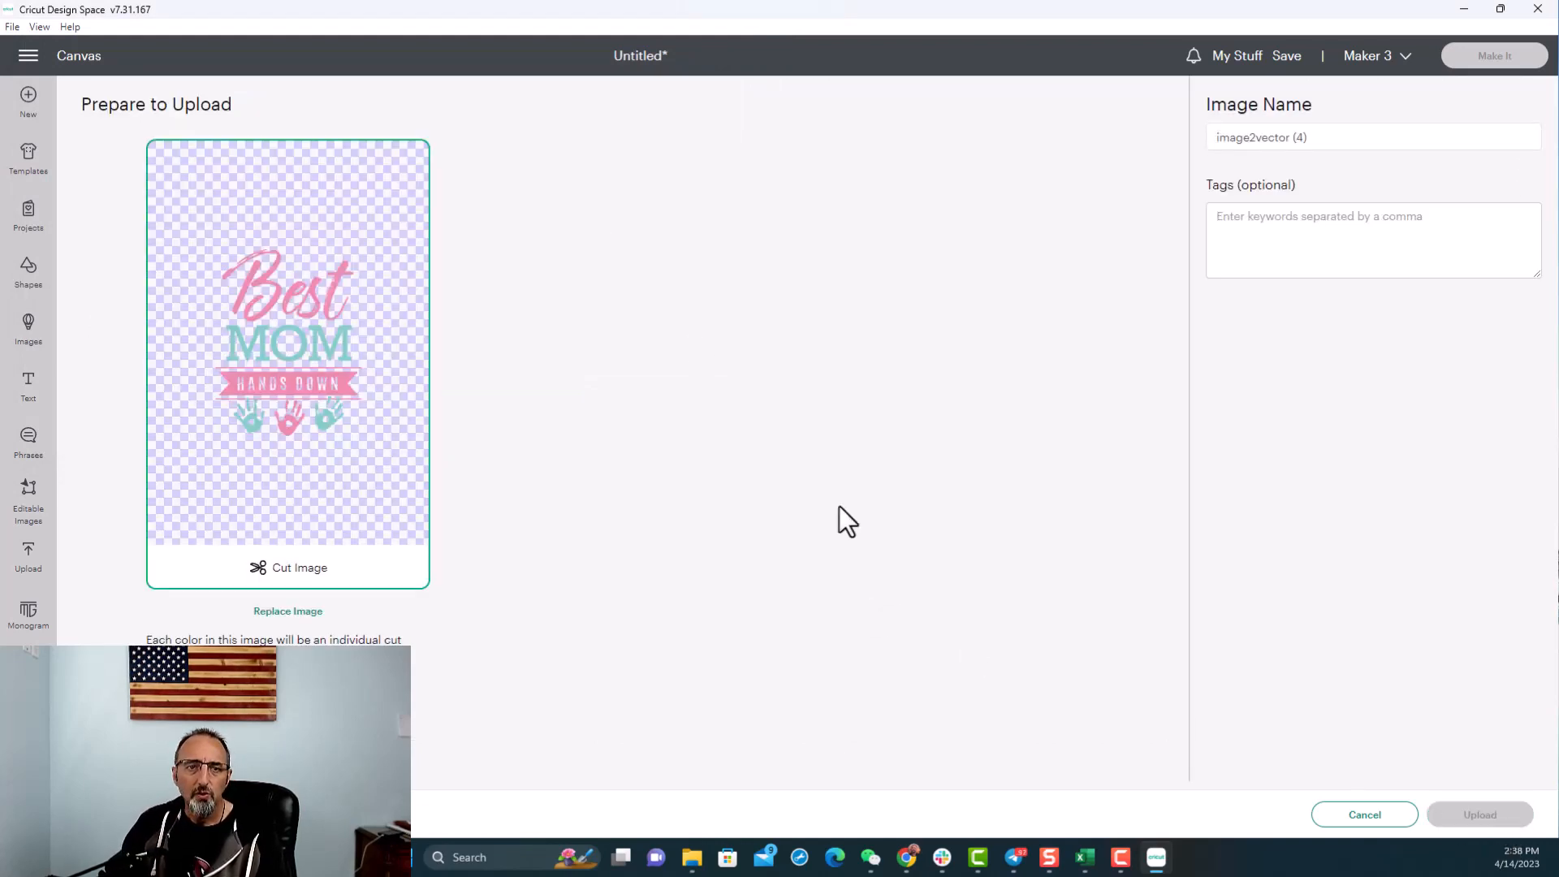
{"action": "left_click", "coordinate": [1478, 814]}
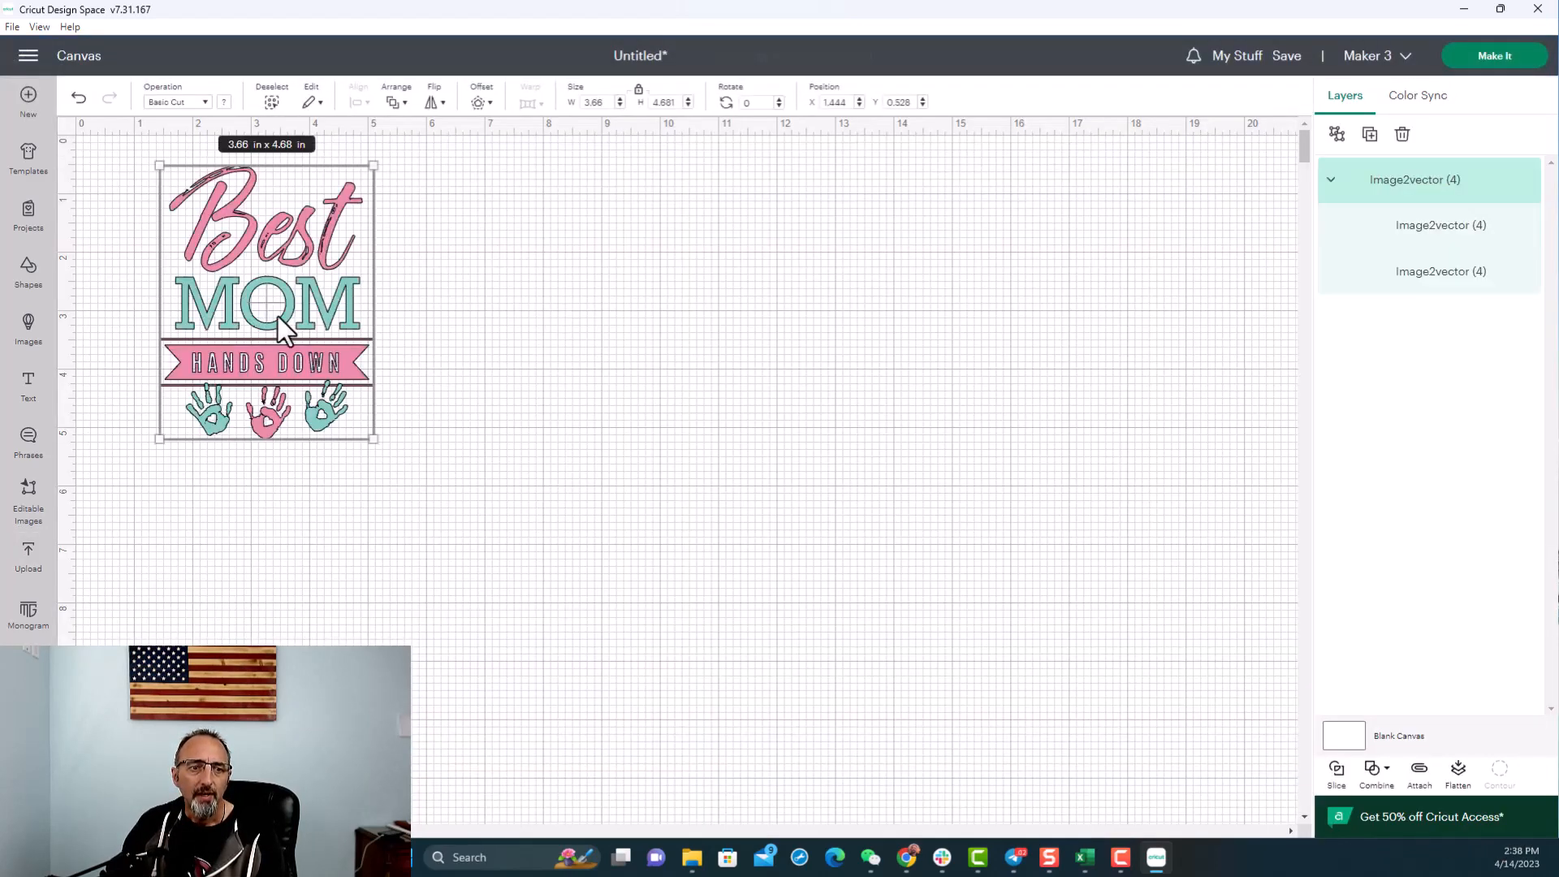
- Reposition Best Mom on the canvas, then scroll pngtosvg.com back to its top
{"action": "left_click_drag", "start_coordinate": [264, 301], "coordinate": [782, 414]}
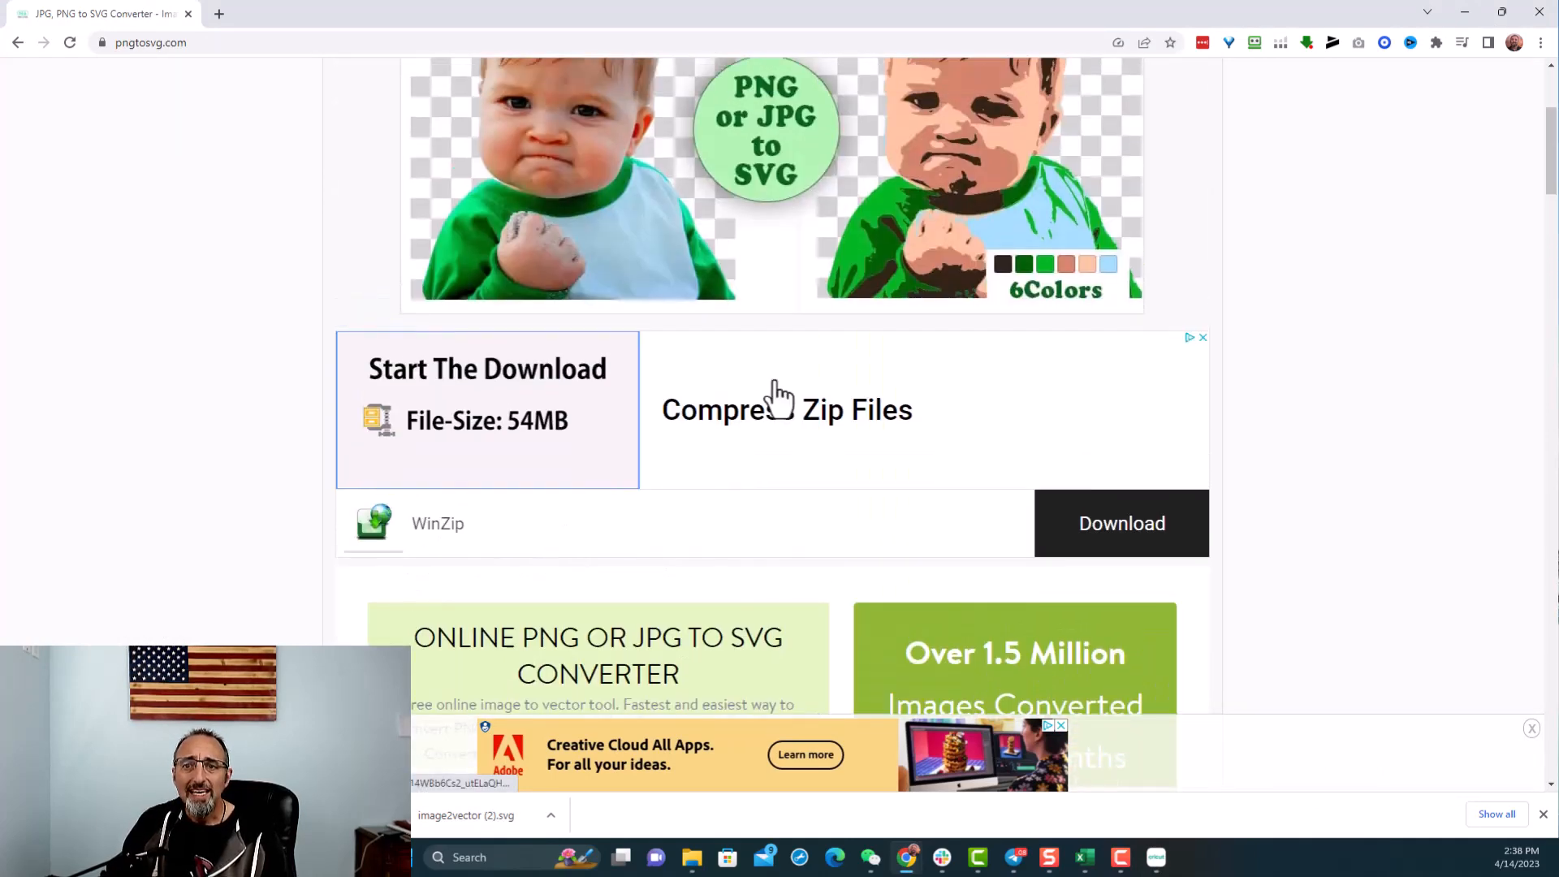
{"action": "scroll", "scroll_direction": "up", "scroll_amount": 3}
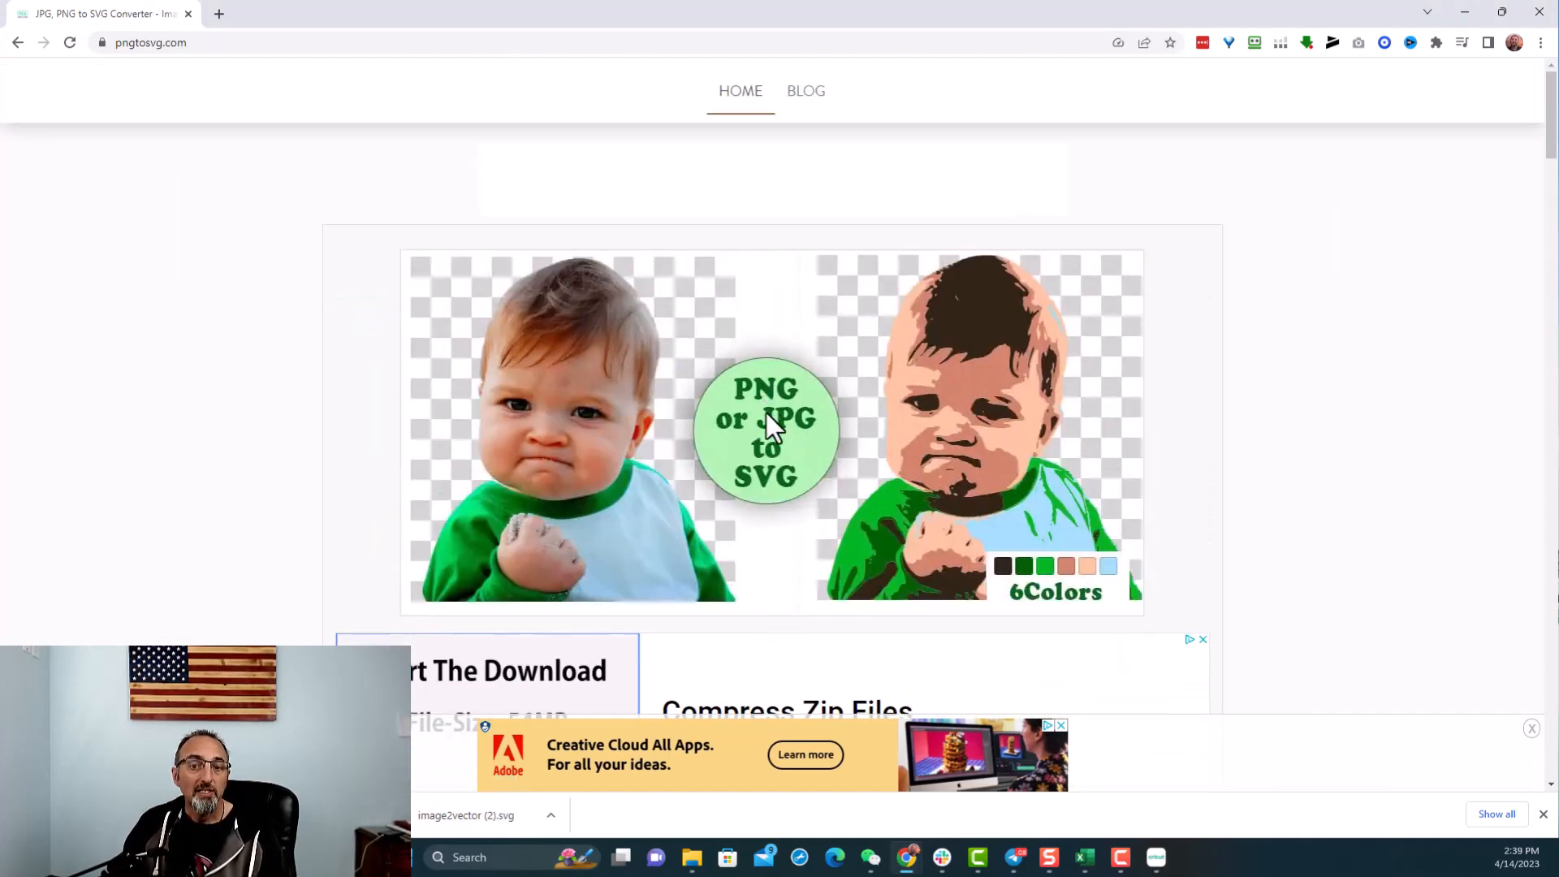
{"action": "mouse_move", "coordinate": [791, 485]}
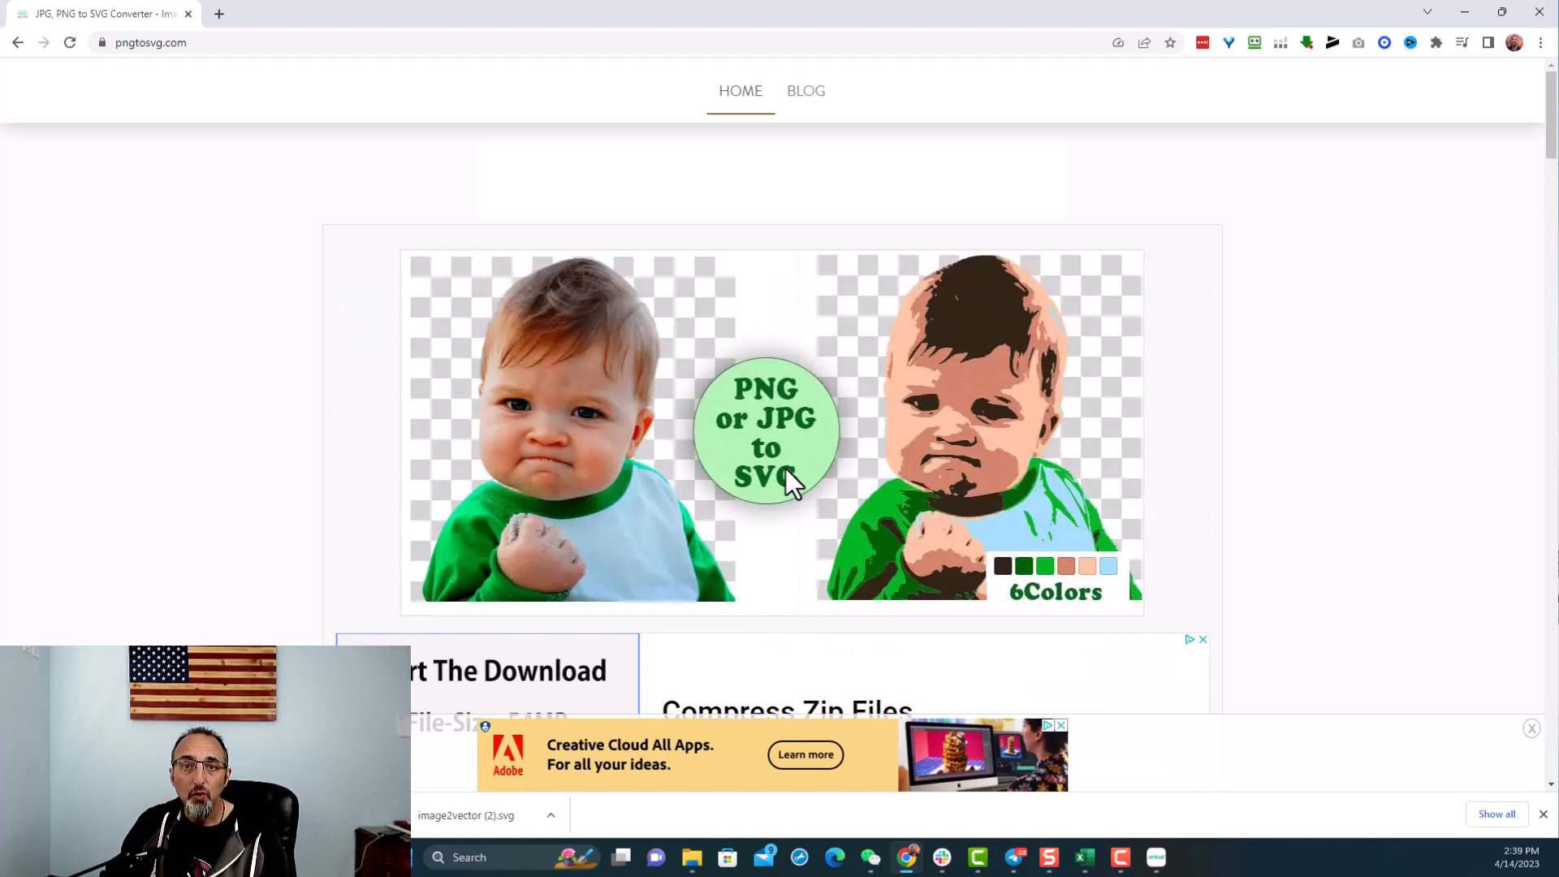